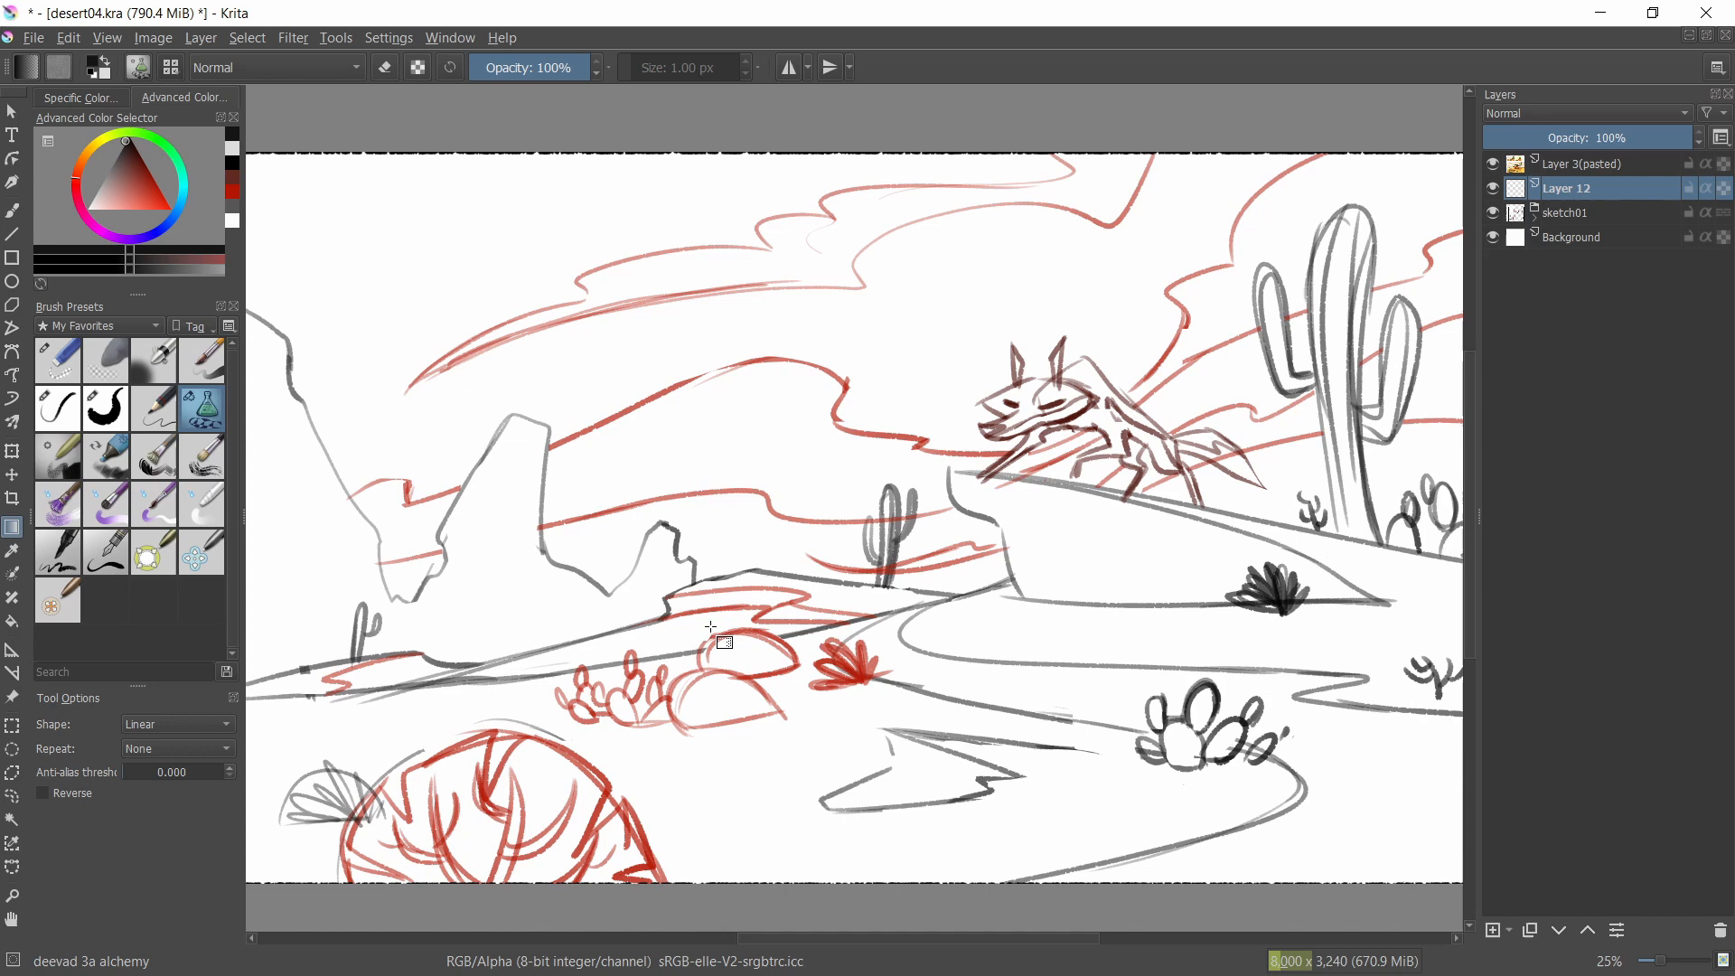
mouse_move(611, 625)
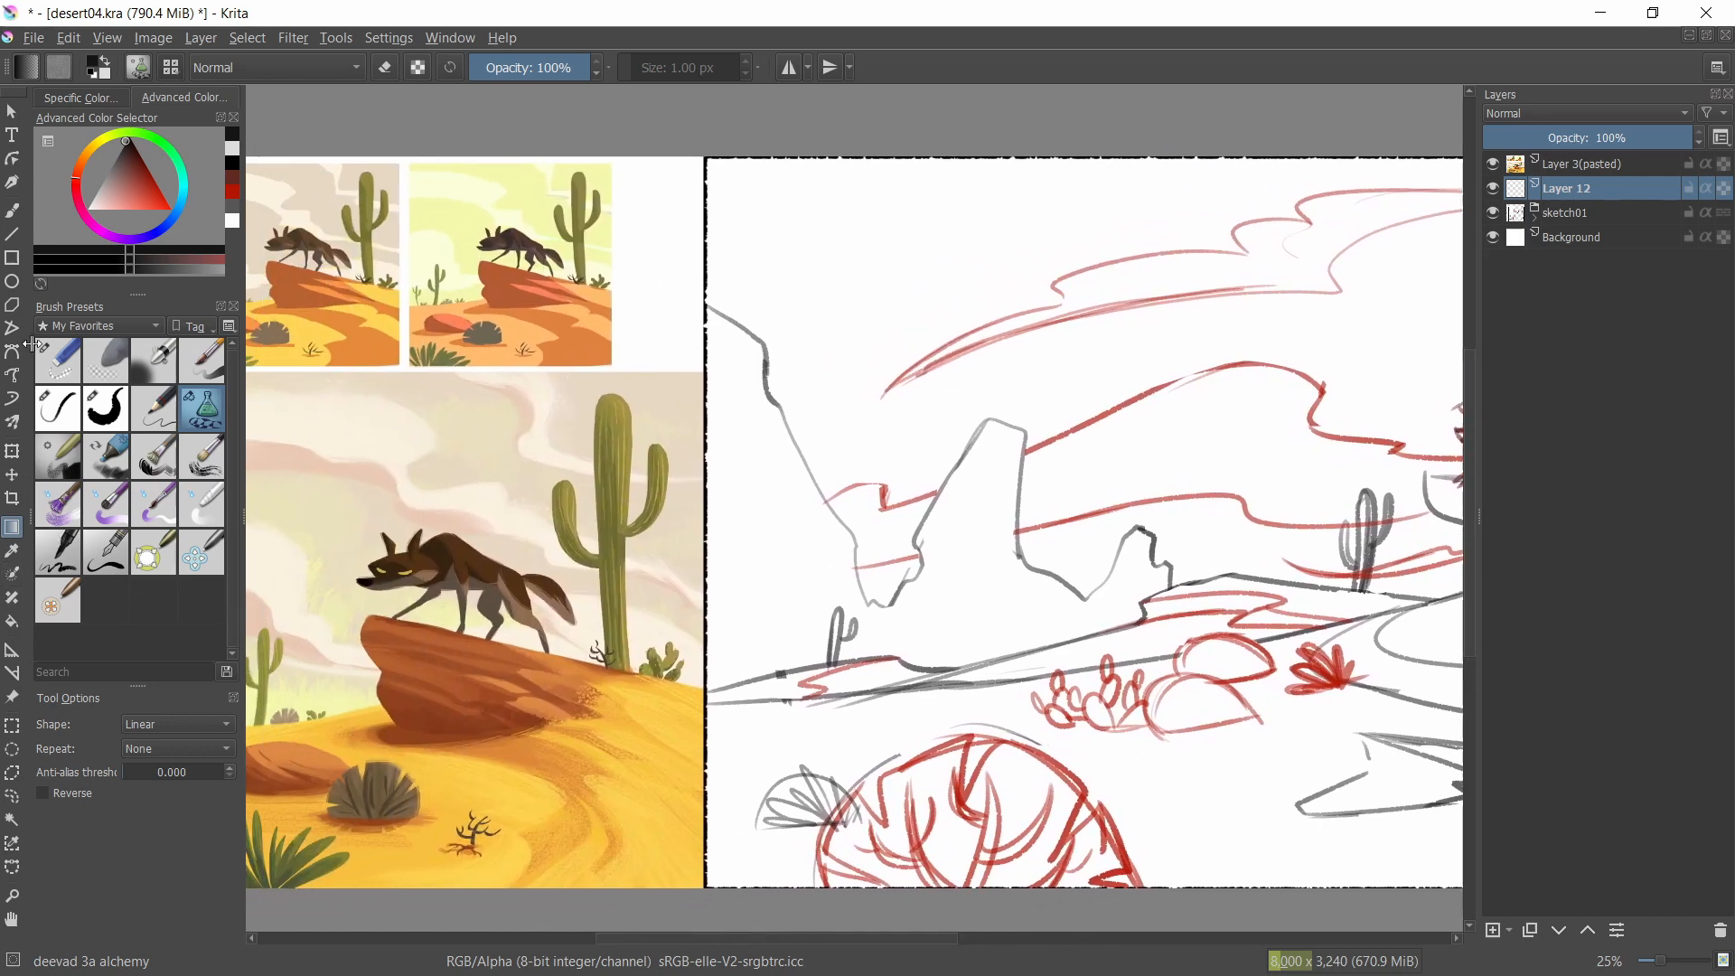
- With the Rectangle tool, draw a tall black bar beside the coyote reference paintings
click(11, 257)
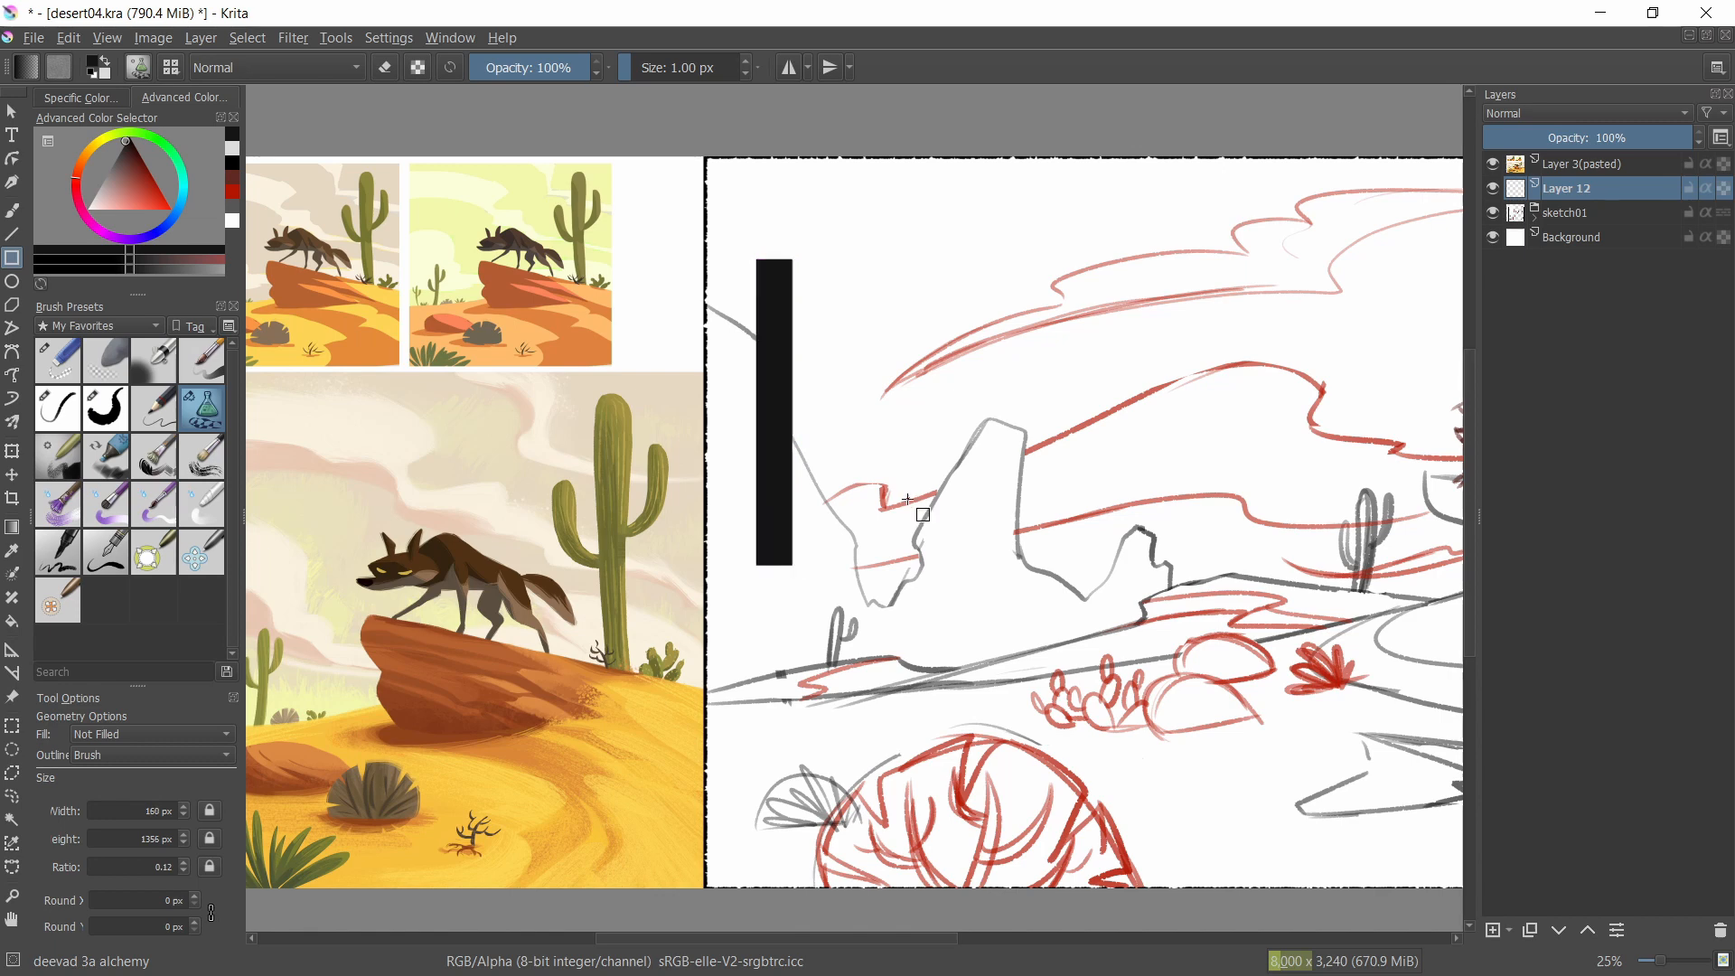
- Fill the bar with a black-to-white gradient and posterize it into about 19 grey steps
click(11, 527)
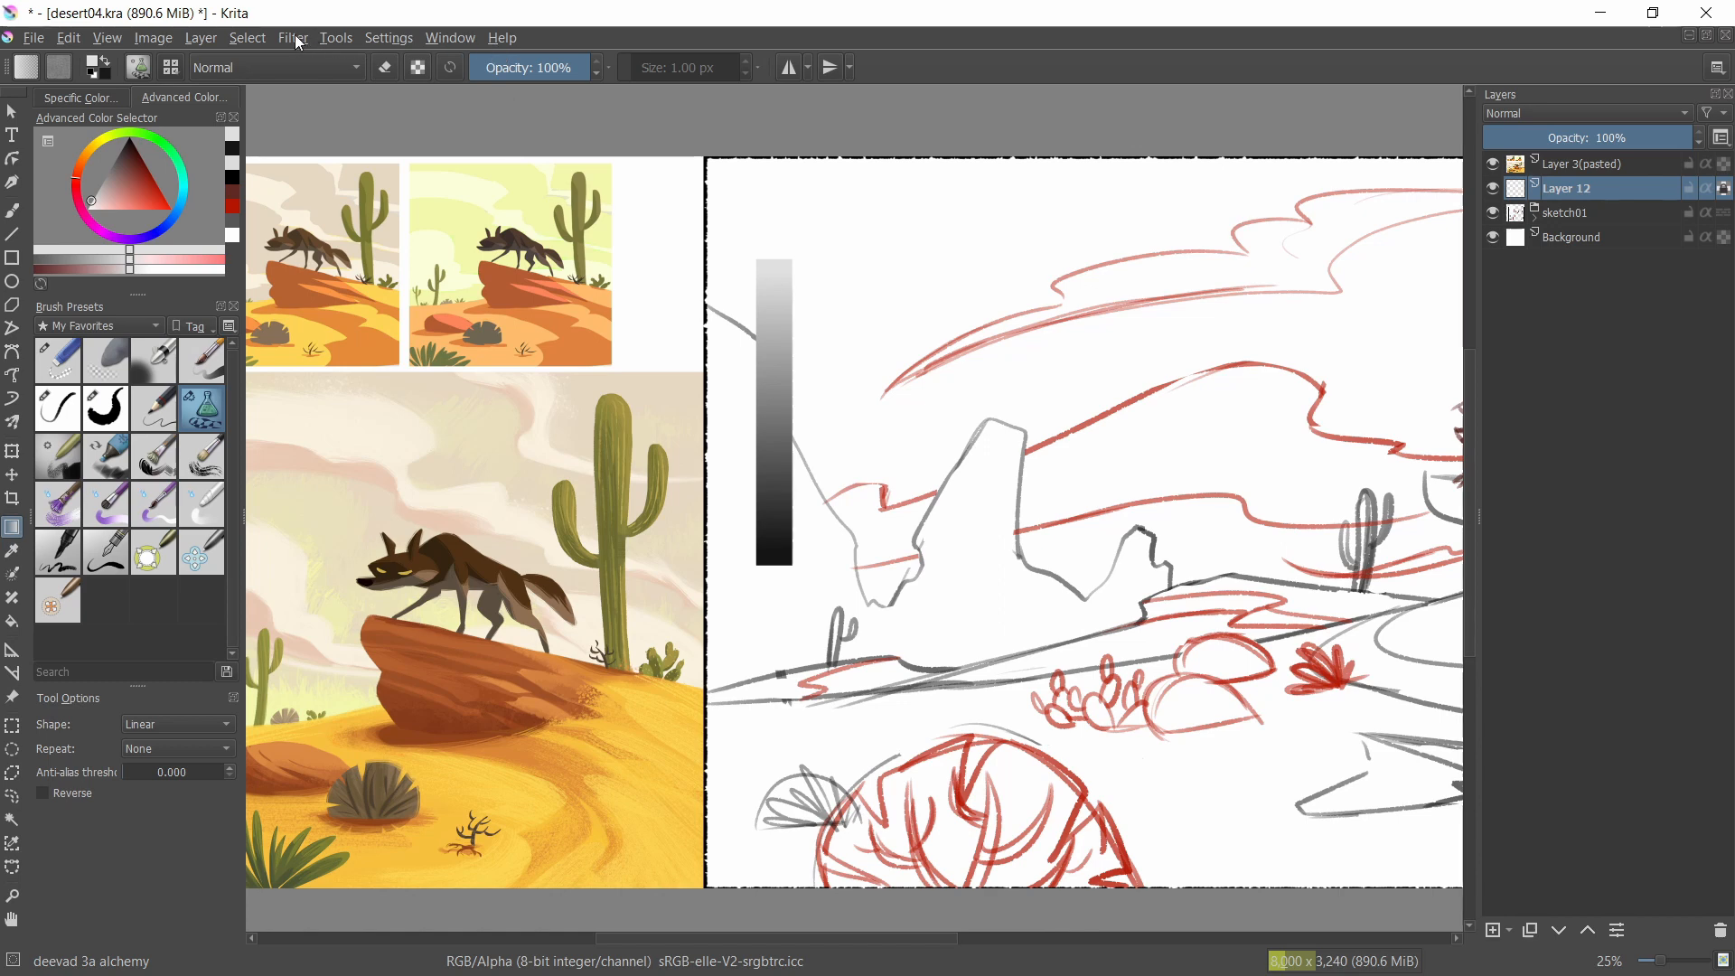
click(292, 36)
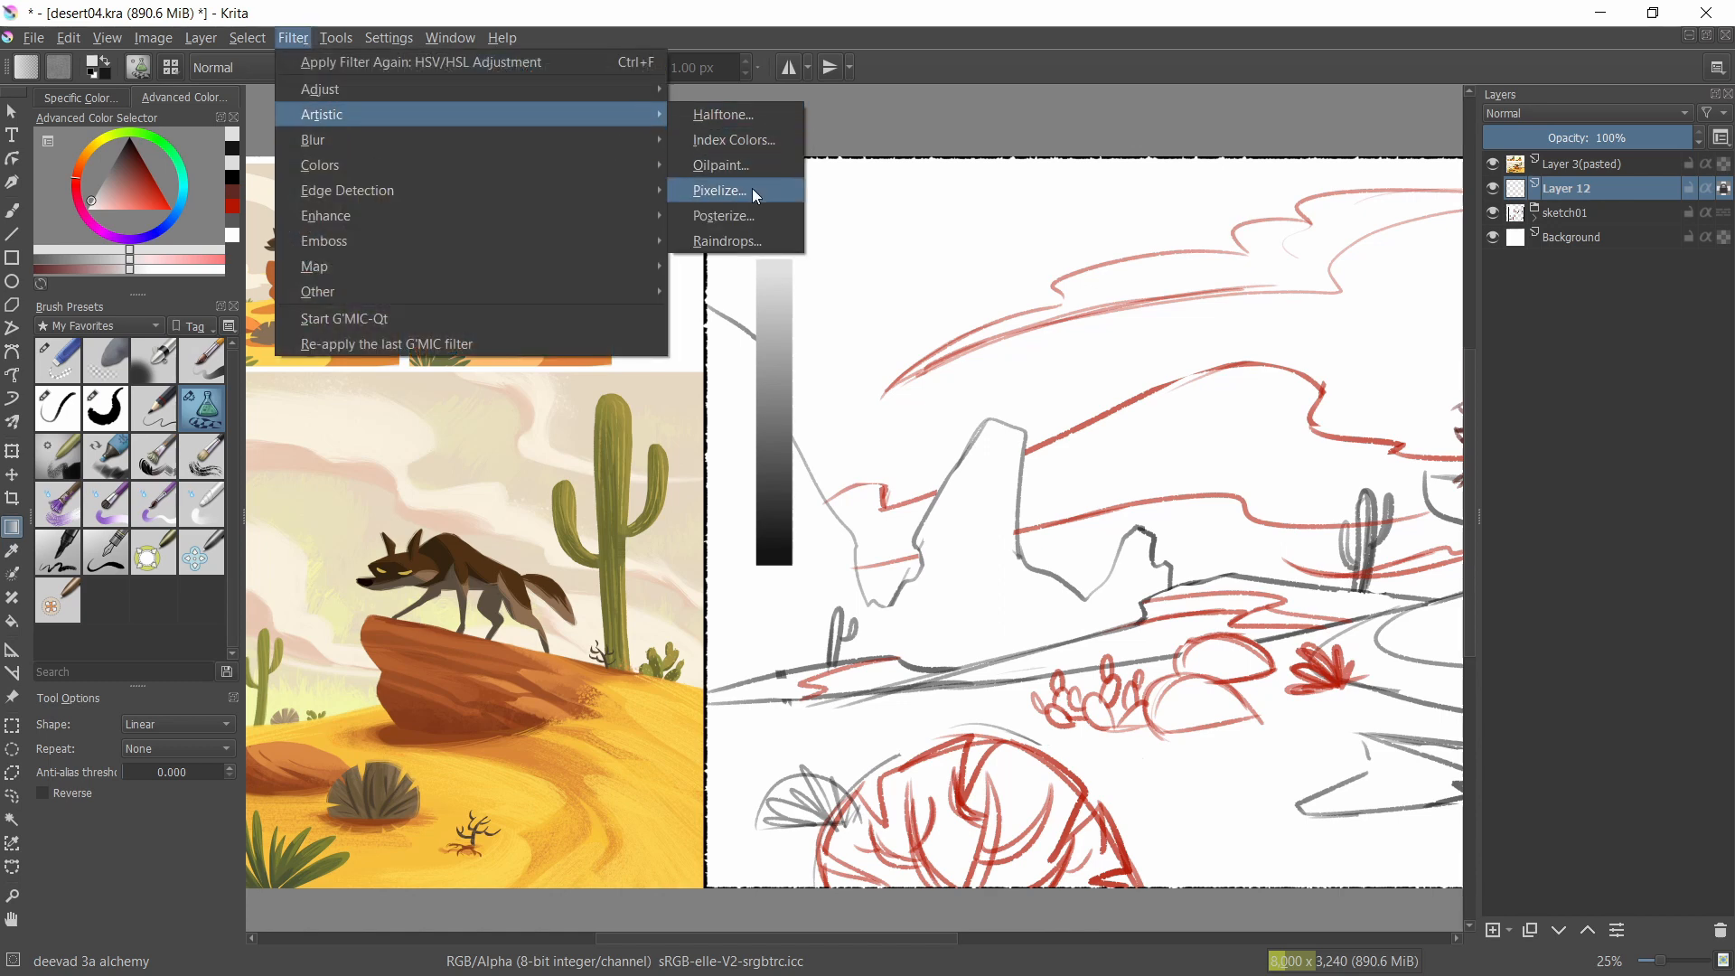
click(723, 216)
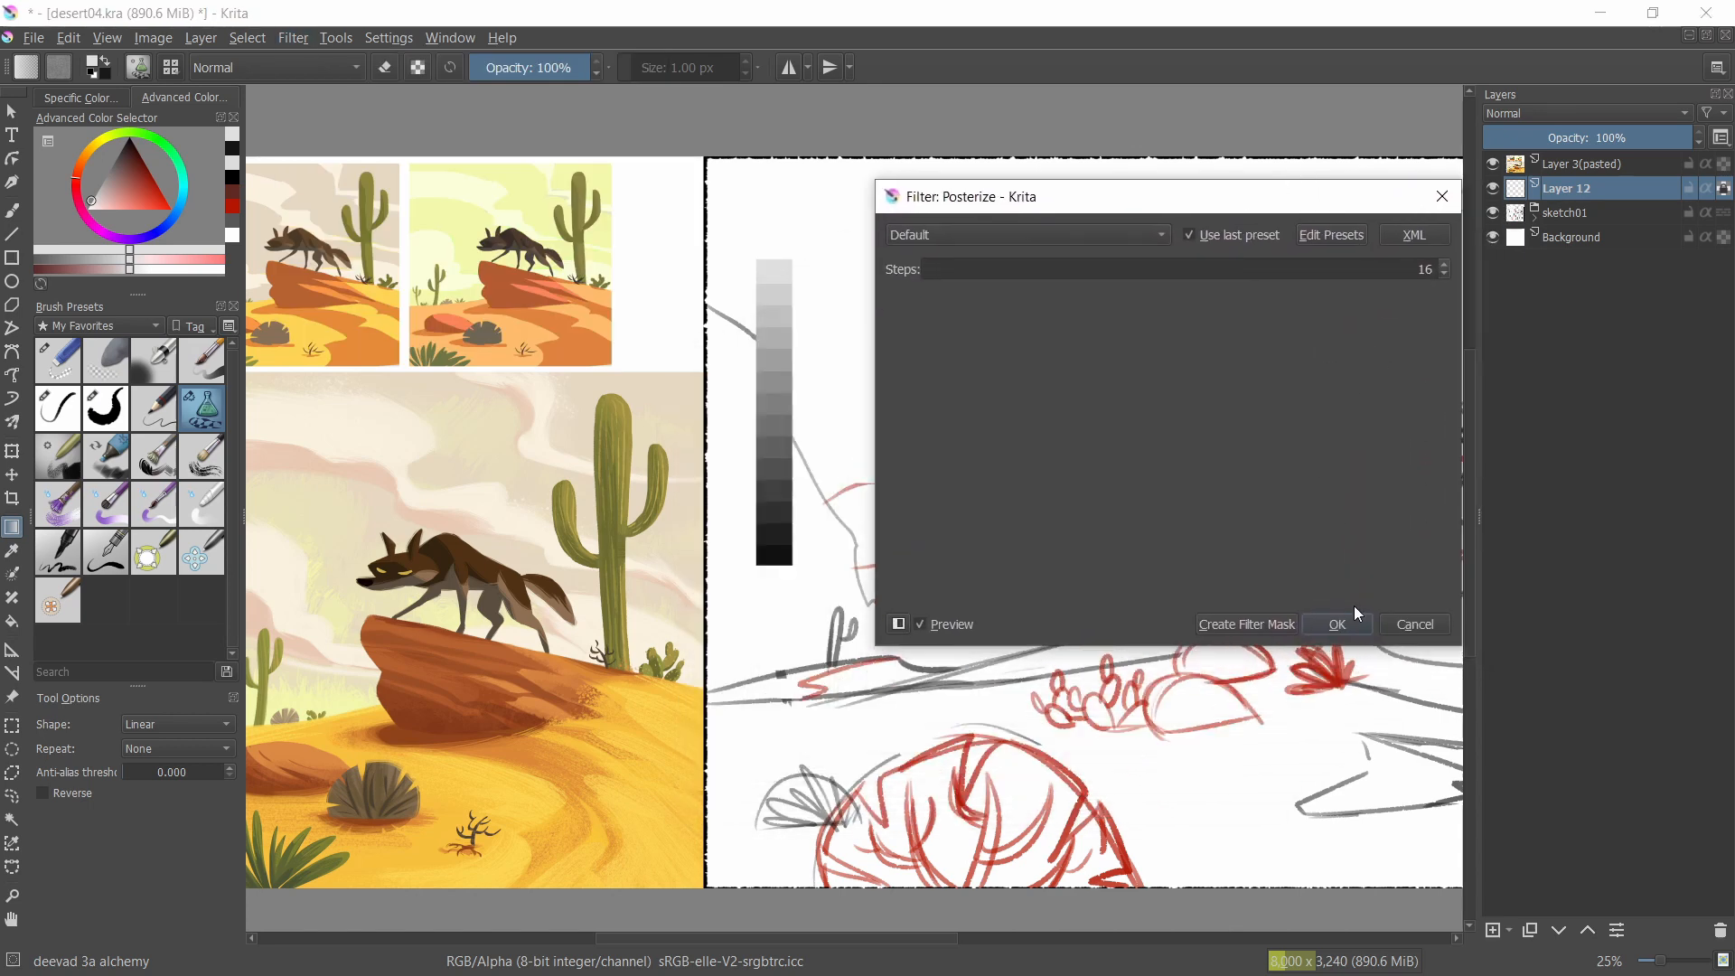
click(1444, 263)
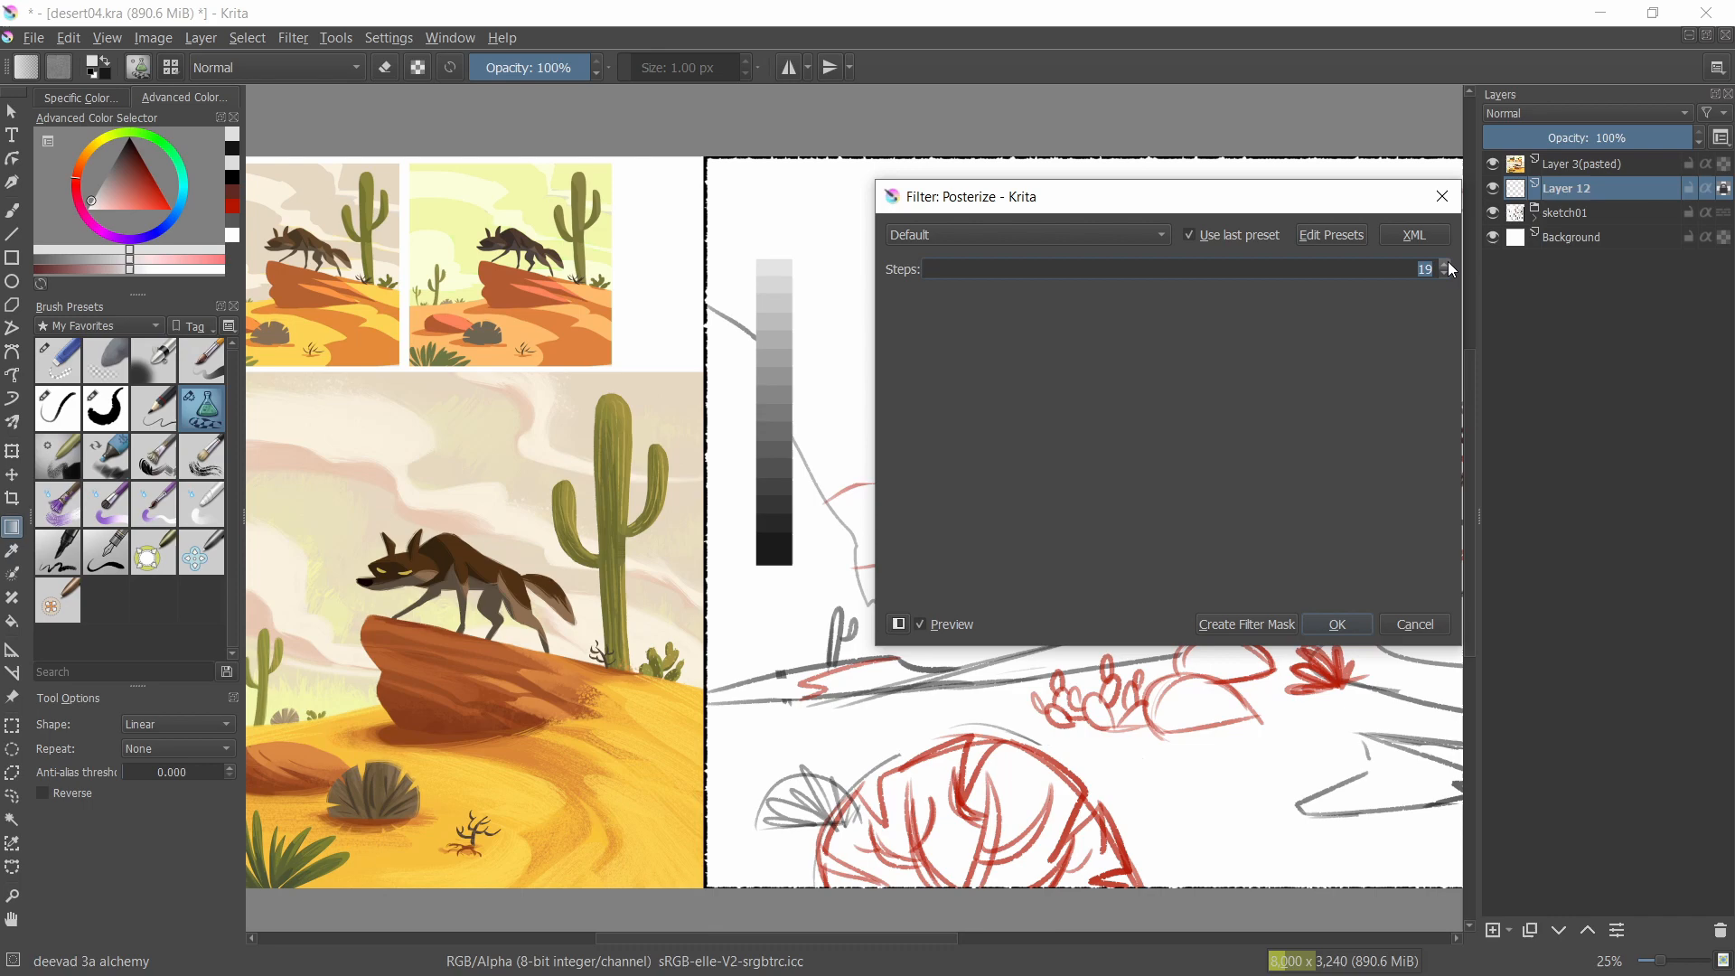
click(1444, 263)
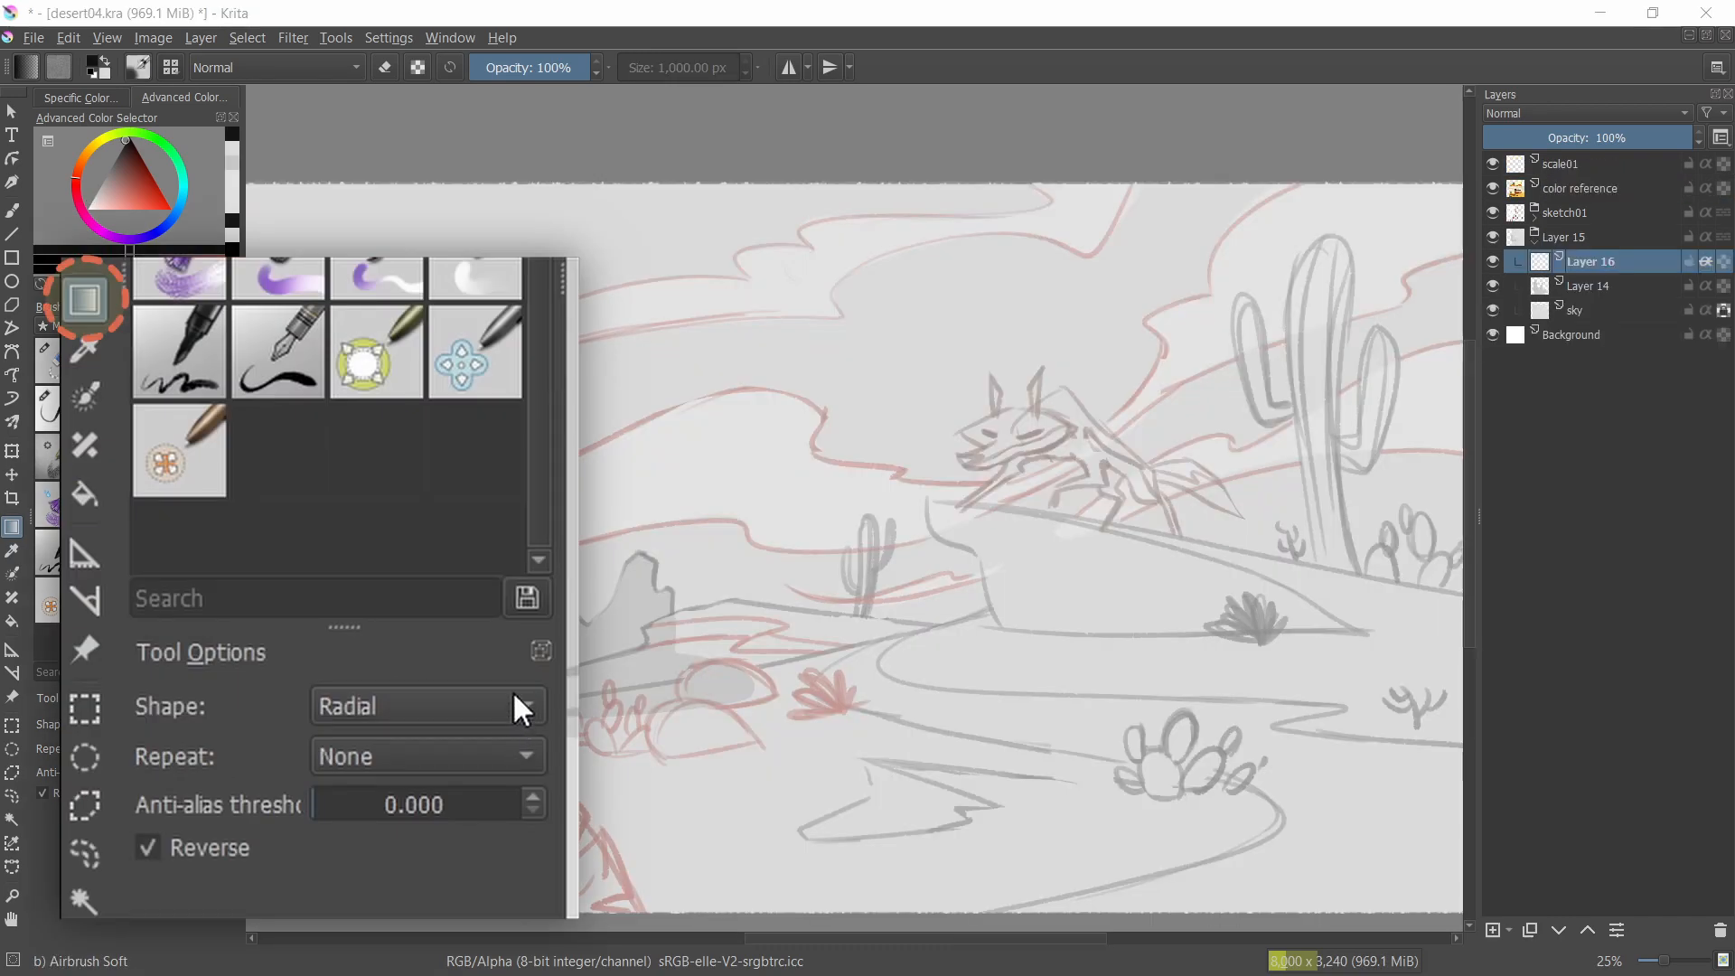
- Set the Gradient tool shape to Radial with Reverse ticked
click(426, 706)
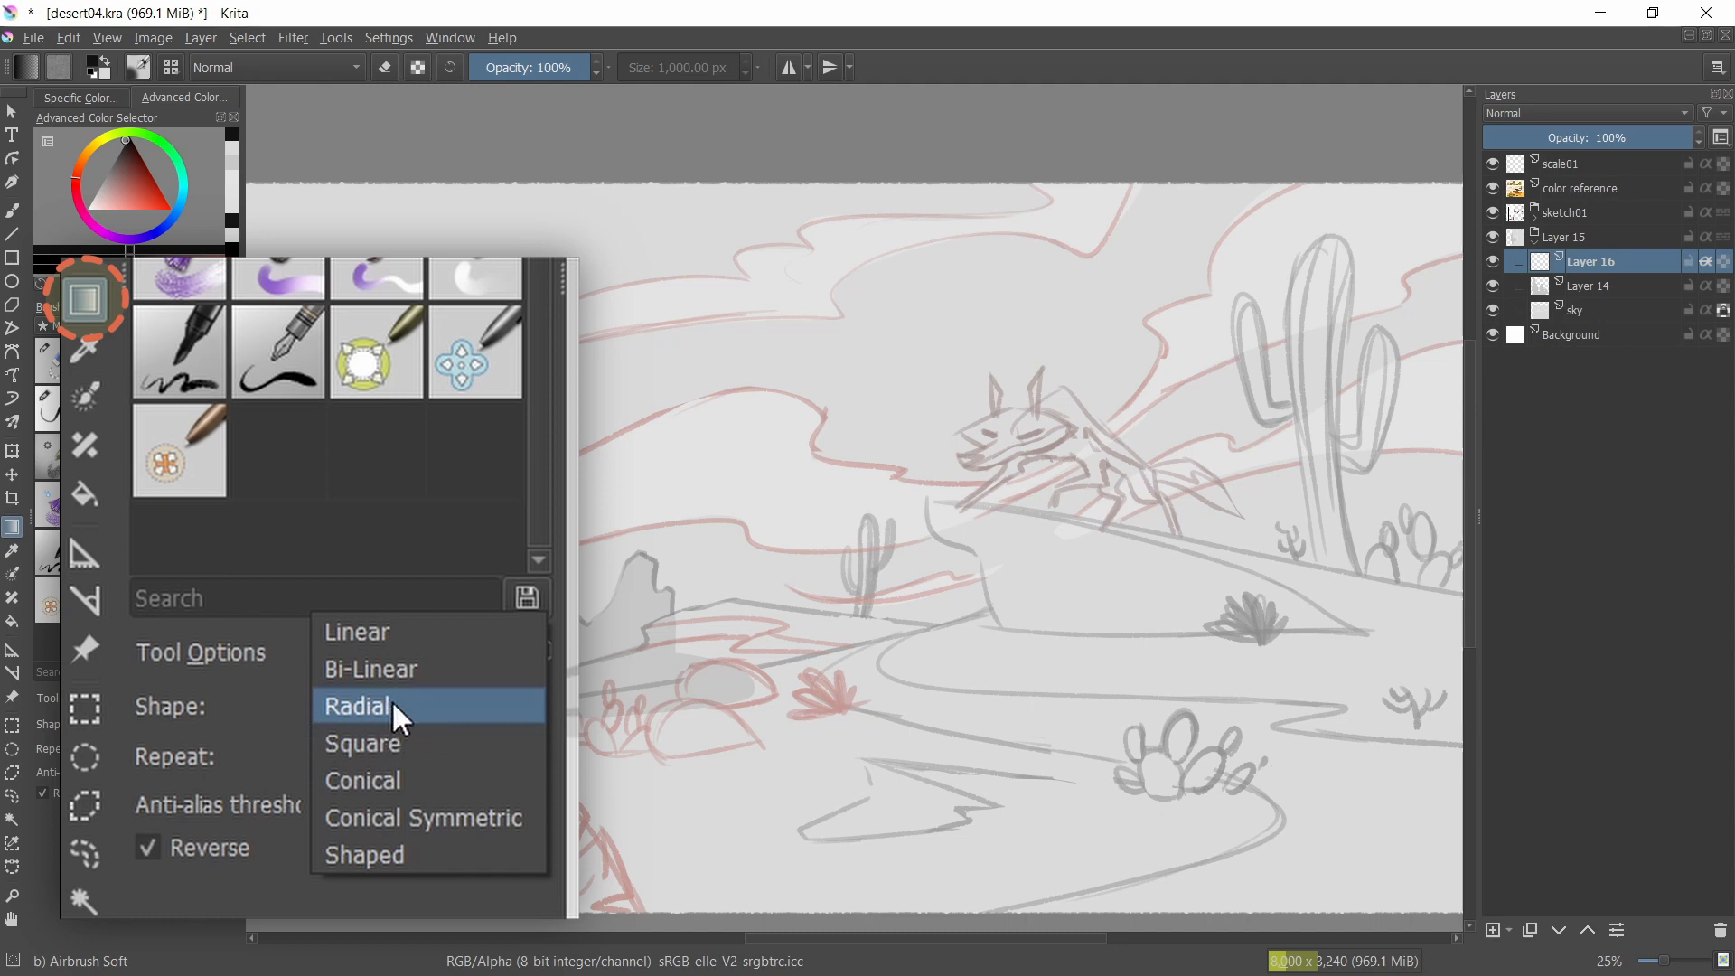
click(356, 705)
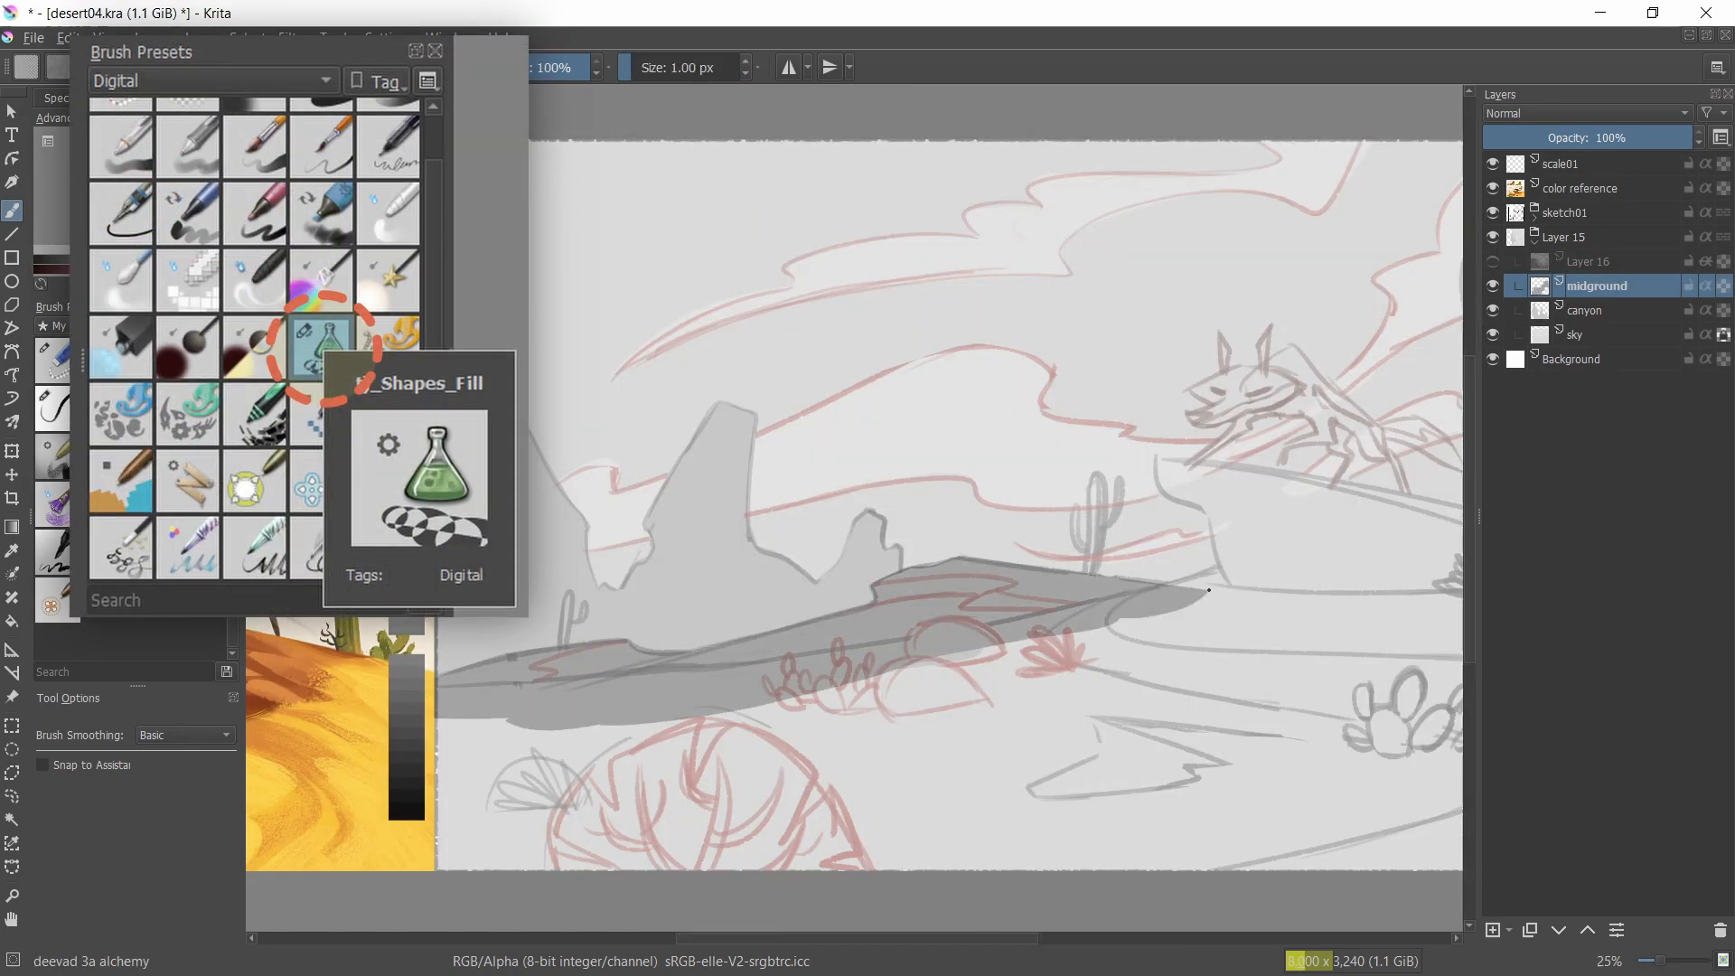
- With the Shapes_Fill brush, fill grey midground, rock and coyote tail shapes on separate layers
click(1493, 930)
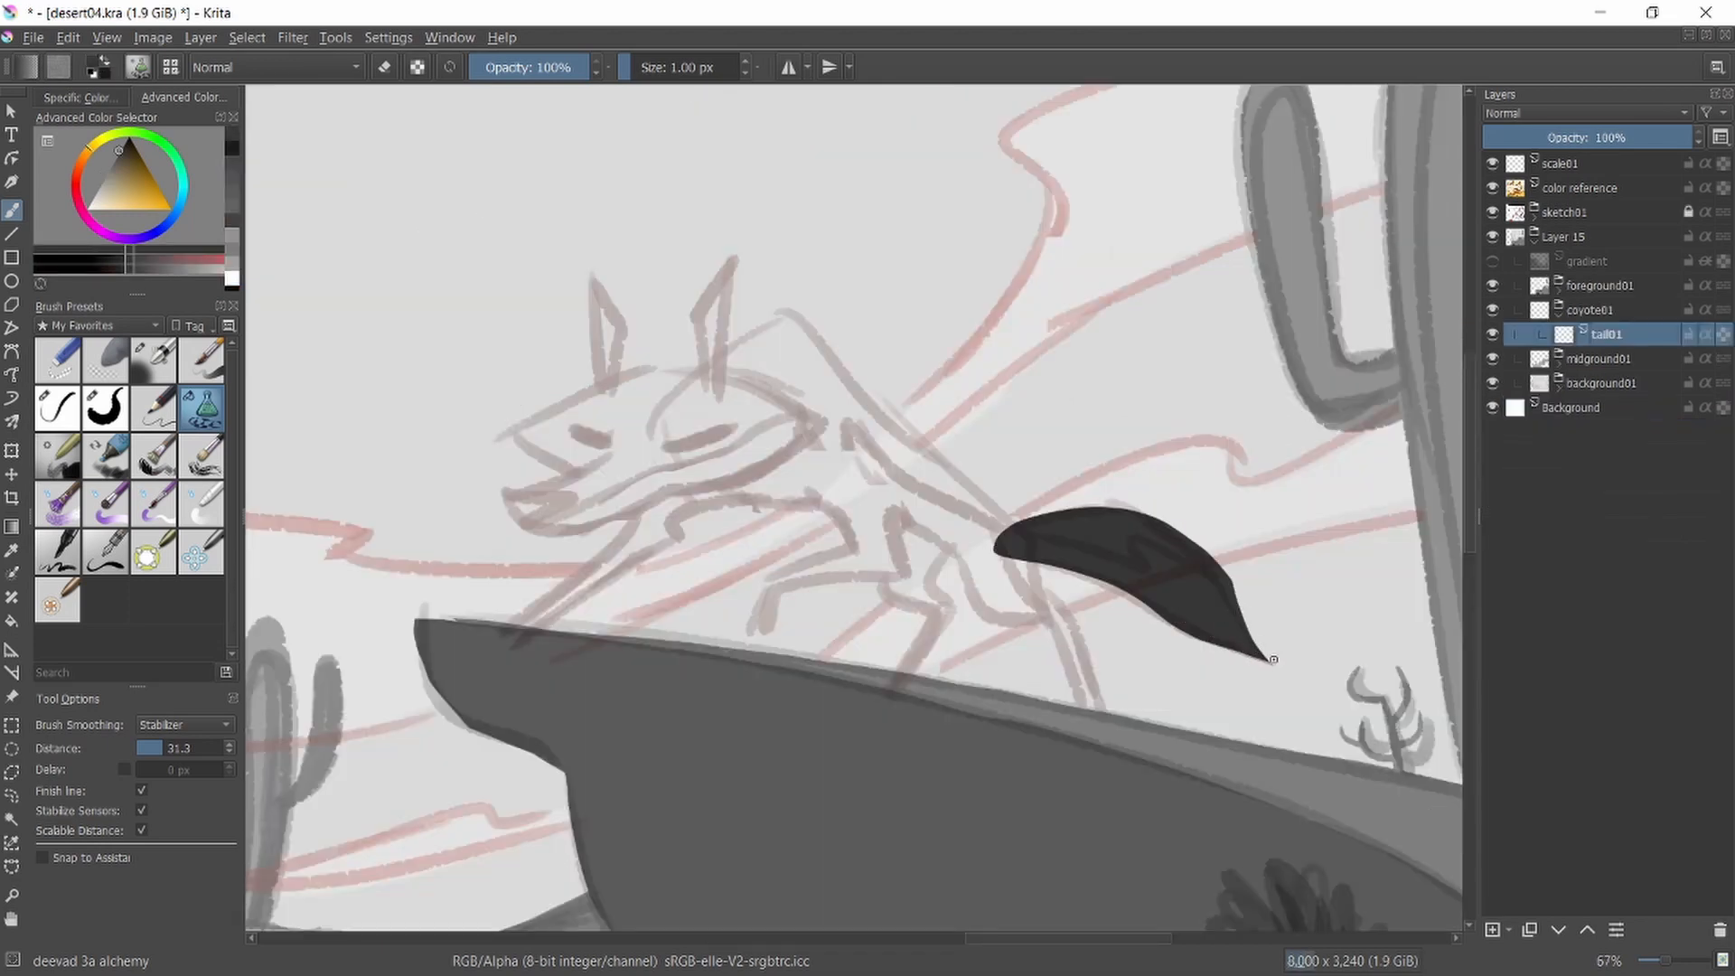
click(1492, 930)
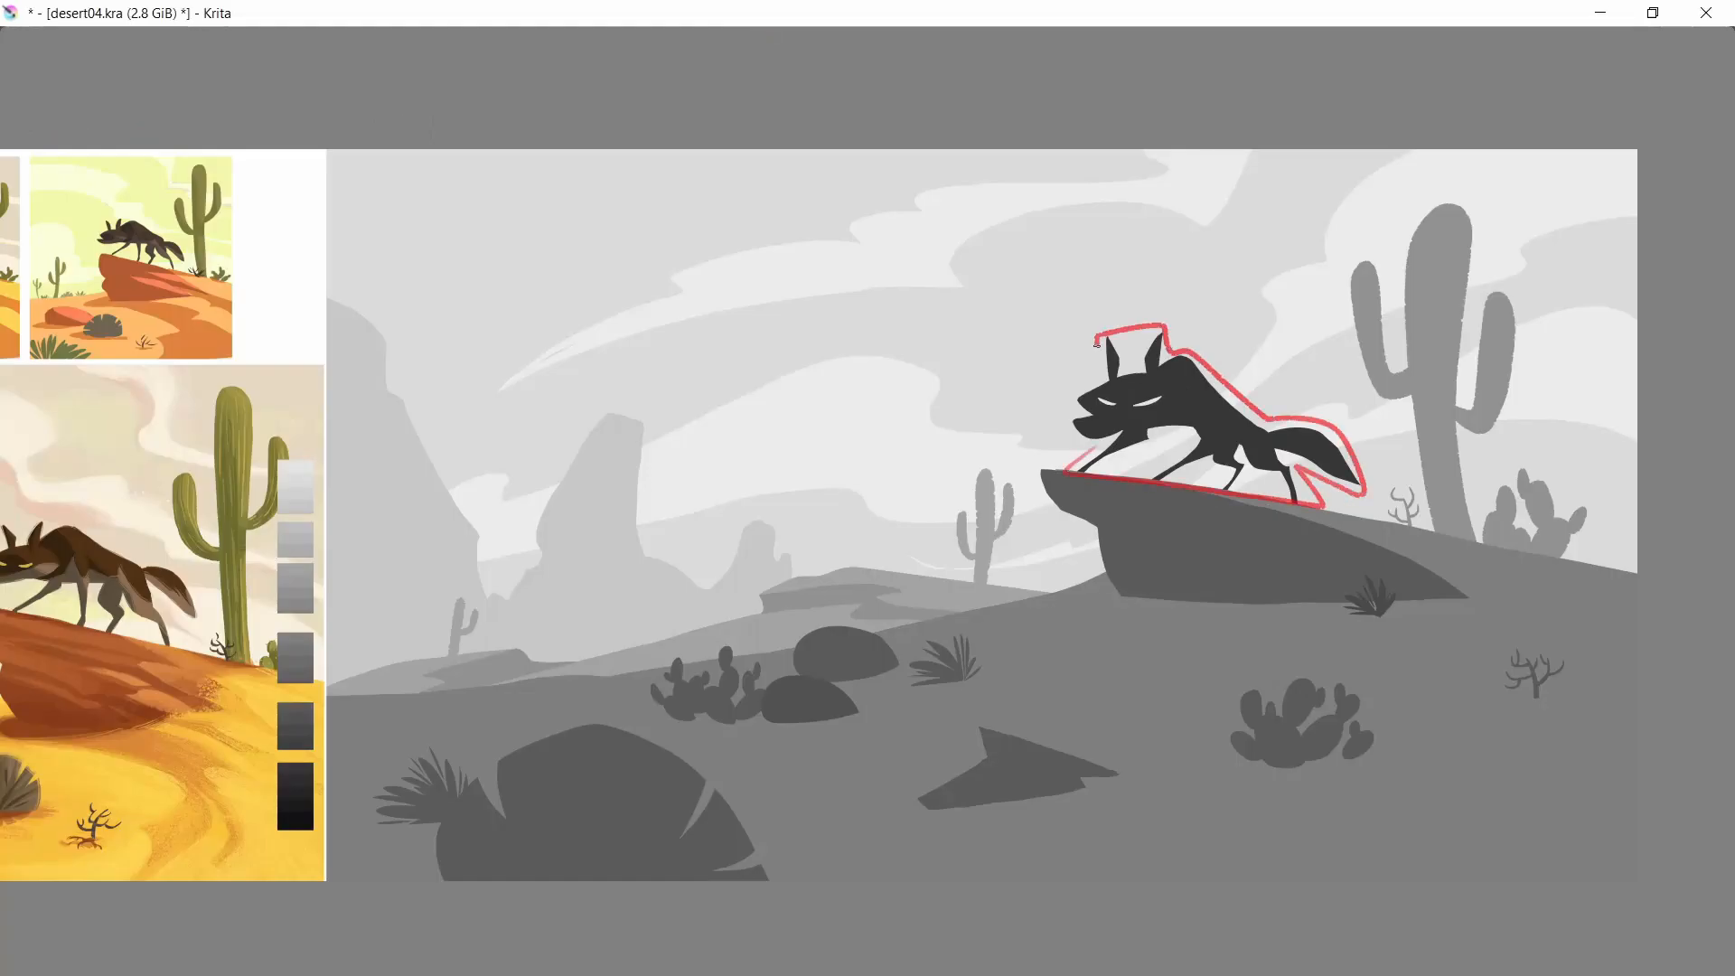
- Fill the remaining cacti, shrubs and rocks with flat grey, keeping the coyote silhouette black
click(293, 779)
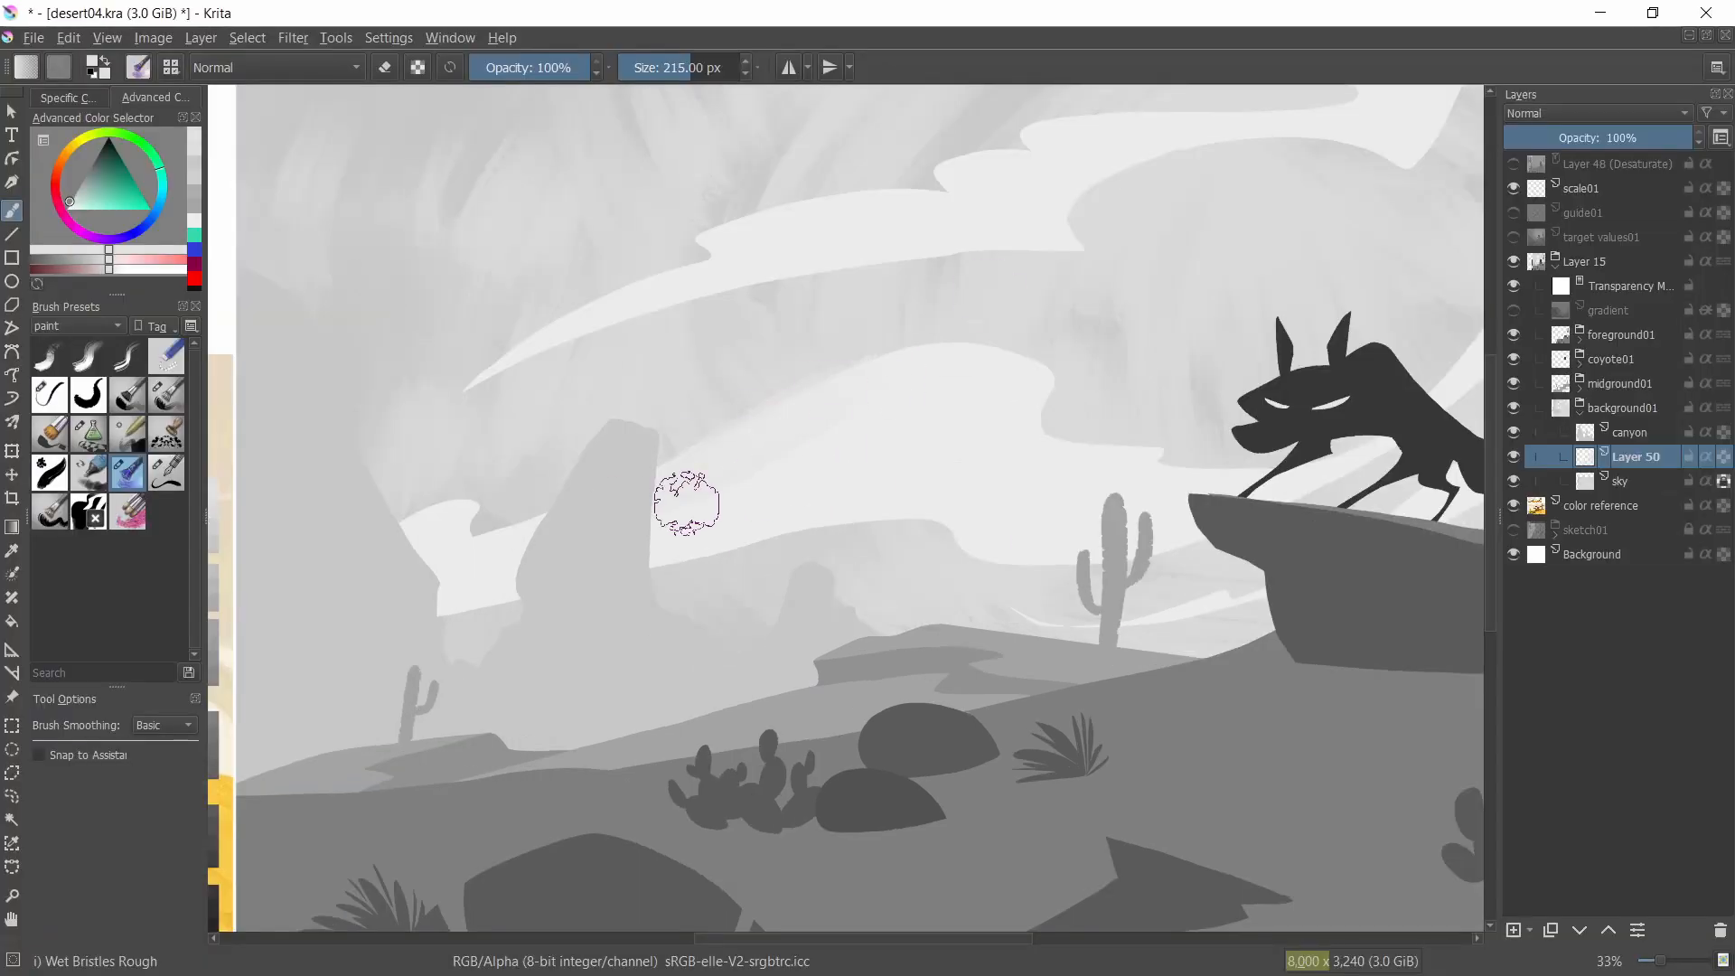
mouse_move(442, 537)
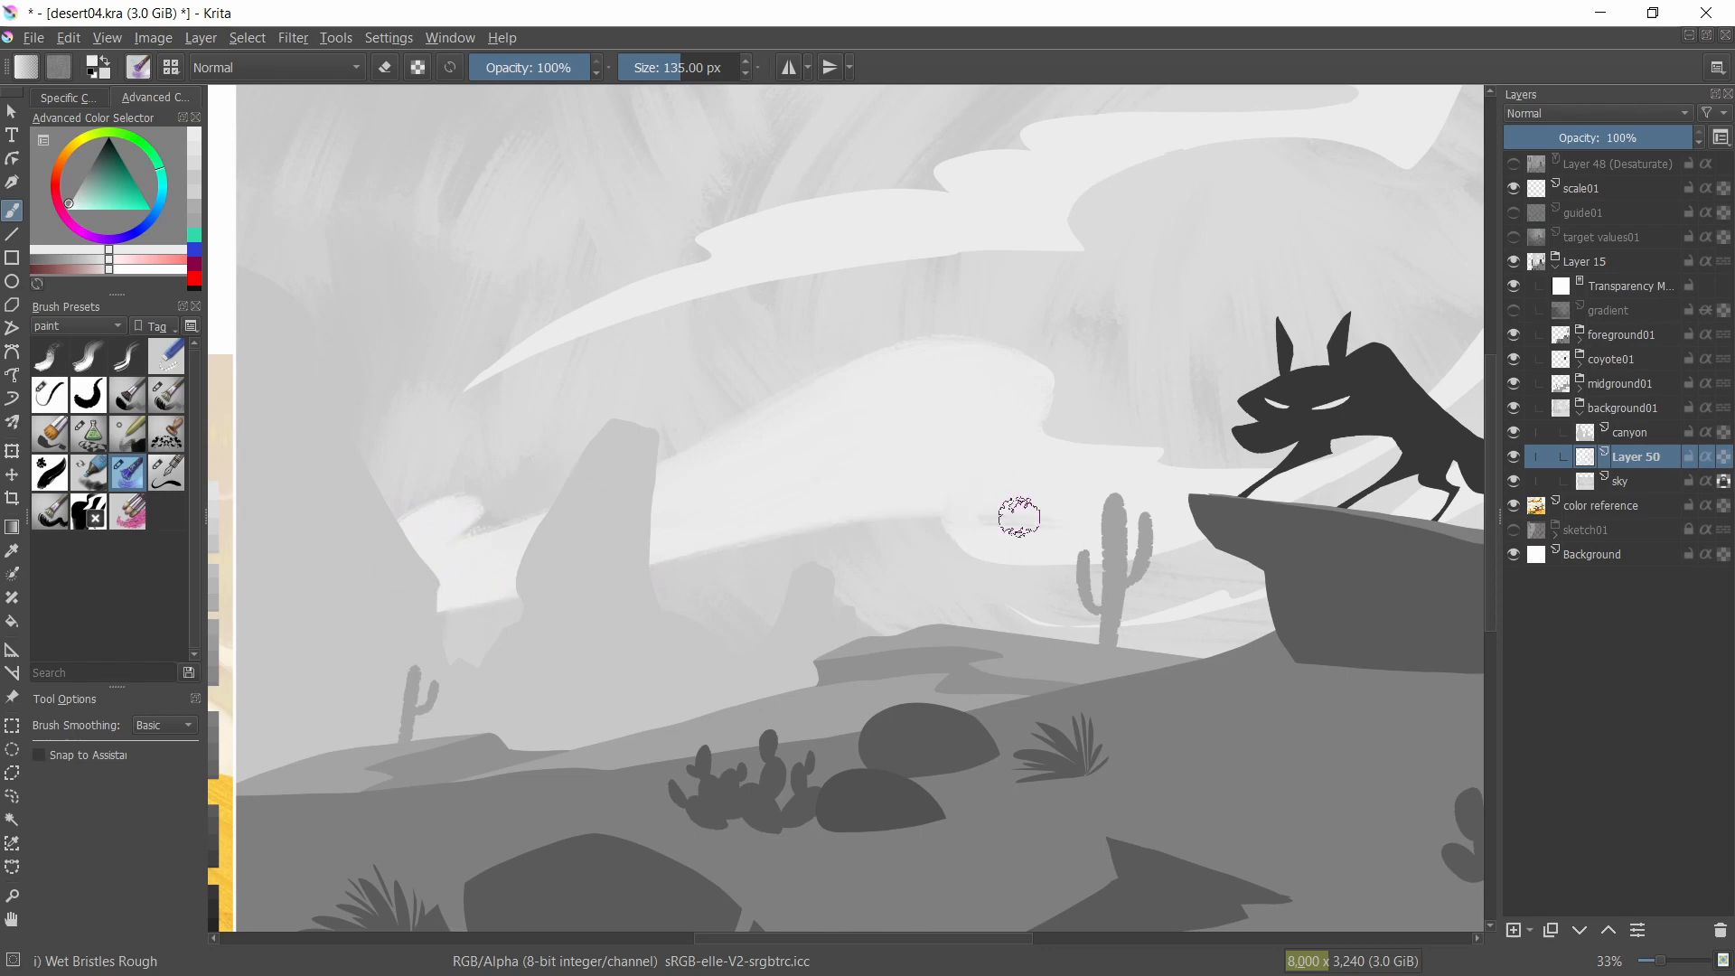
- Paint rough light-grey clouds with Wet Bristles Rough, checking them in canvas-only mode
key(Tab)
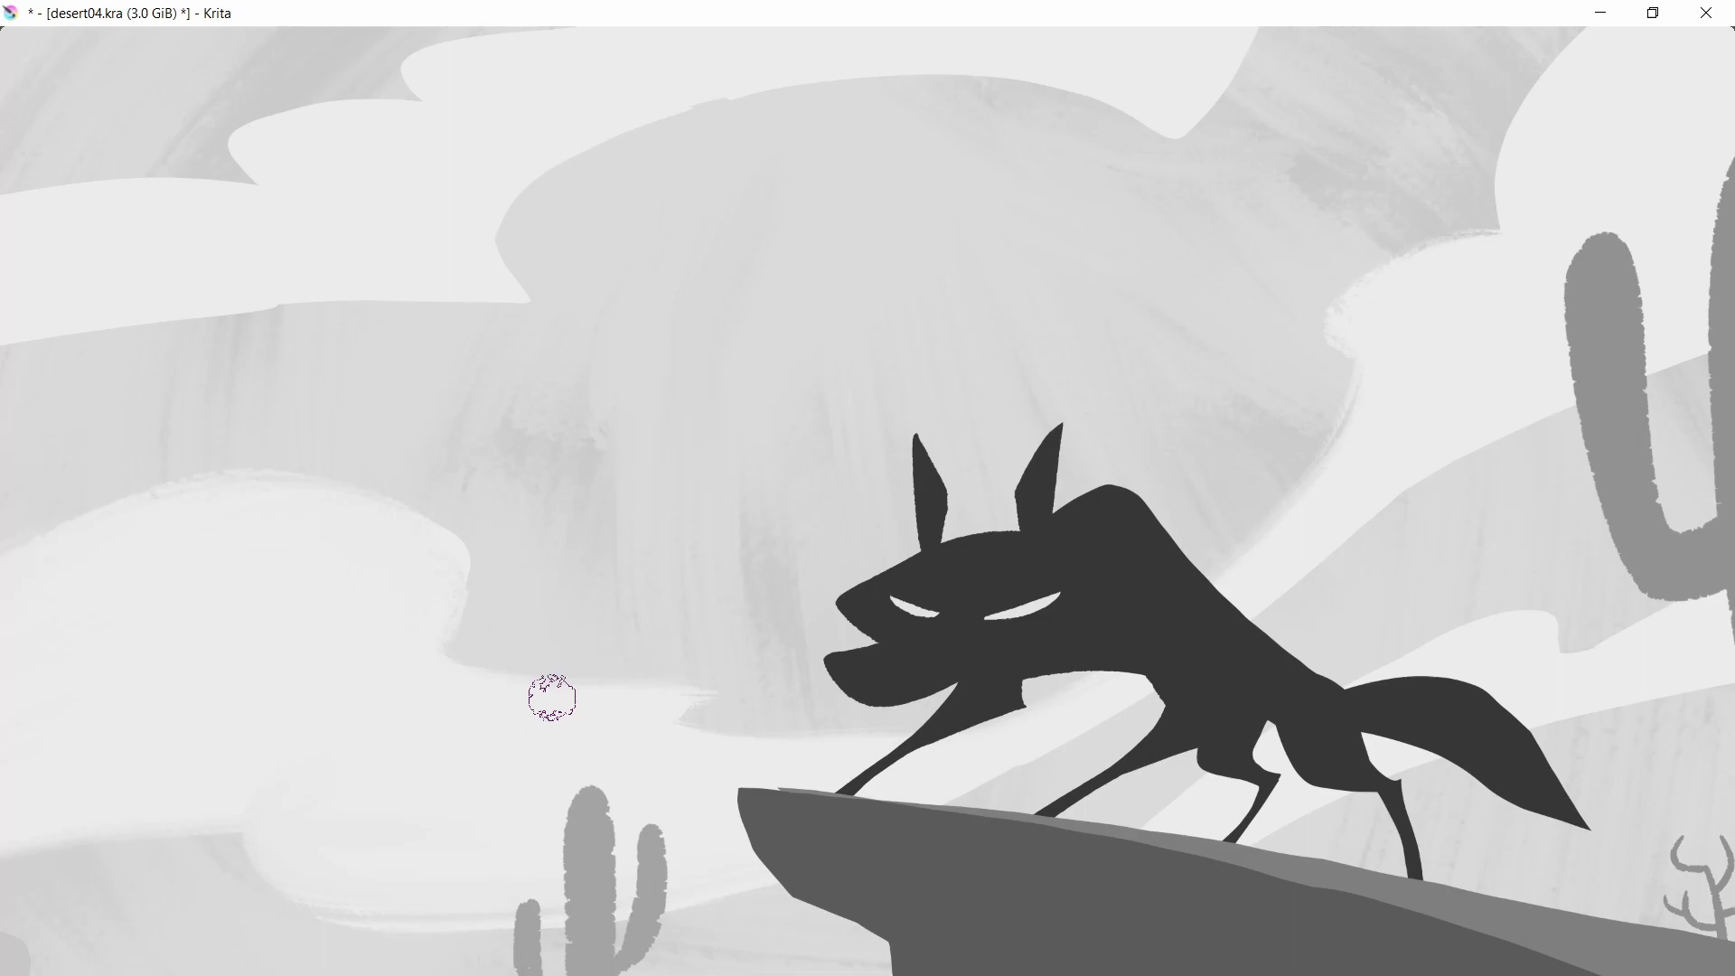
key(Tab)
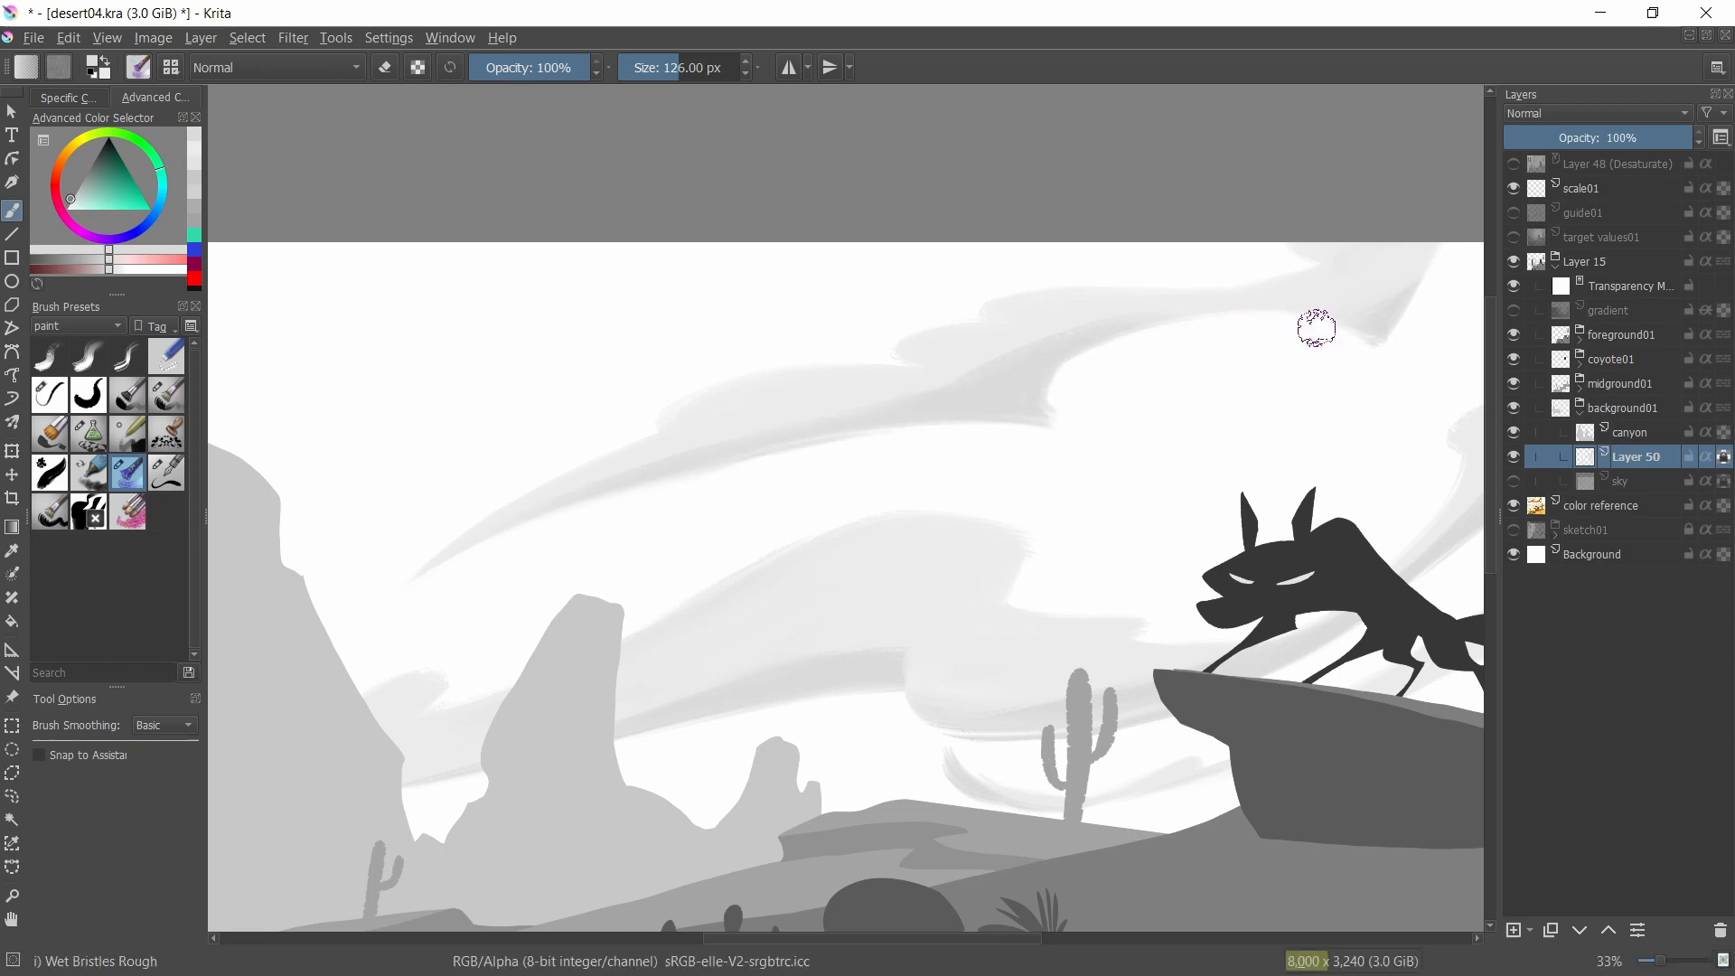
click(1627, 431)
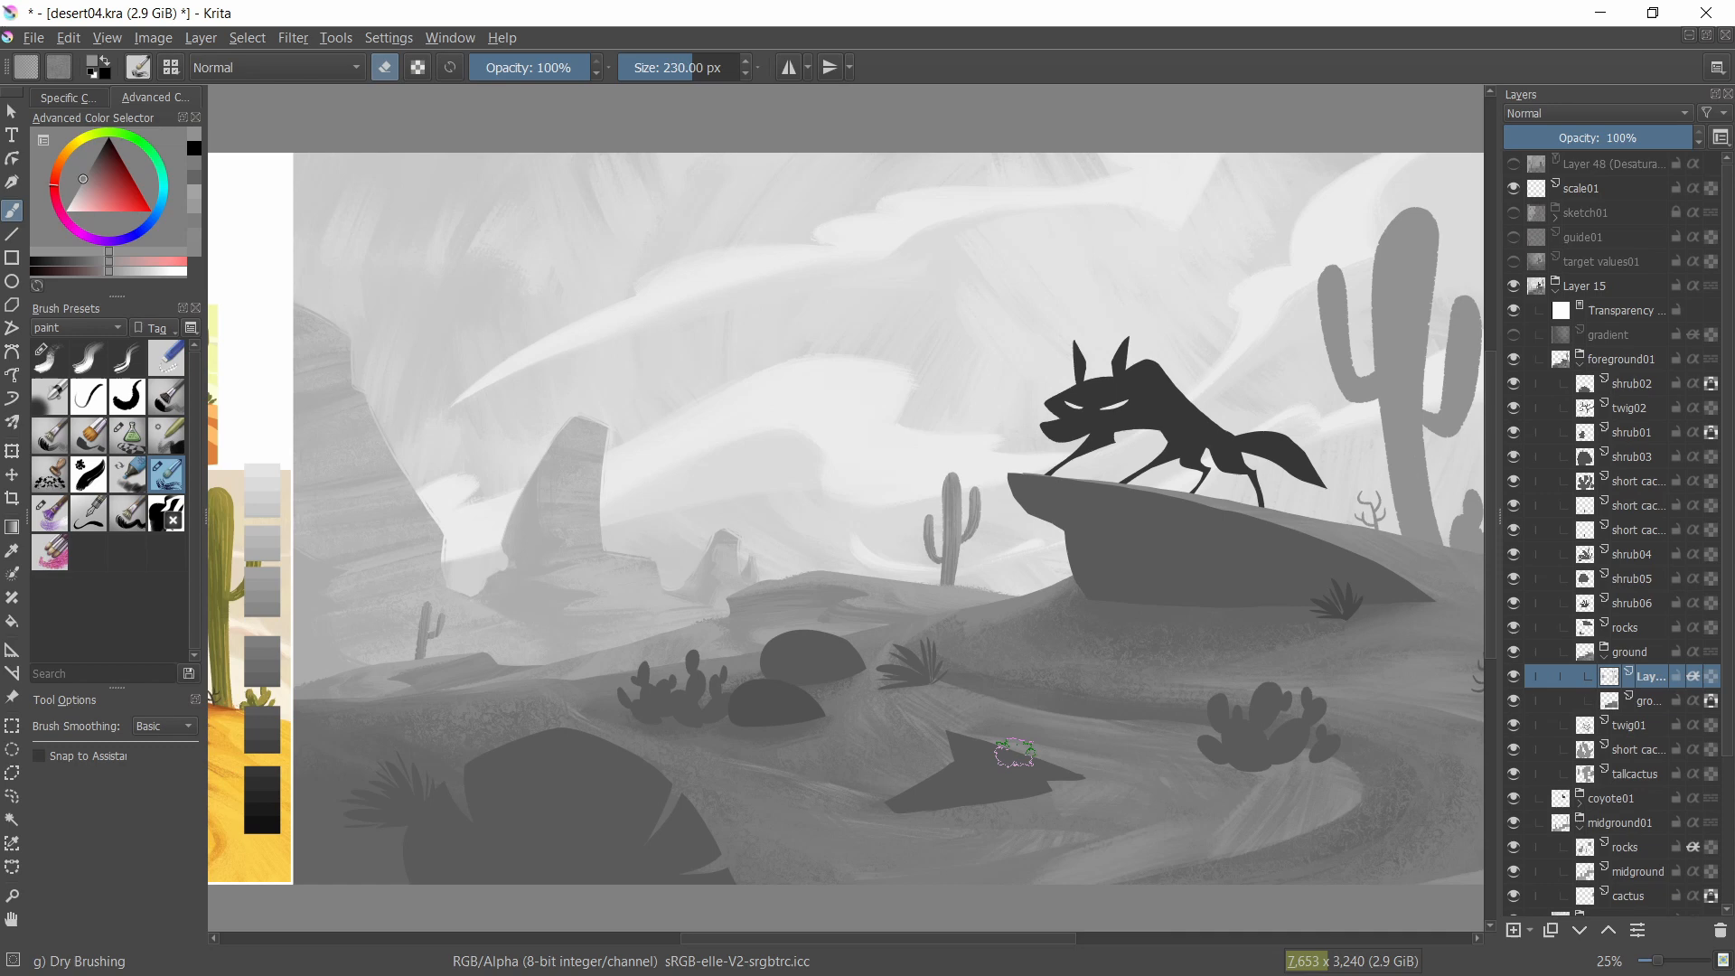
- Paint Dry Brushing texture onto the ground and canyon layers in the foreground group
click(89, 356)
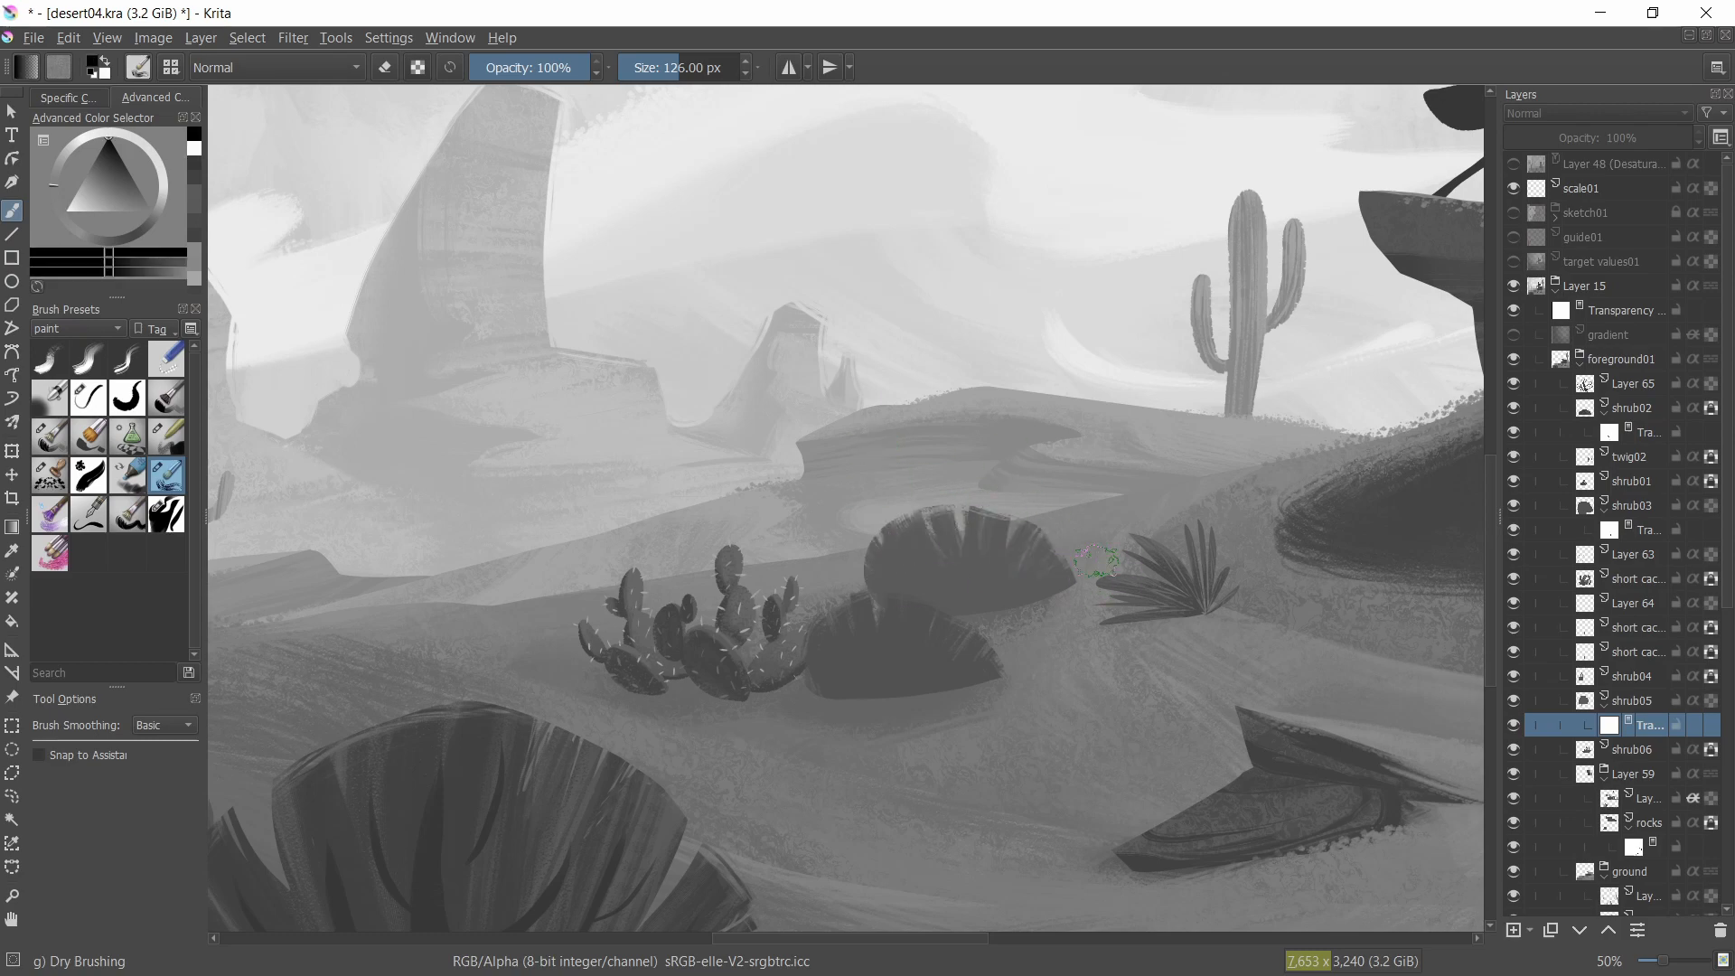
- Dry-brush shading onto the shrub, cactus and rock layers, adding transparency masks and new layers
click(1633, 505)
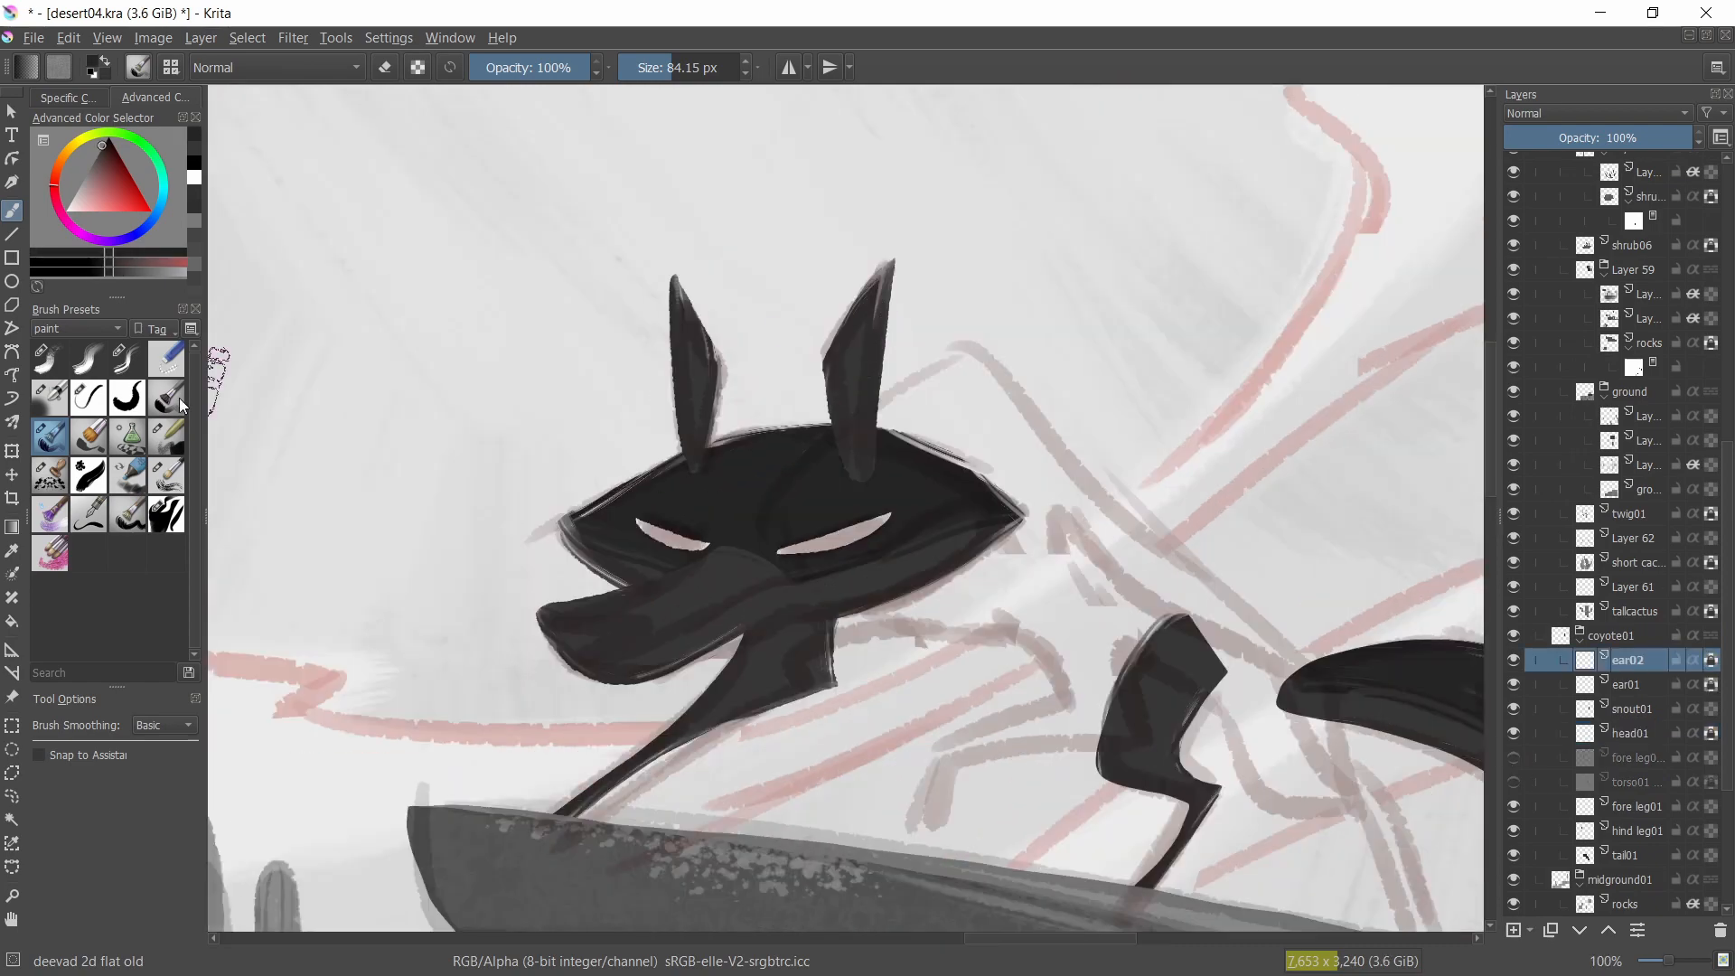
- Repaint the ear02 and snout01 edges with the deevad 2d flat old brush
click(1631, 709)
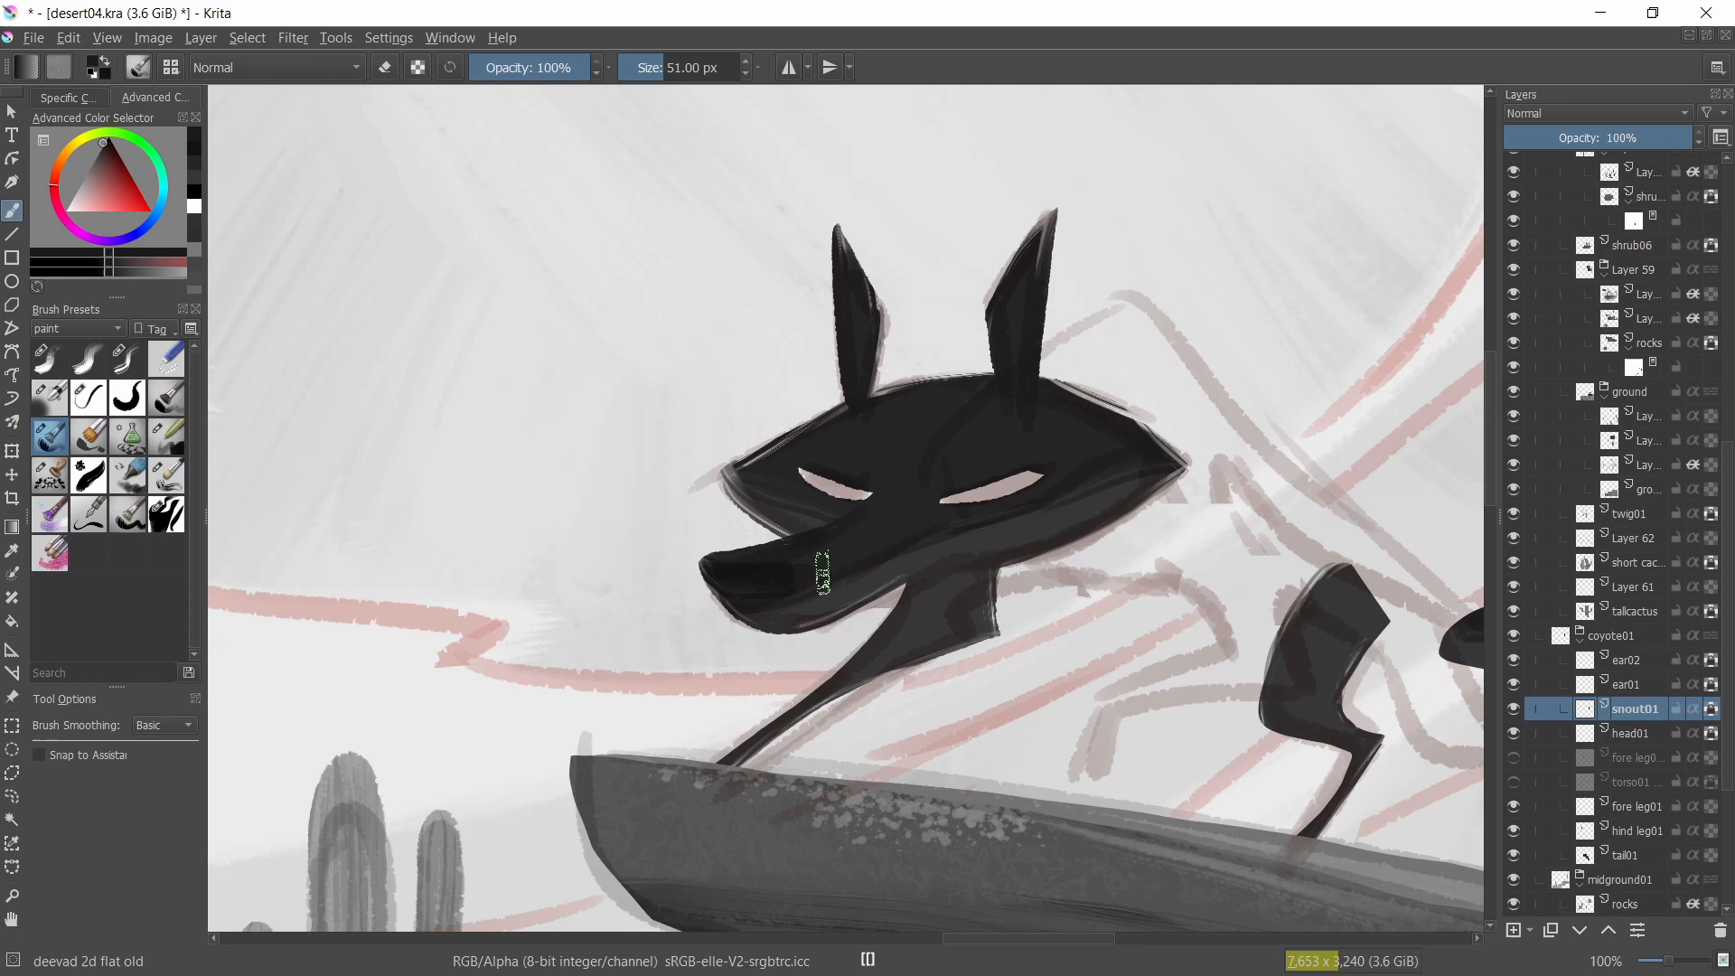
click(293, 37)
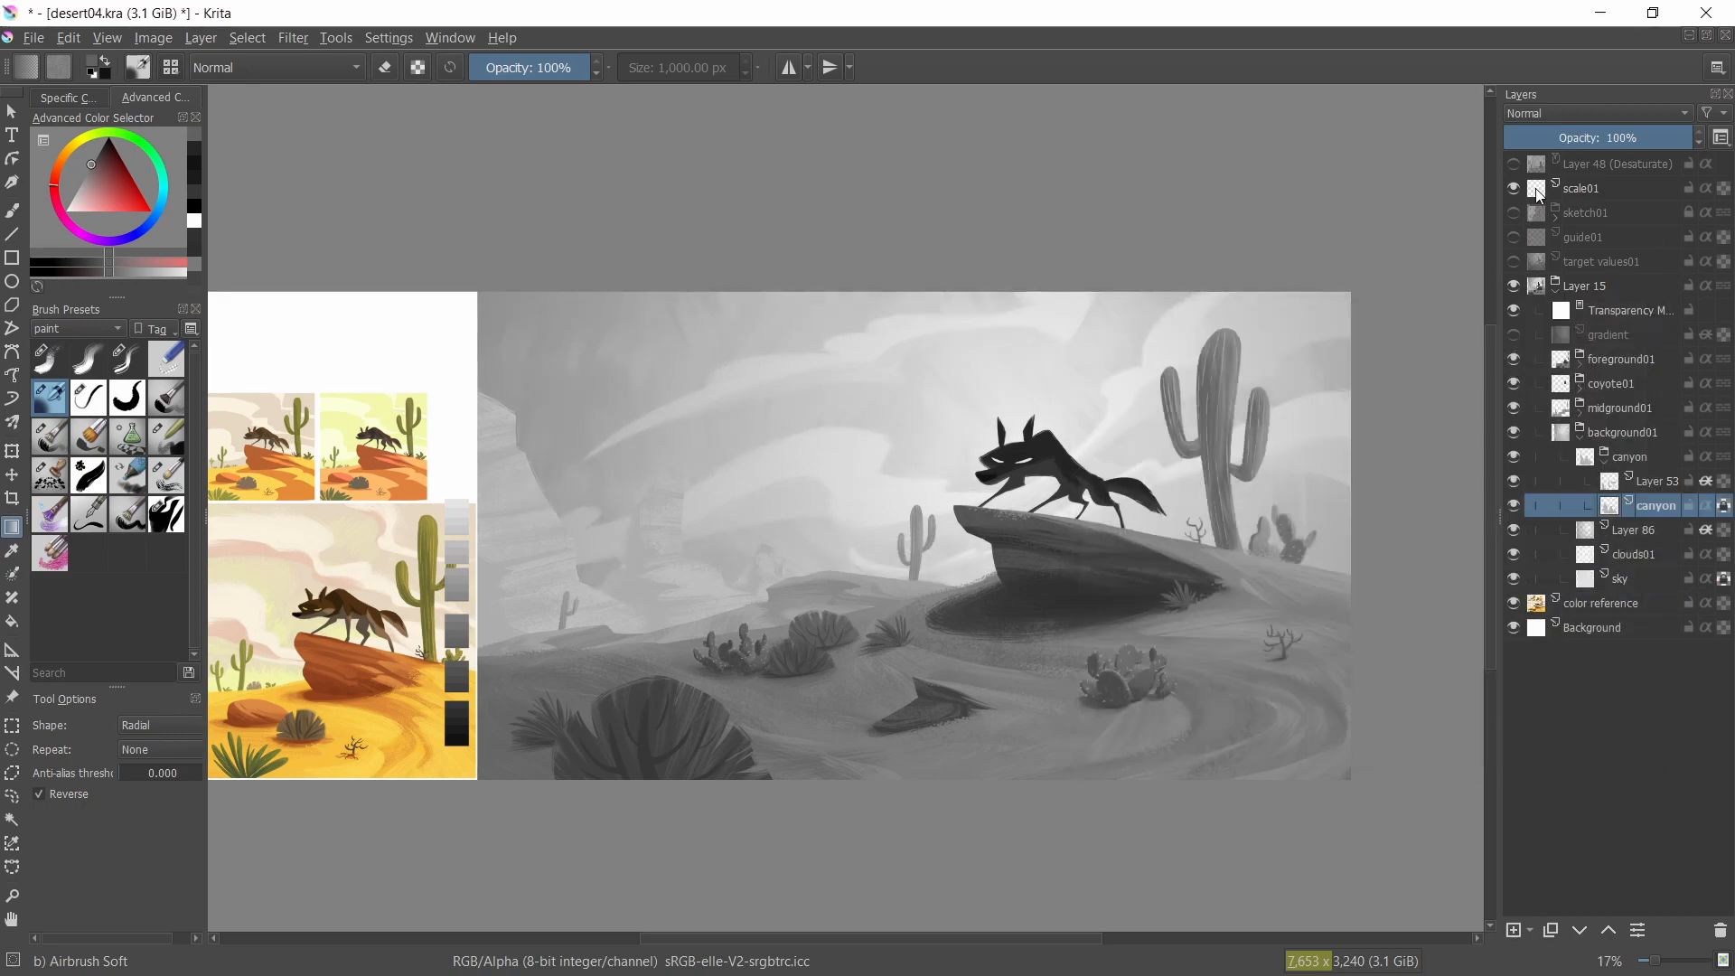
- Add a Levels filter layer to the midground group, then reopen it to adjust input levels
click(1593, 112)
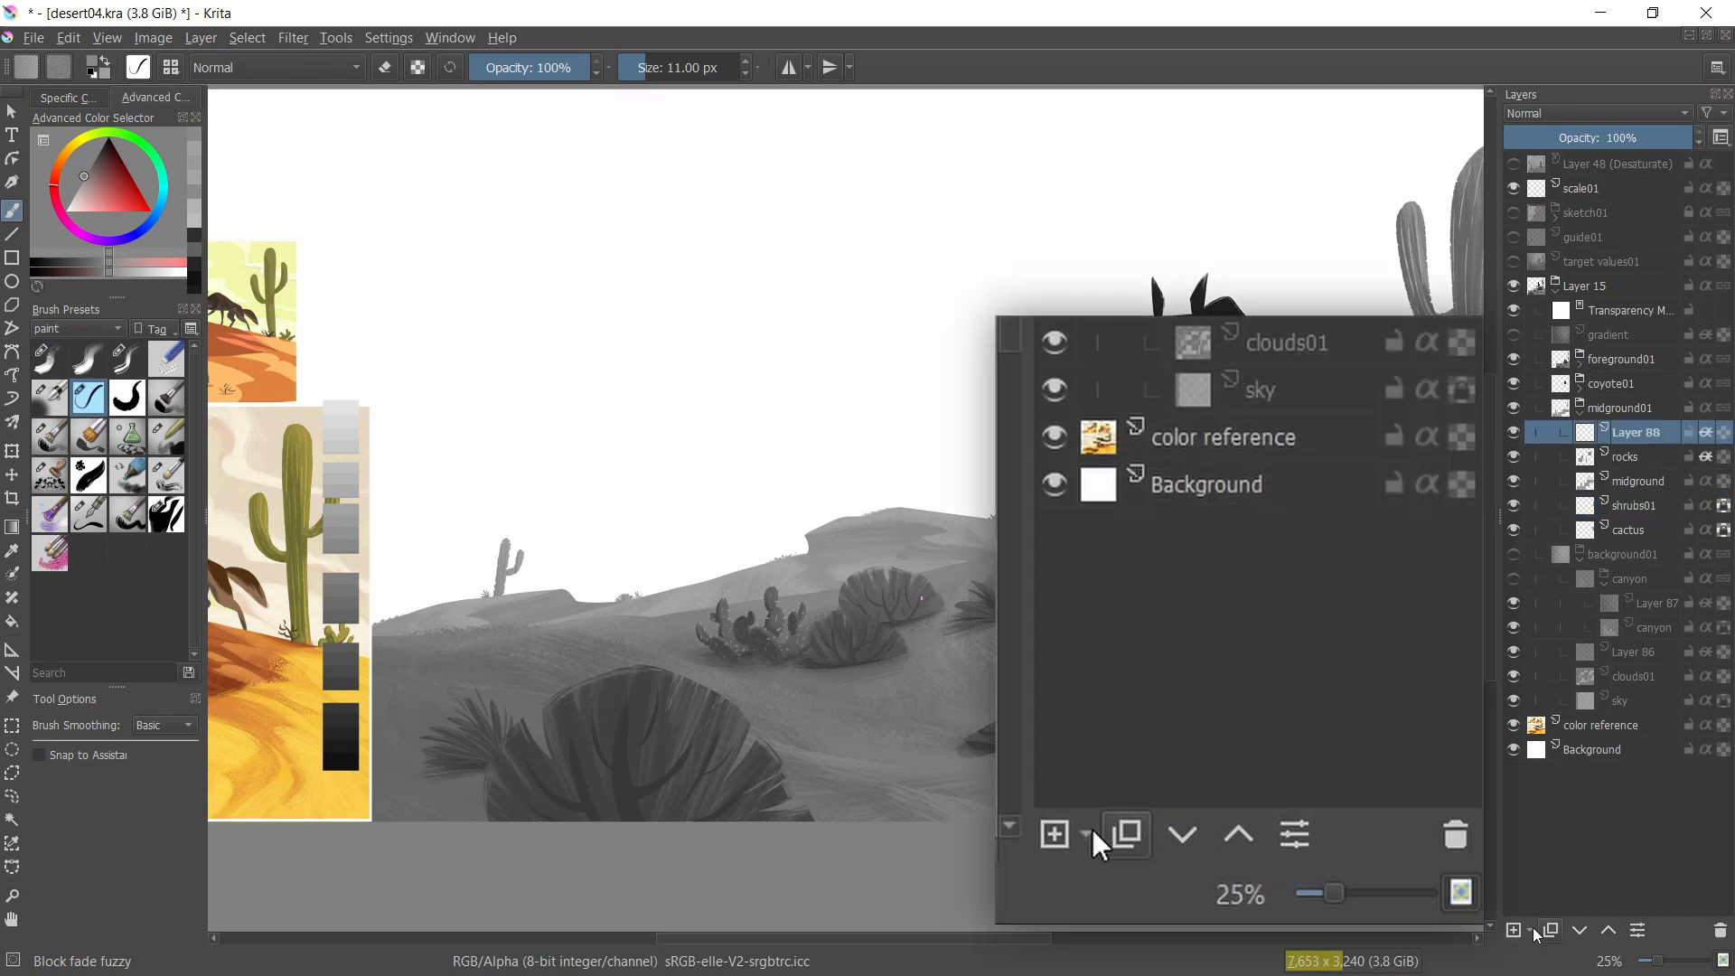
click(1082, 834)
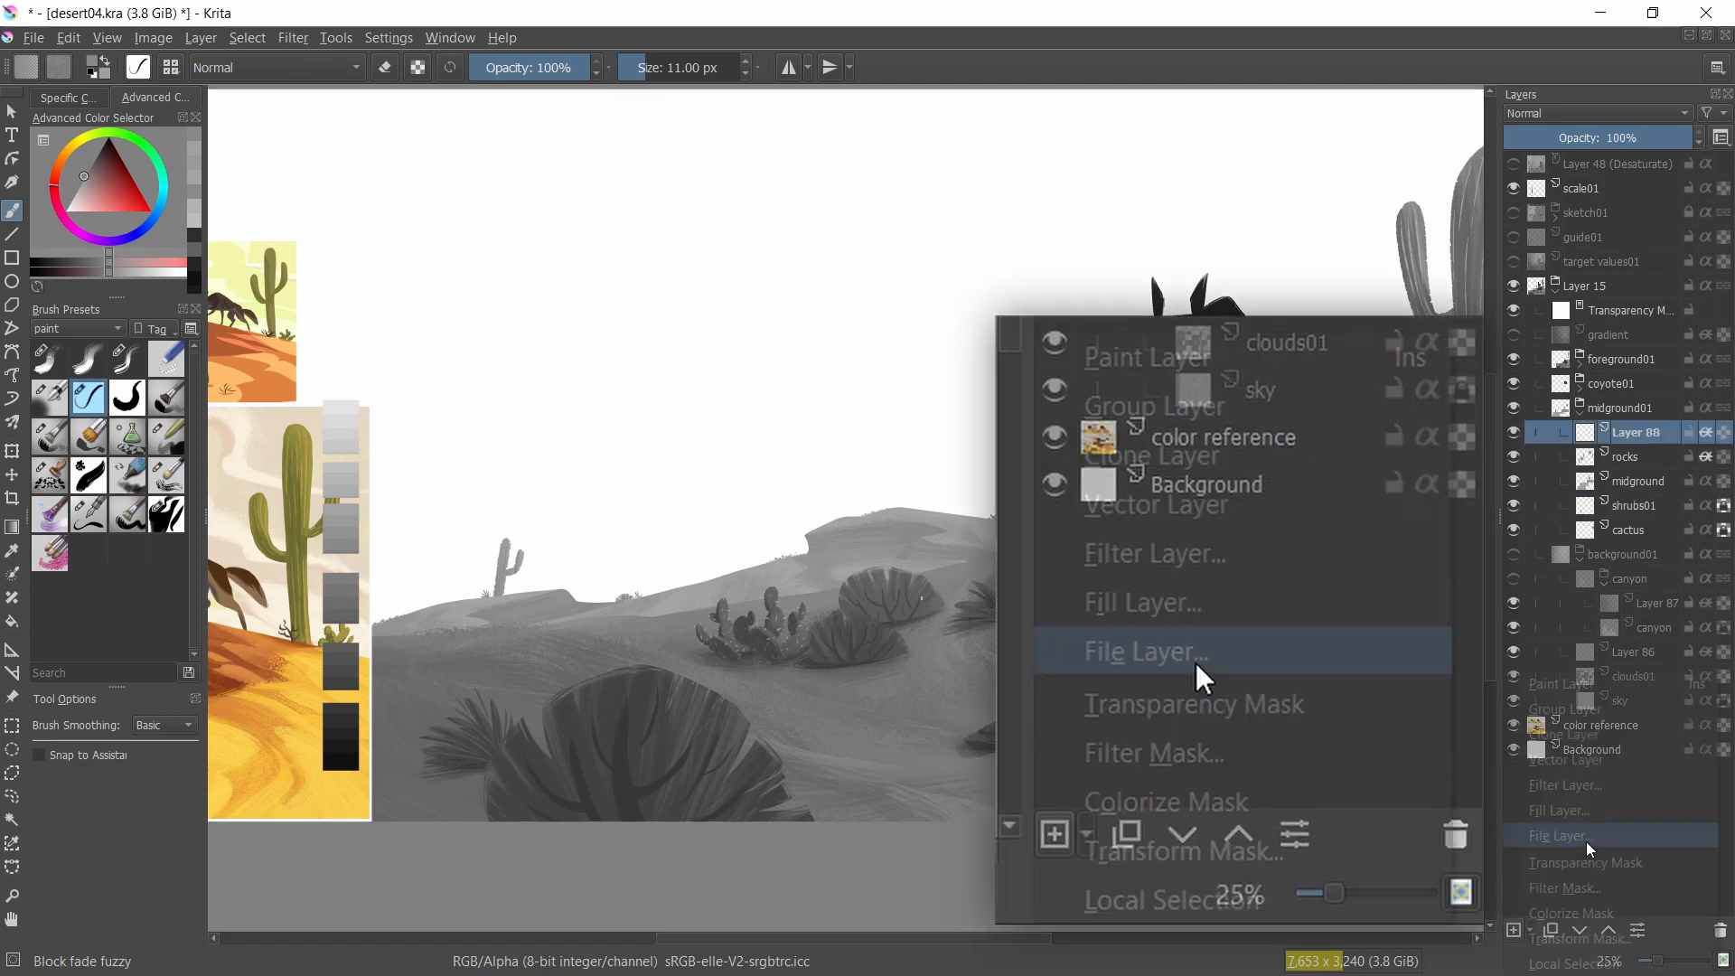
mouse_move(1183, 586)
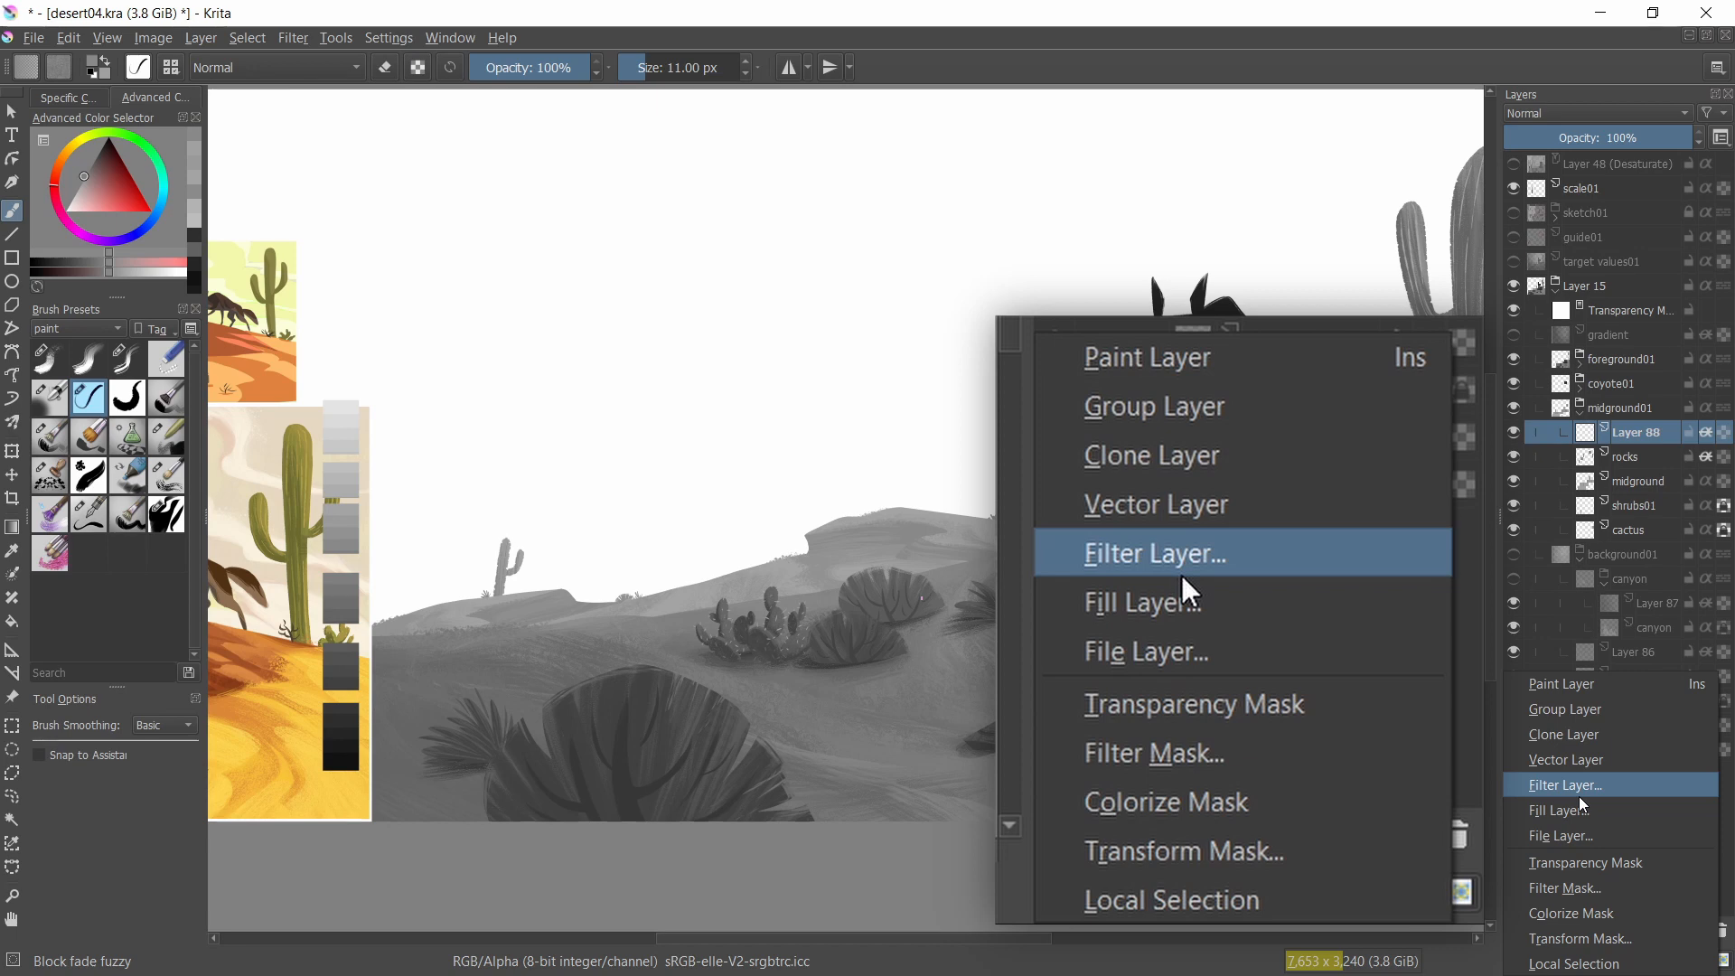
click(1155, 553)
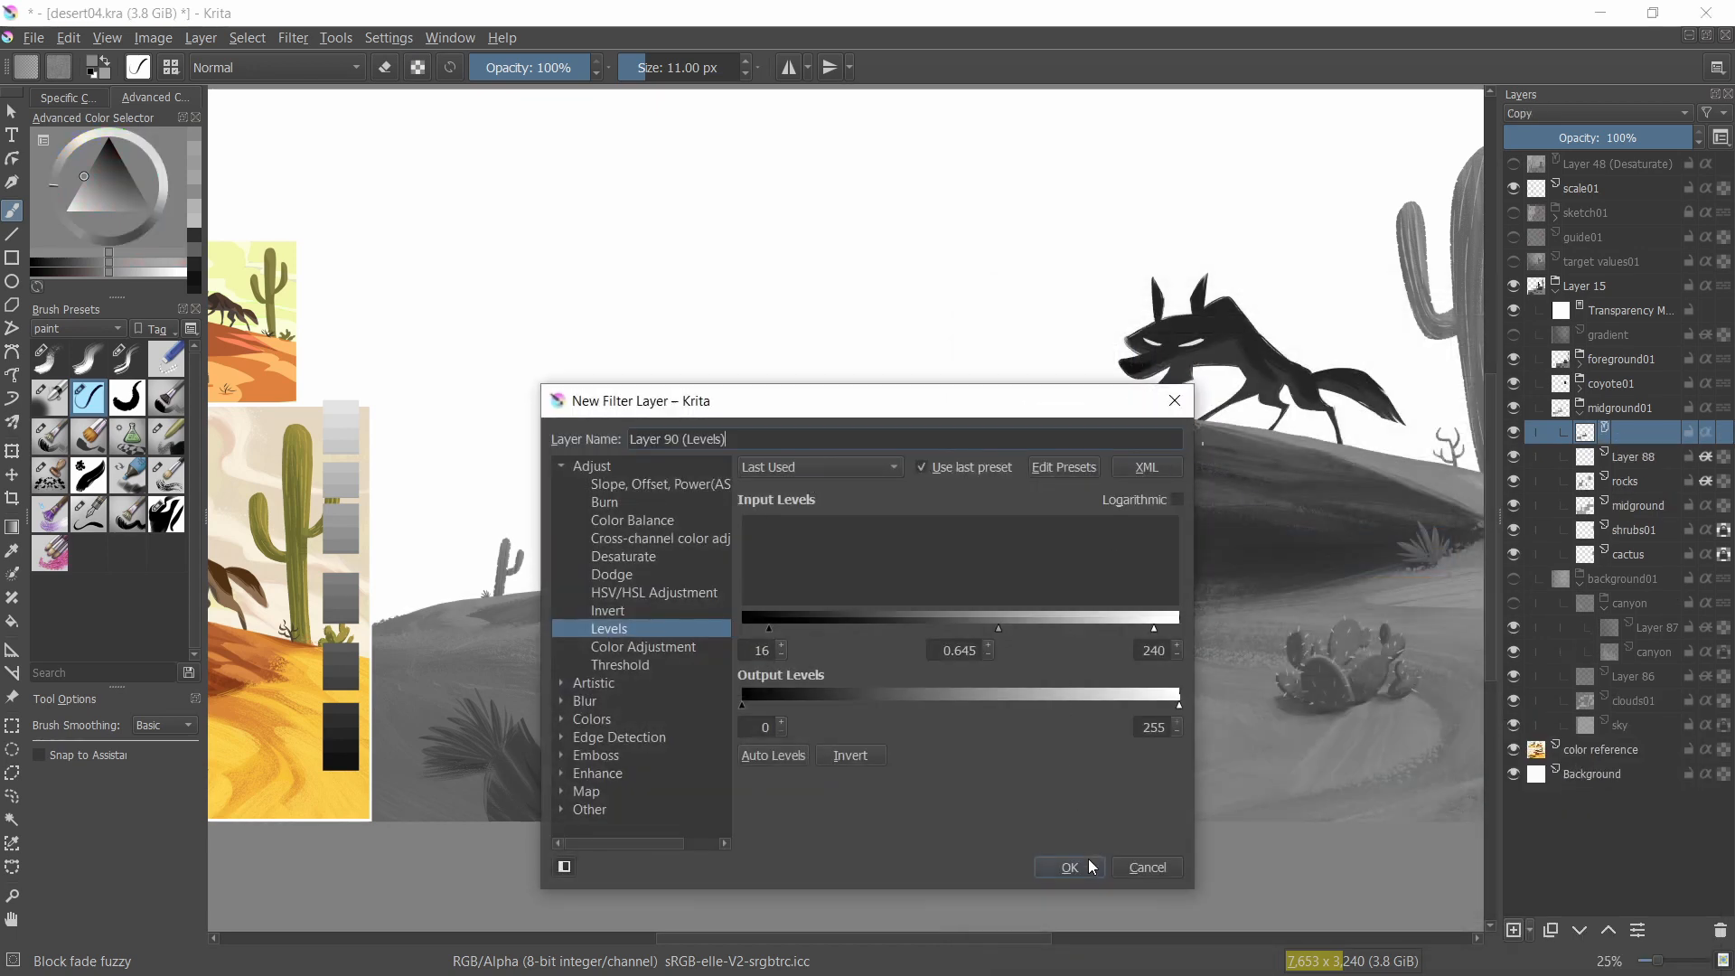
click(1066, 867)
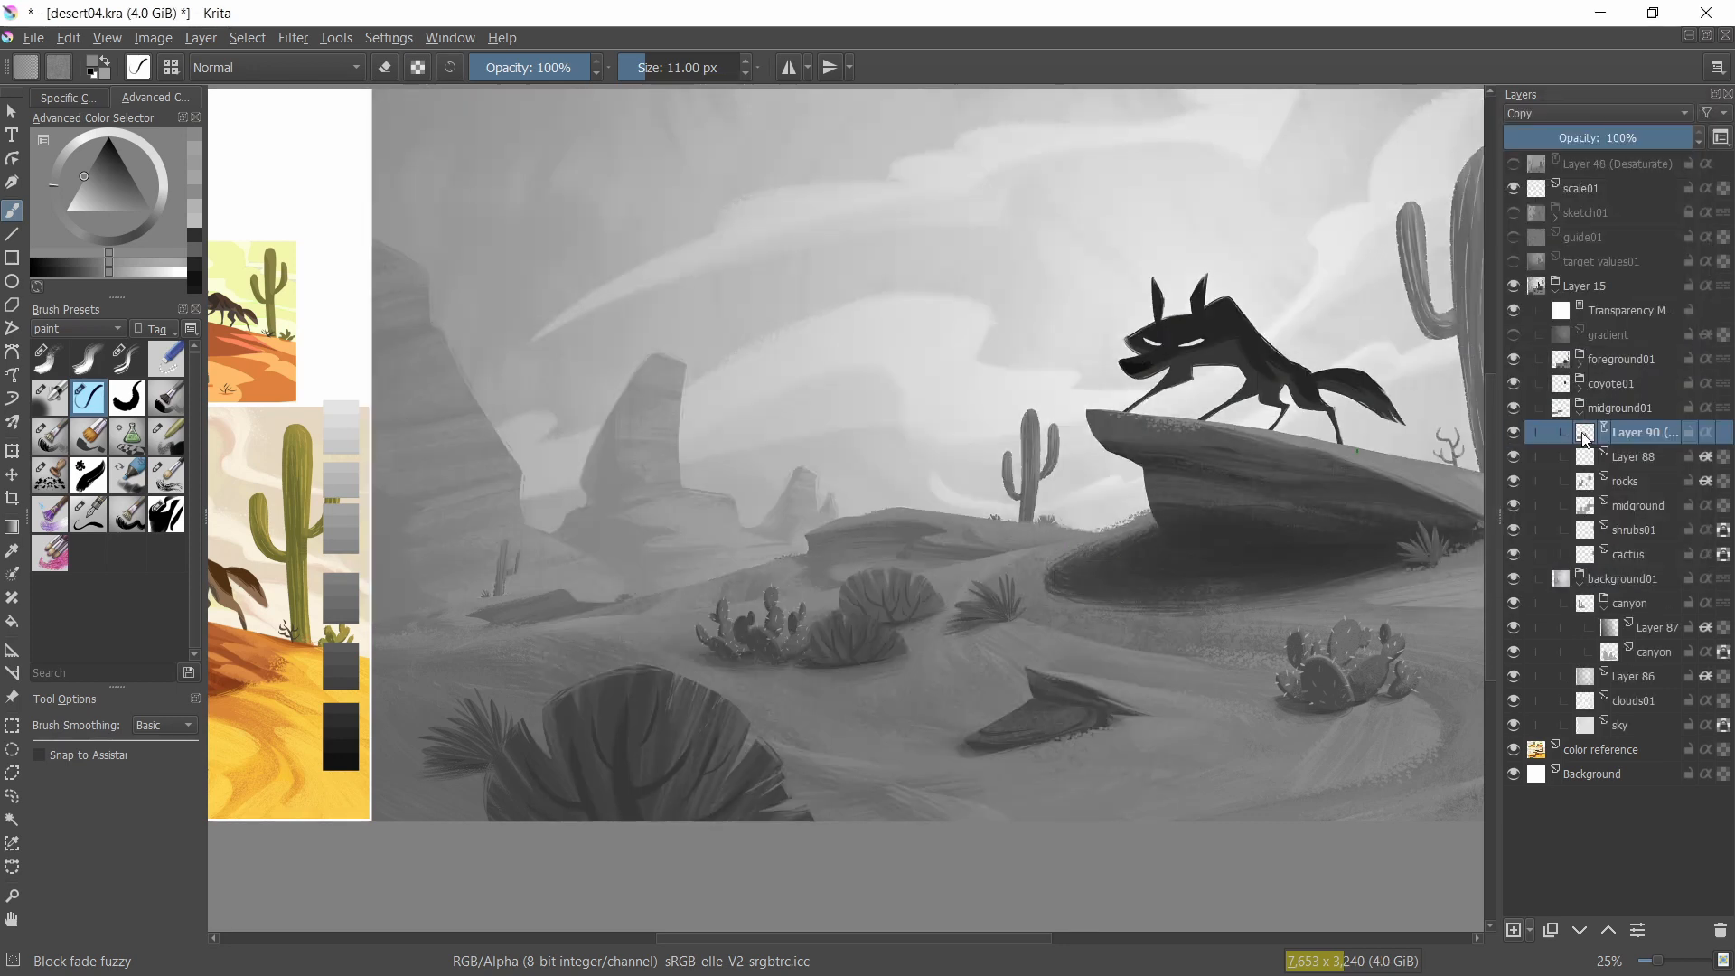
double_click(1641, 432)
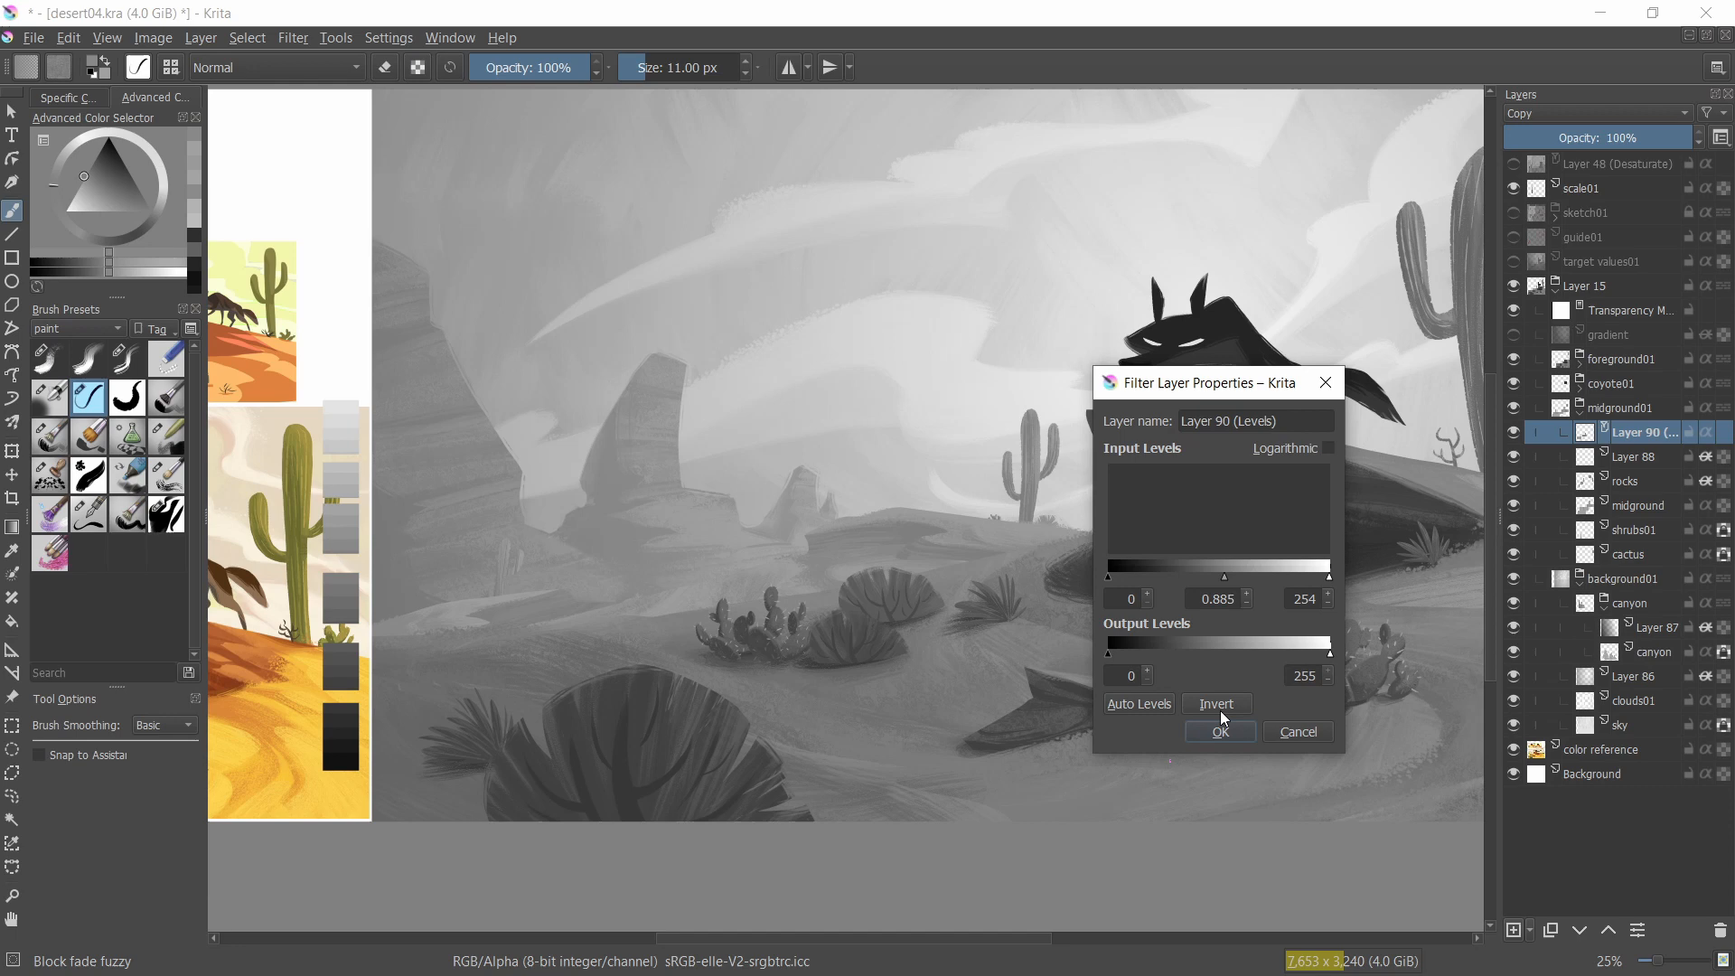
click(1219, 731)
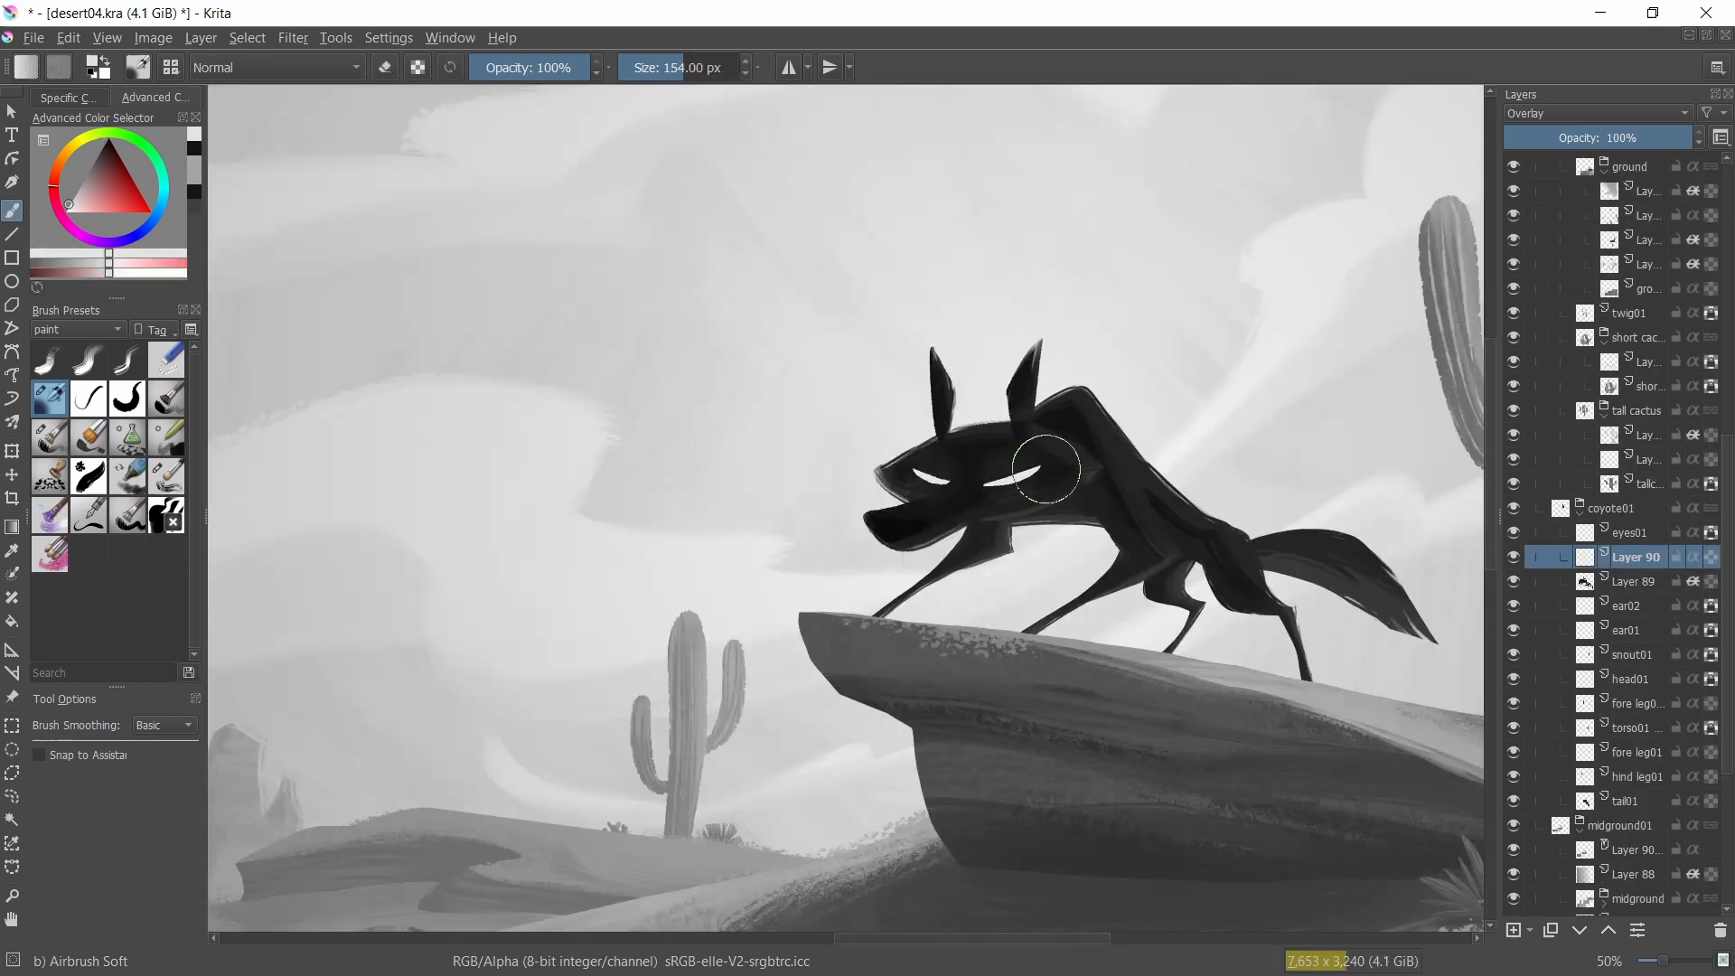
- Add a new layer in the coyote01 group to softly shade the coyote's head
click(1593, 113)
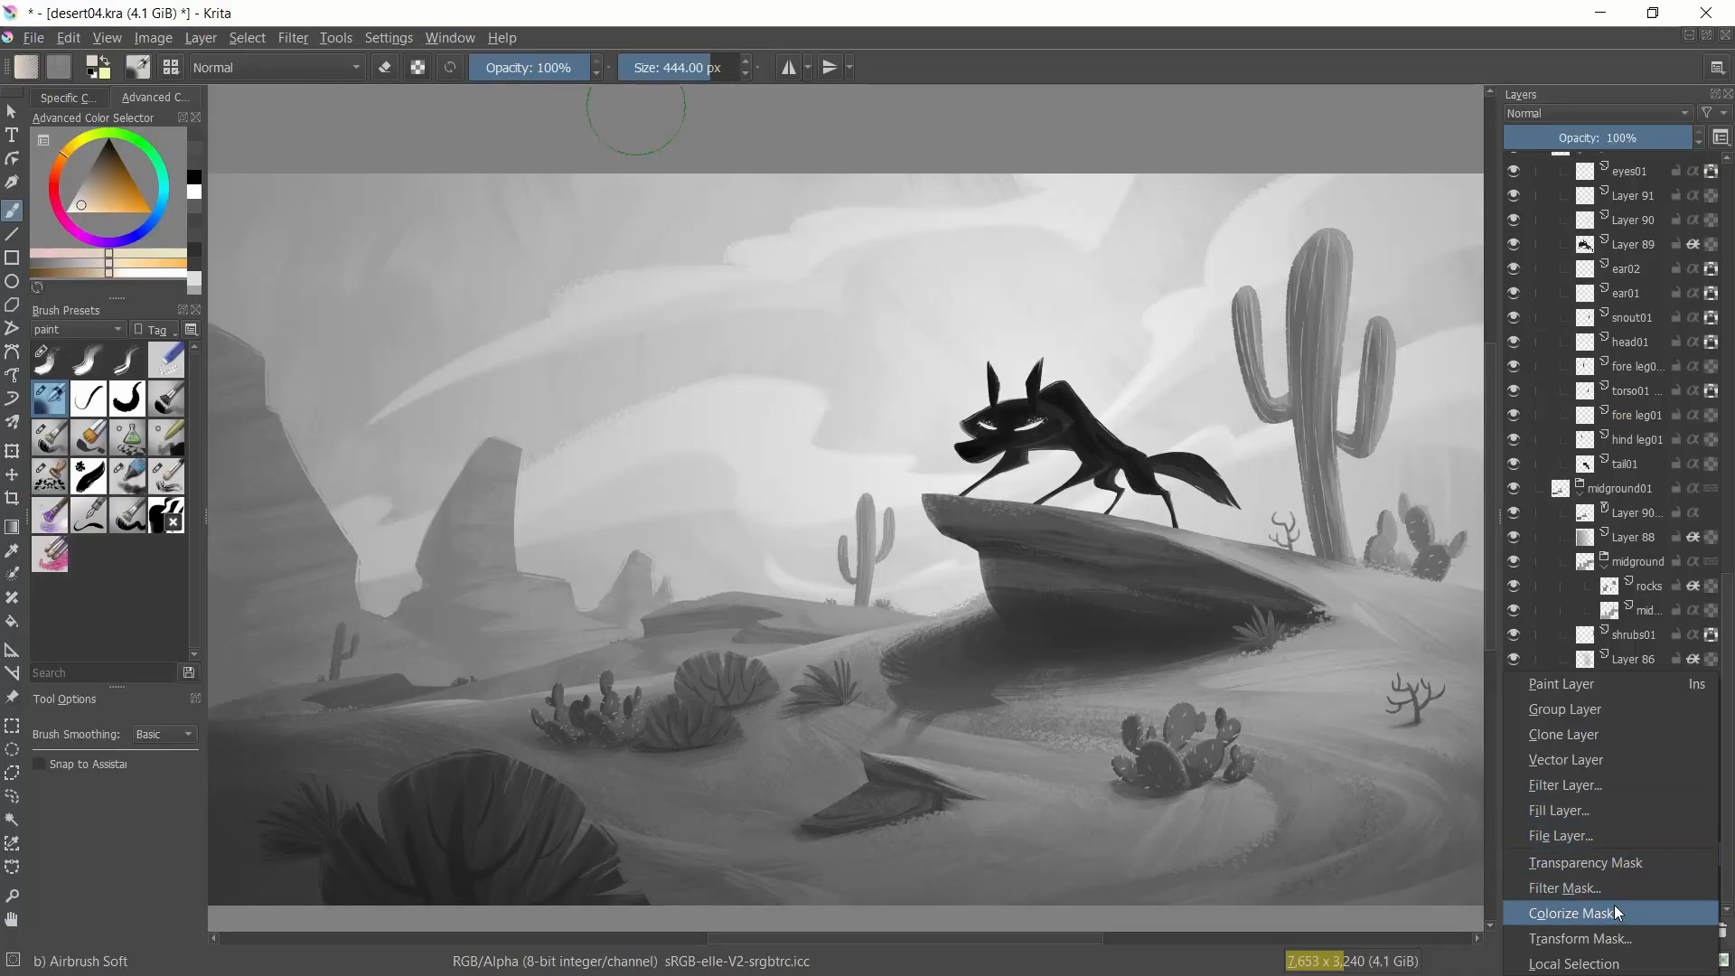
- Add a Gradient Map filter mask to the sky layer for a pale yellow tint
click(1564, 888)
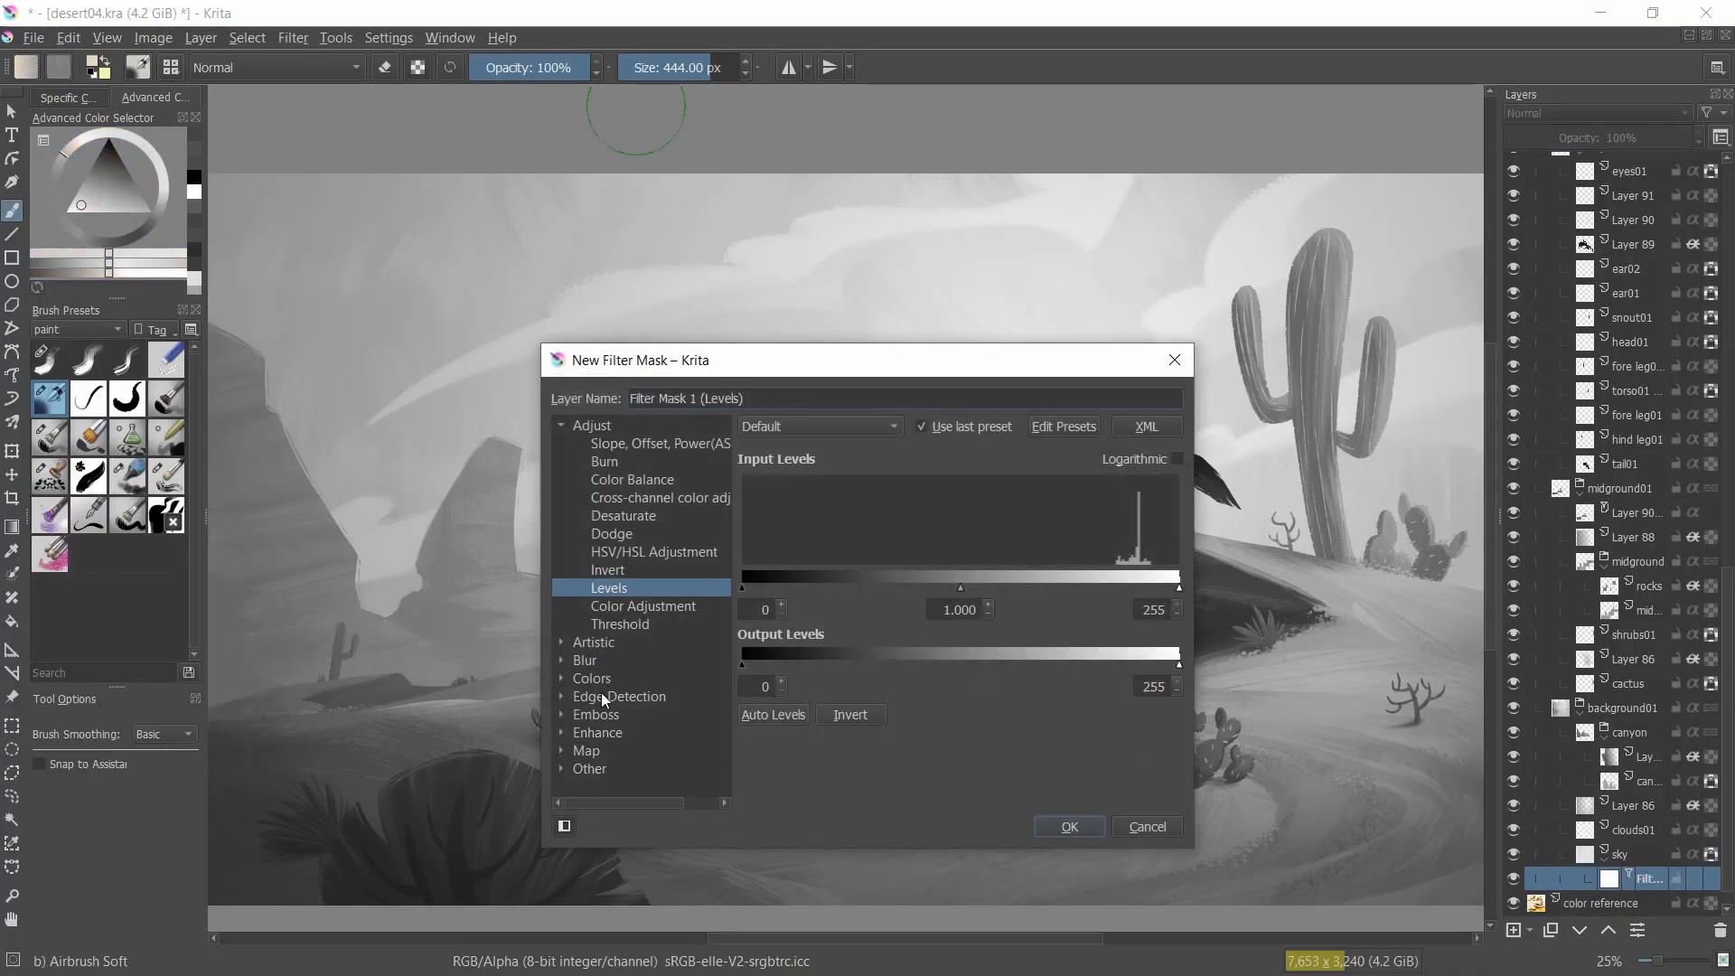
click(586, 750)
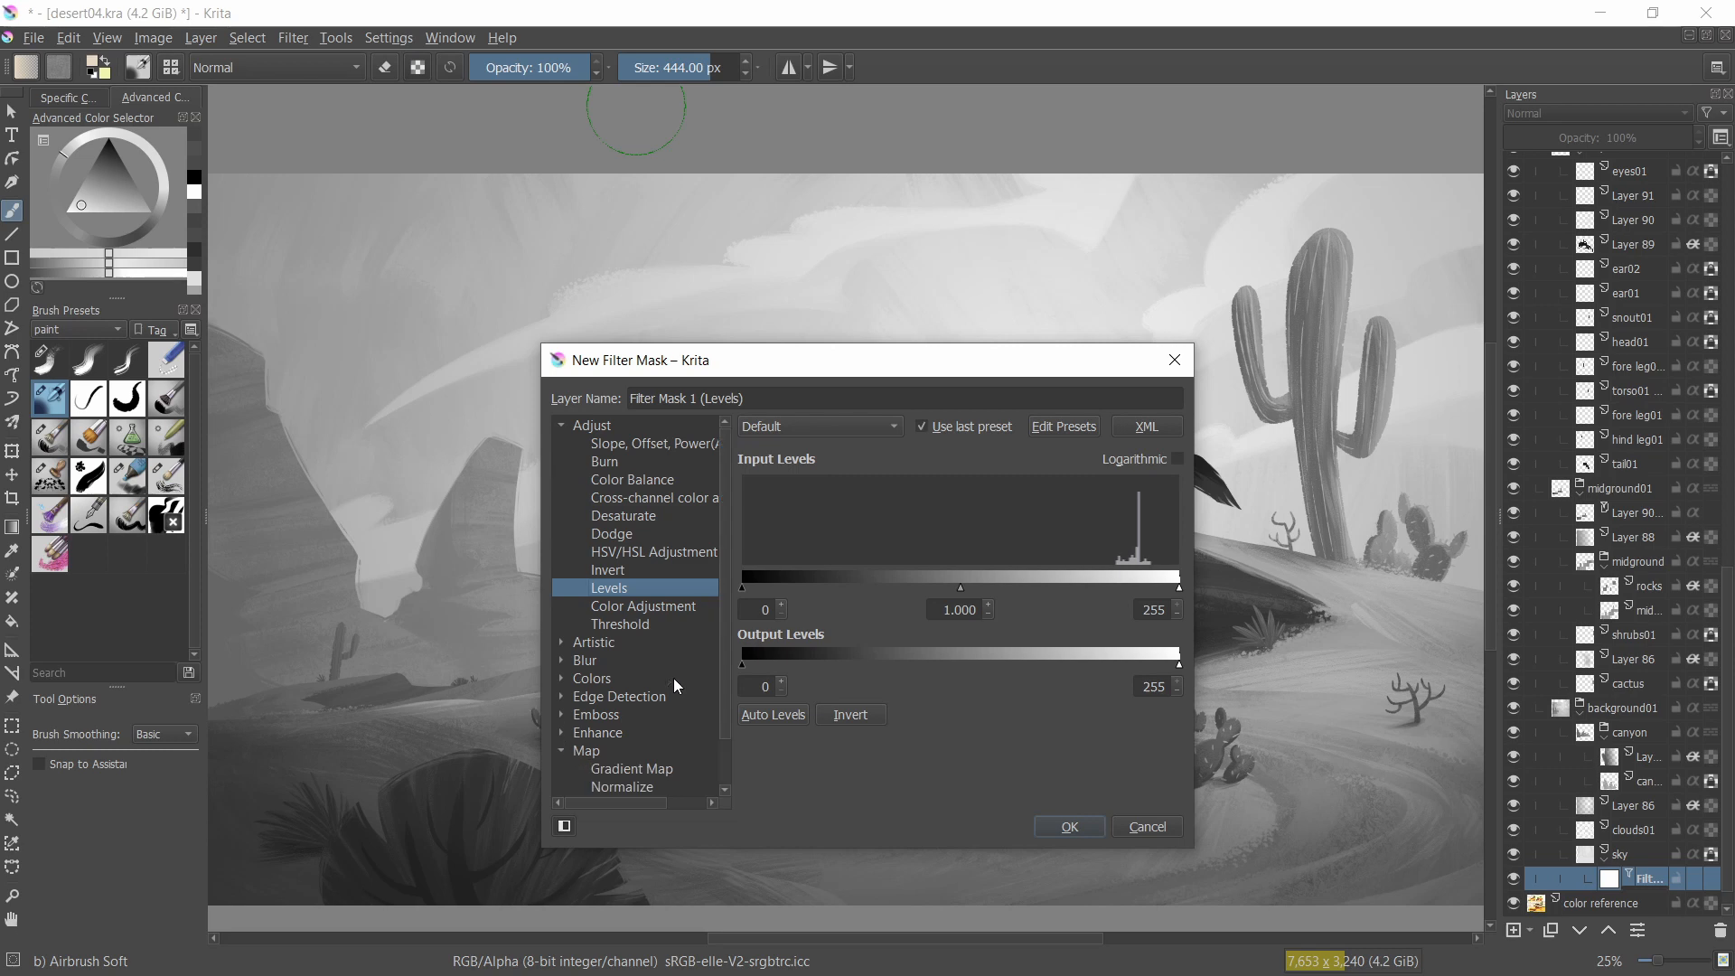
click(631, 768)
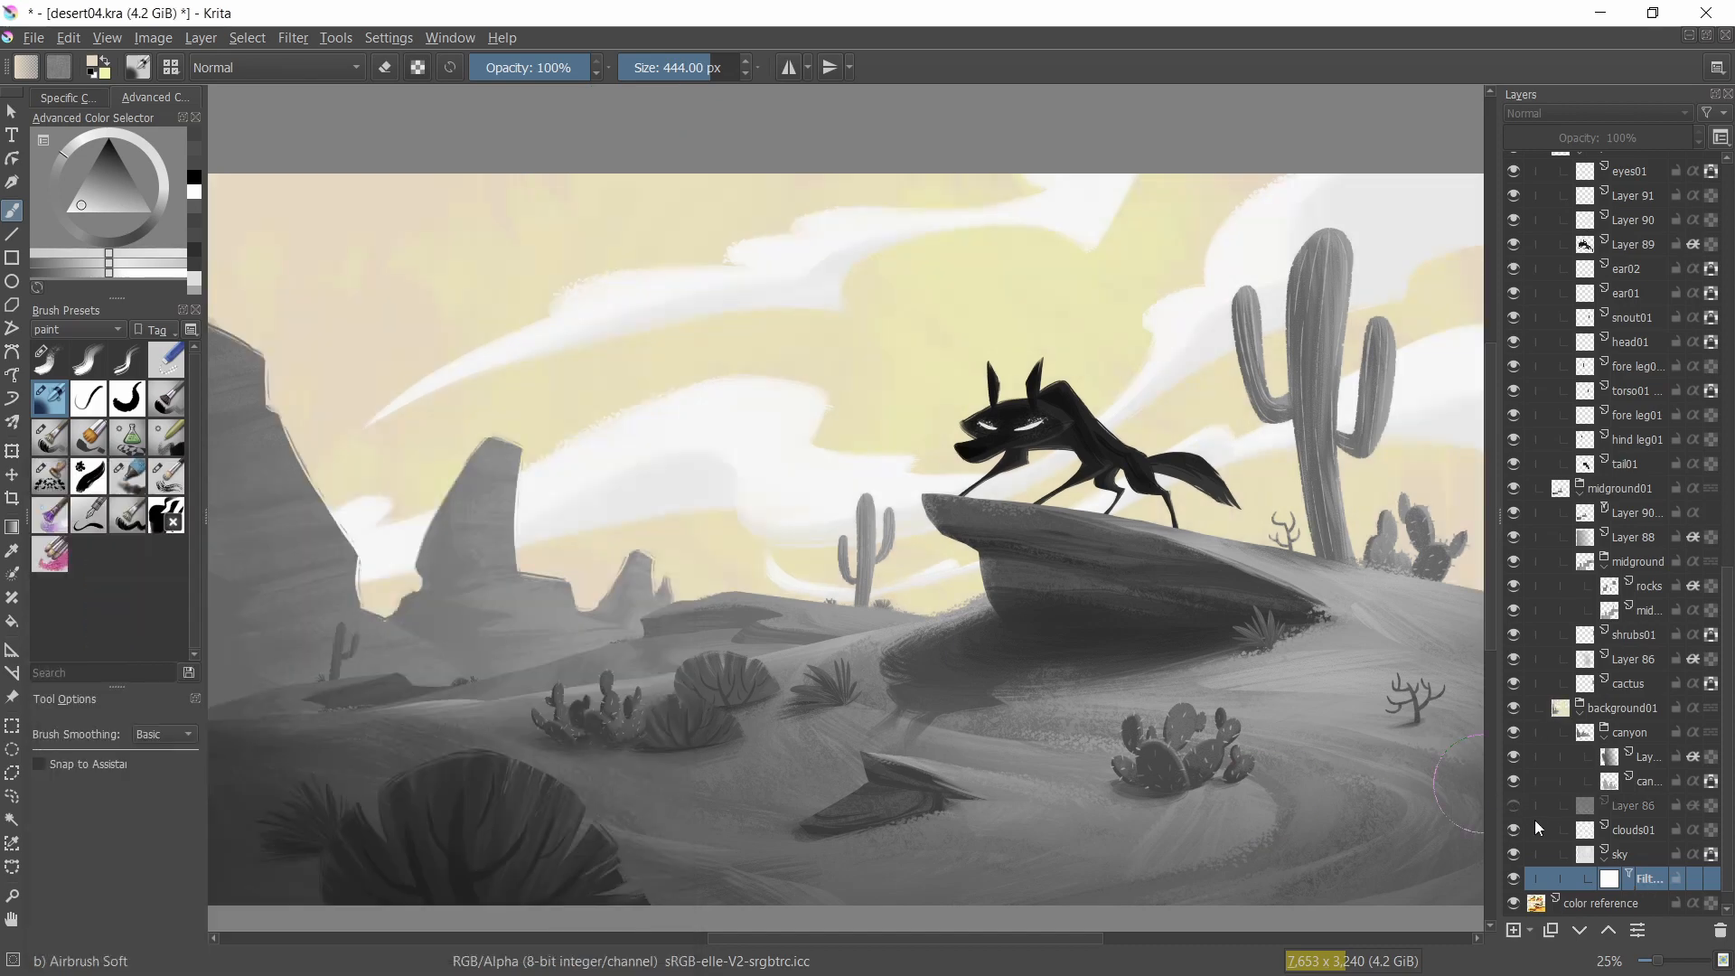
- Paint the canyon reddish-orange and tune its hue, saturation and lightness
click(1632, 853)
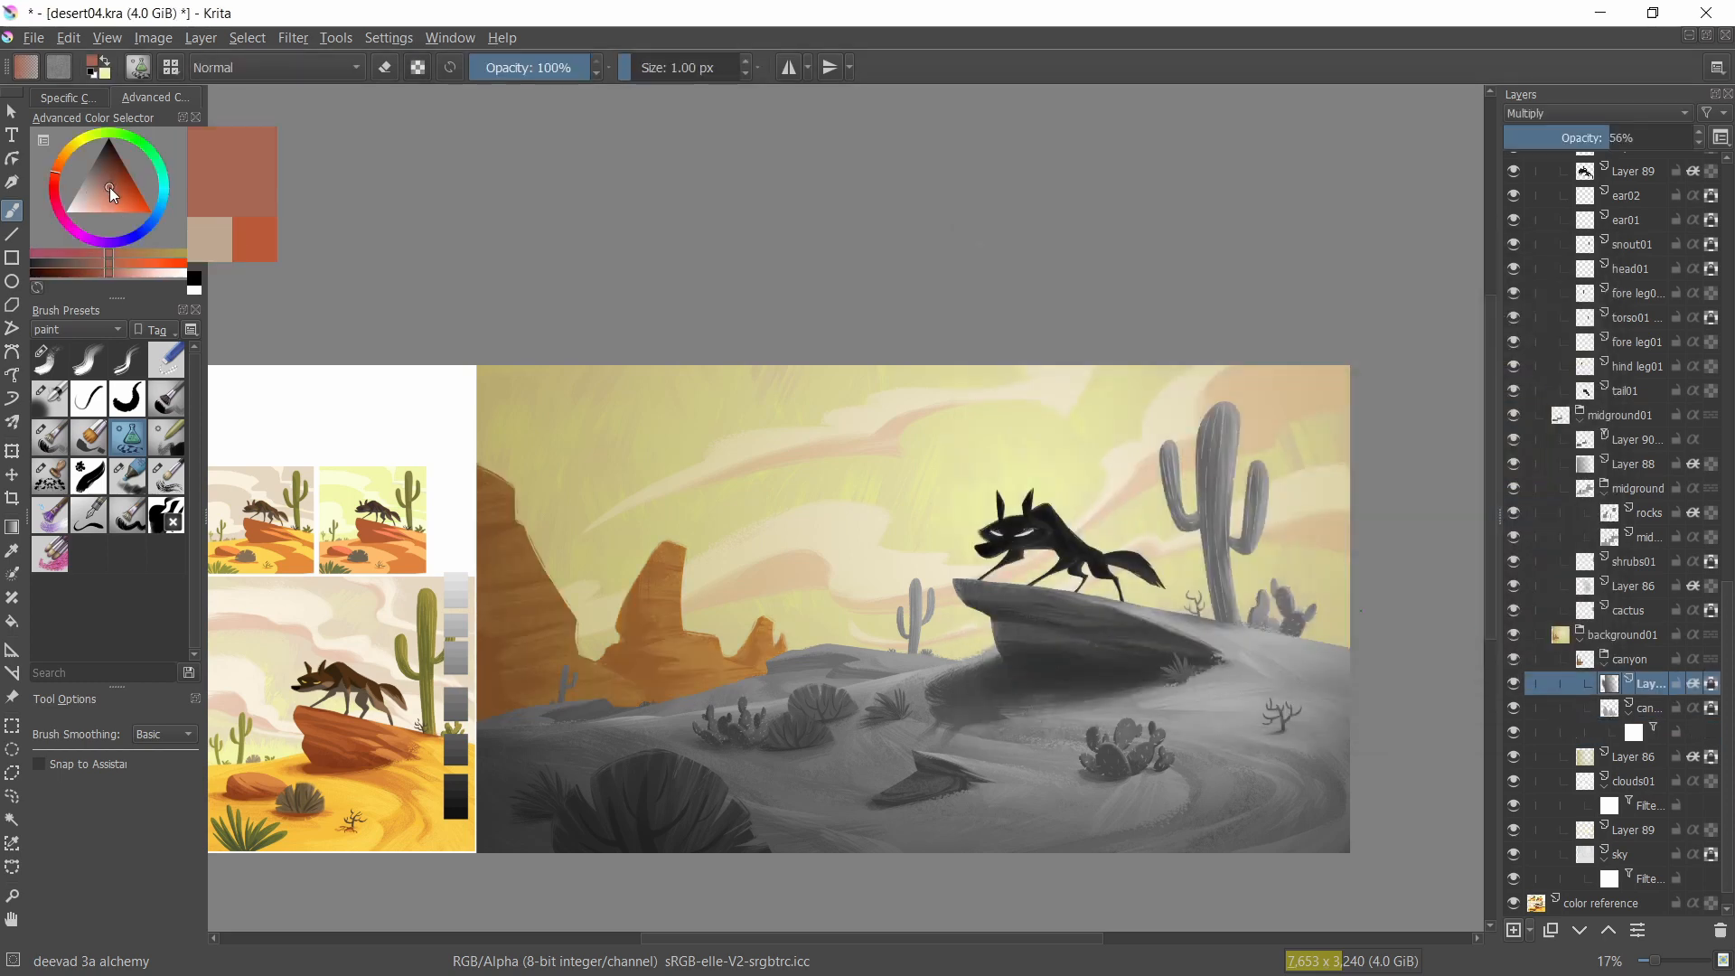
click(119, 178)
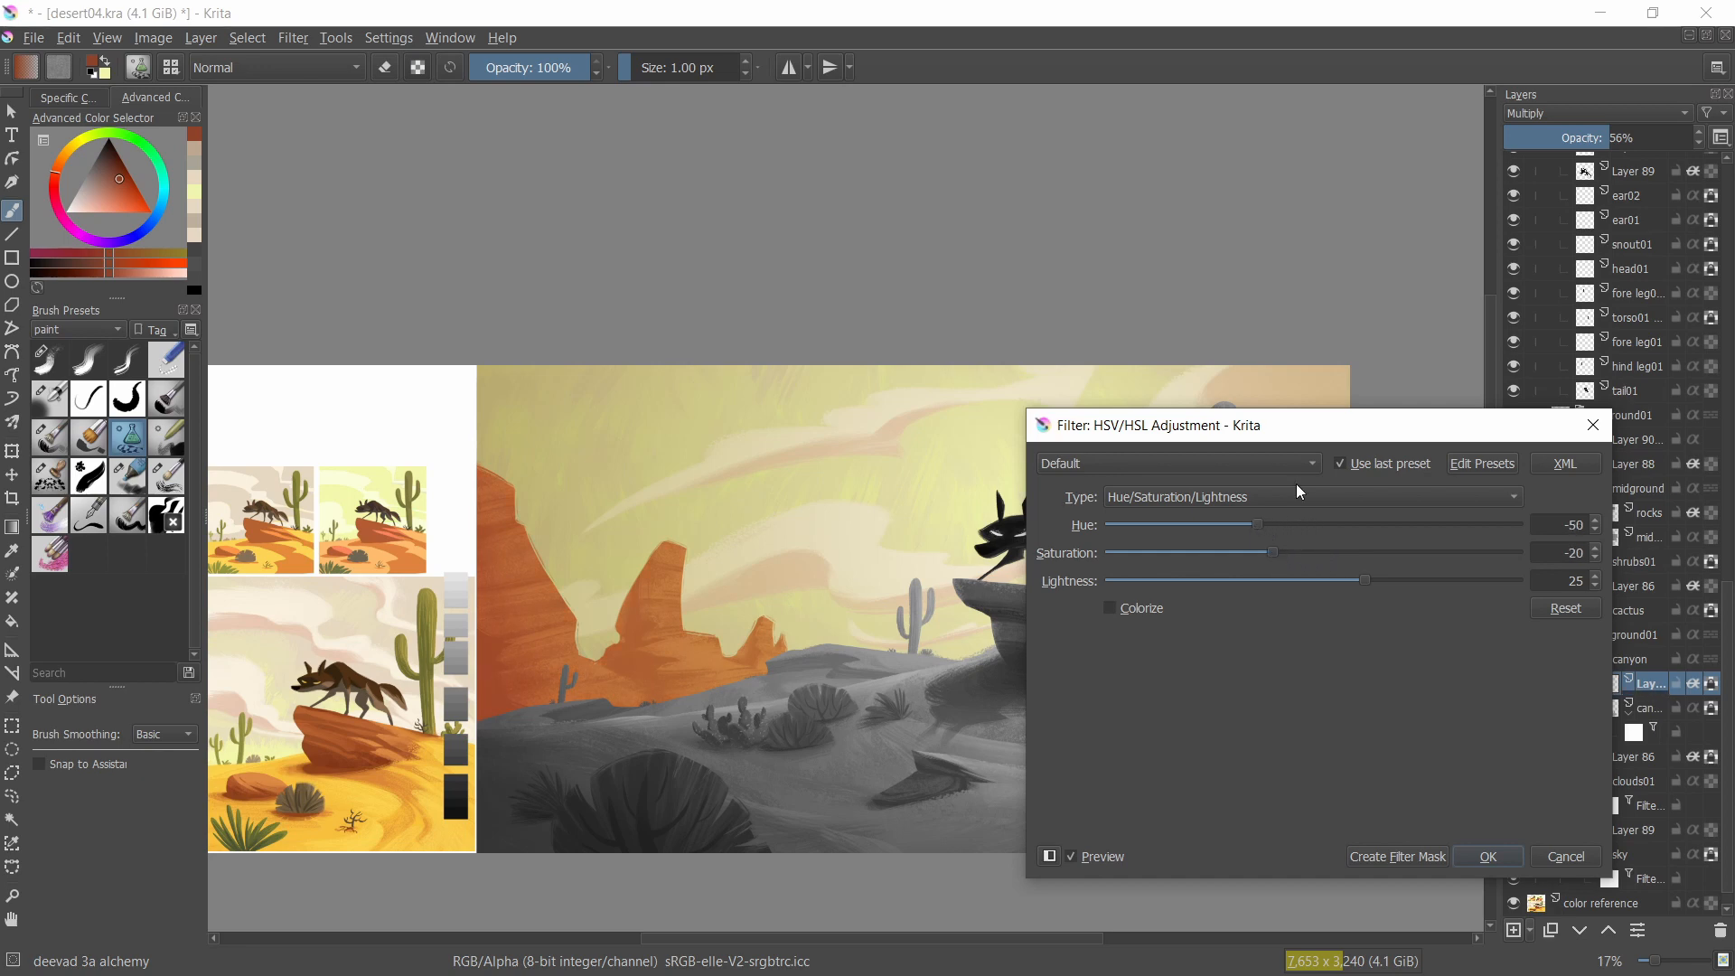
click(1487, 855)
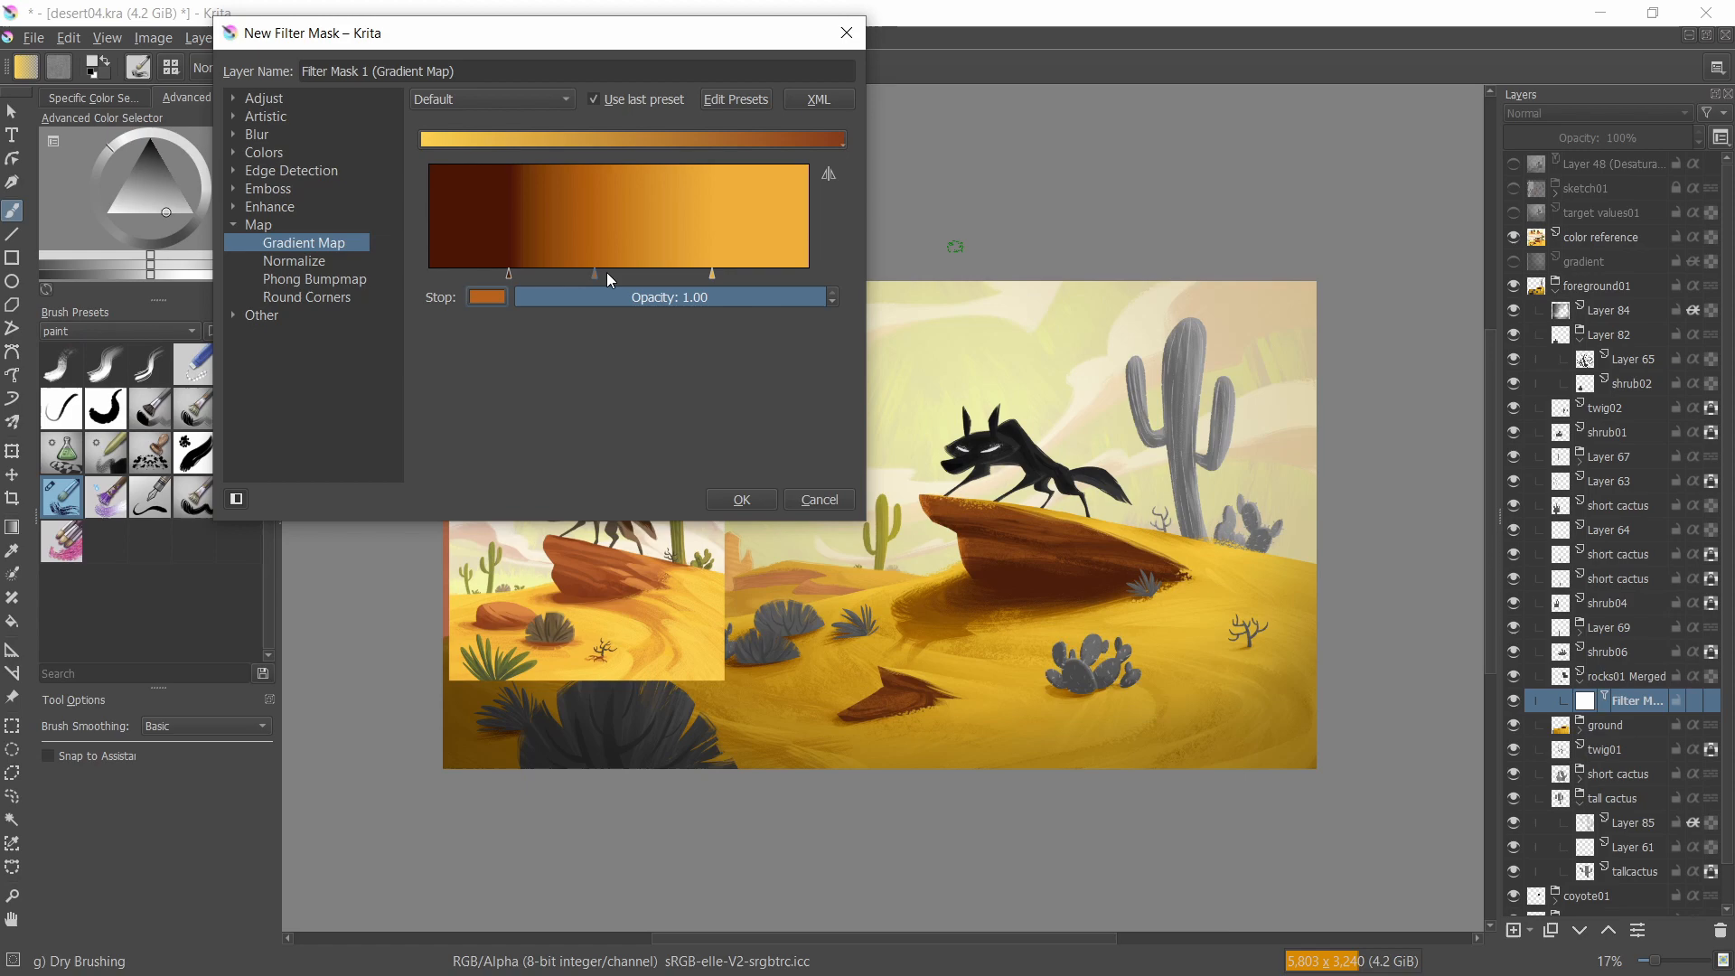
- Apply the ground gradient map with a new dark stop colour and confirm the cactus tint
click(740, 499)
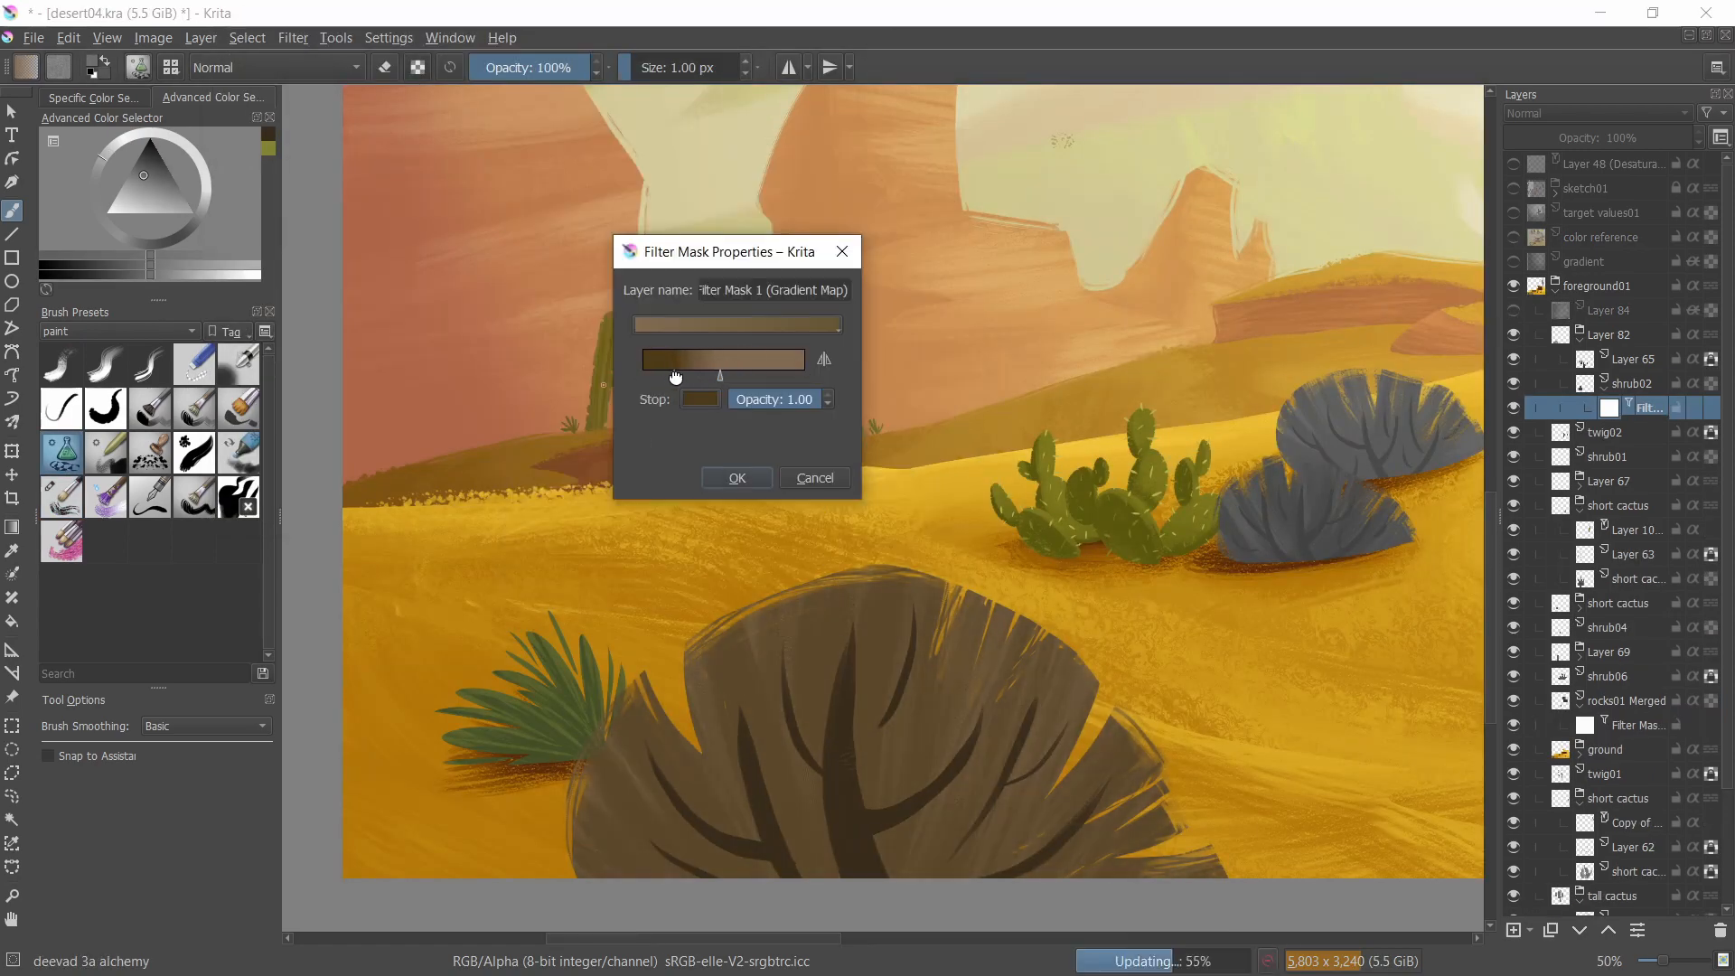
click(699, 399)
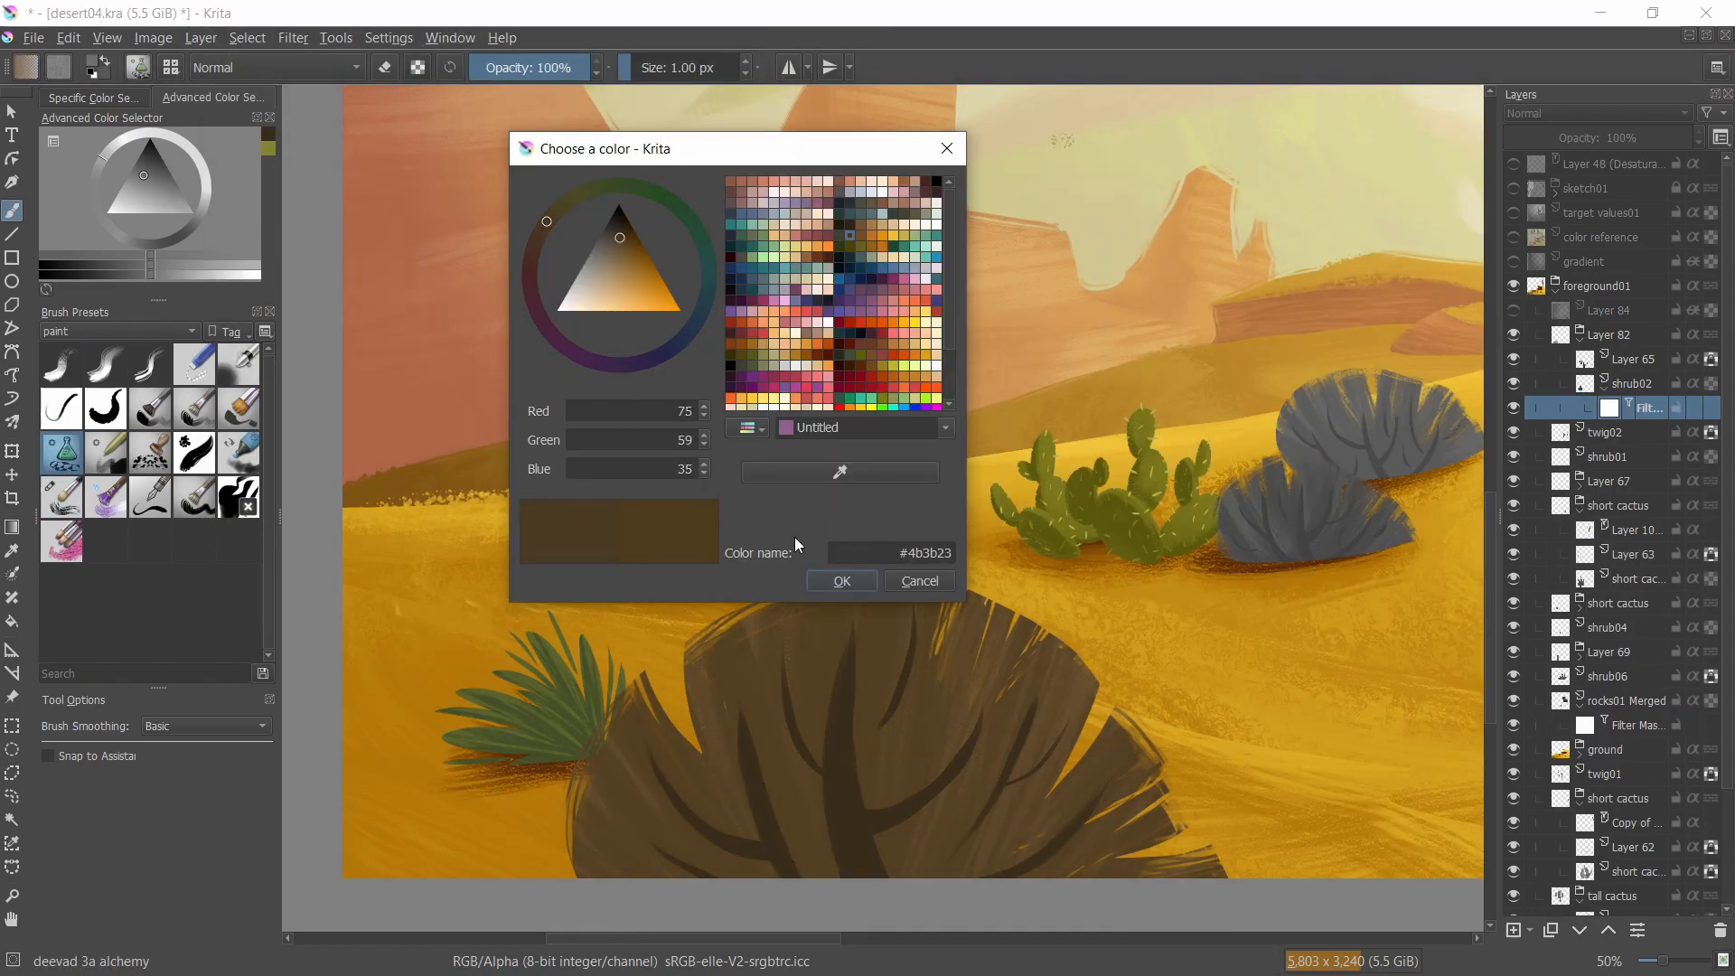
click(538, 413)
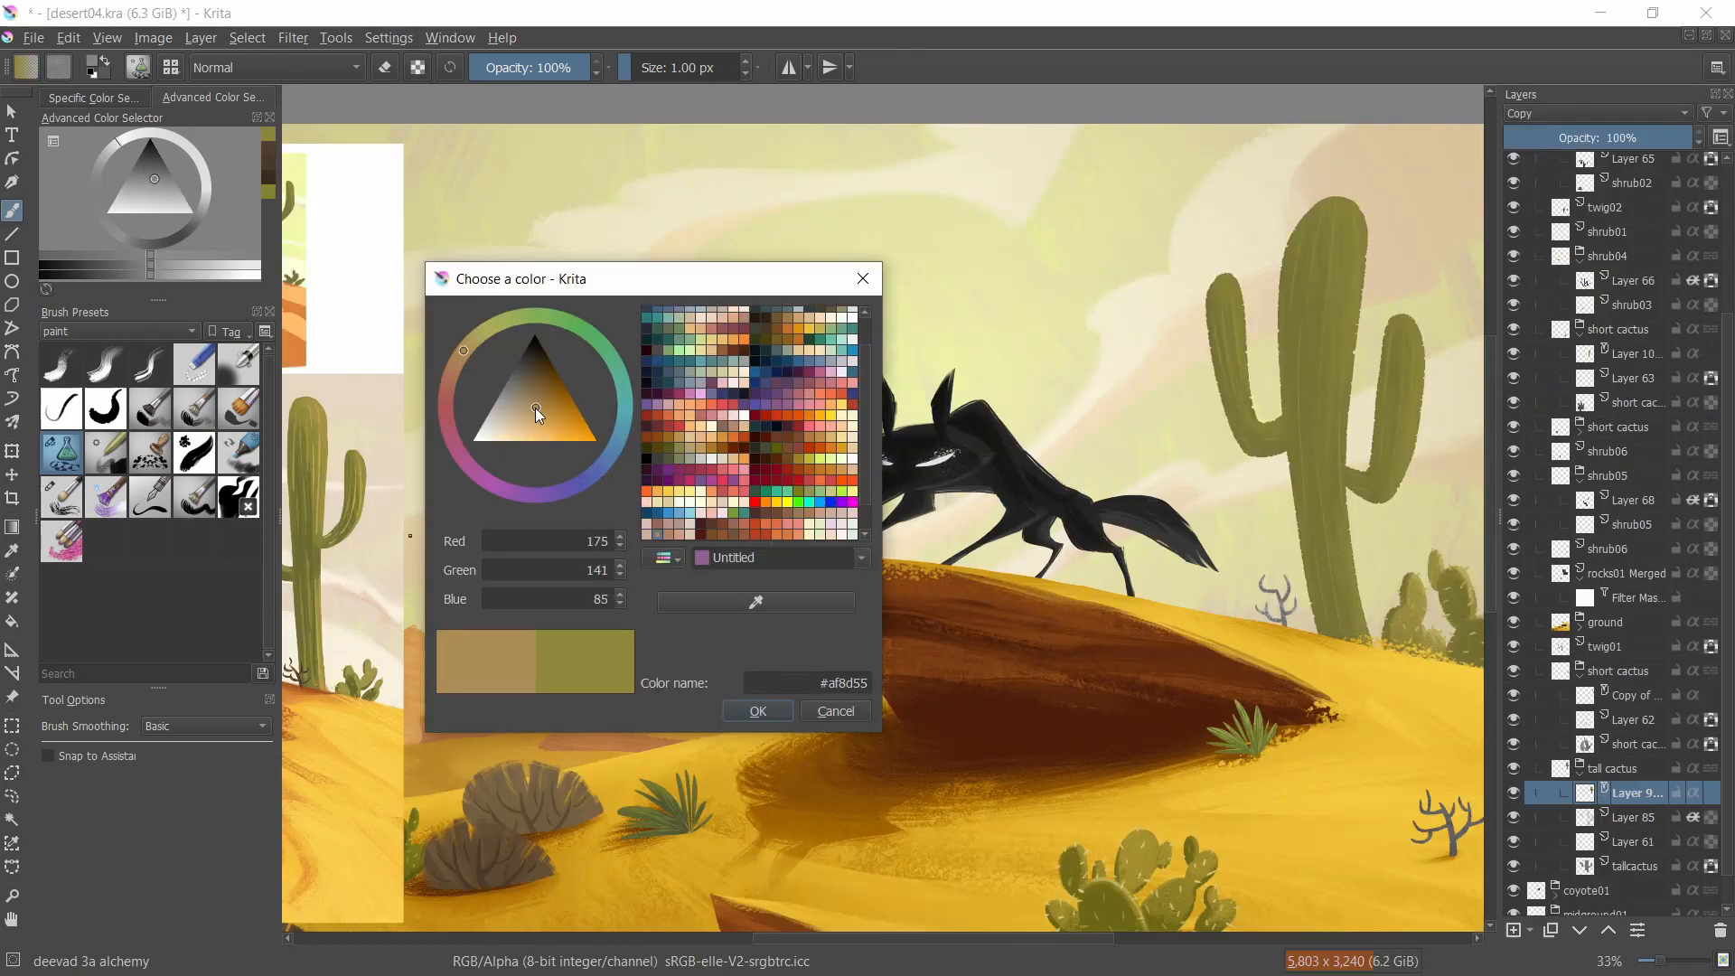
click(757, 710)
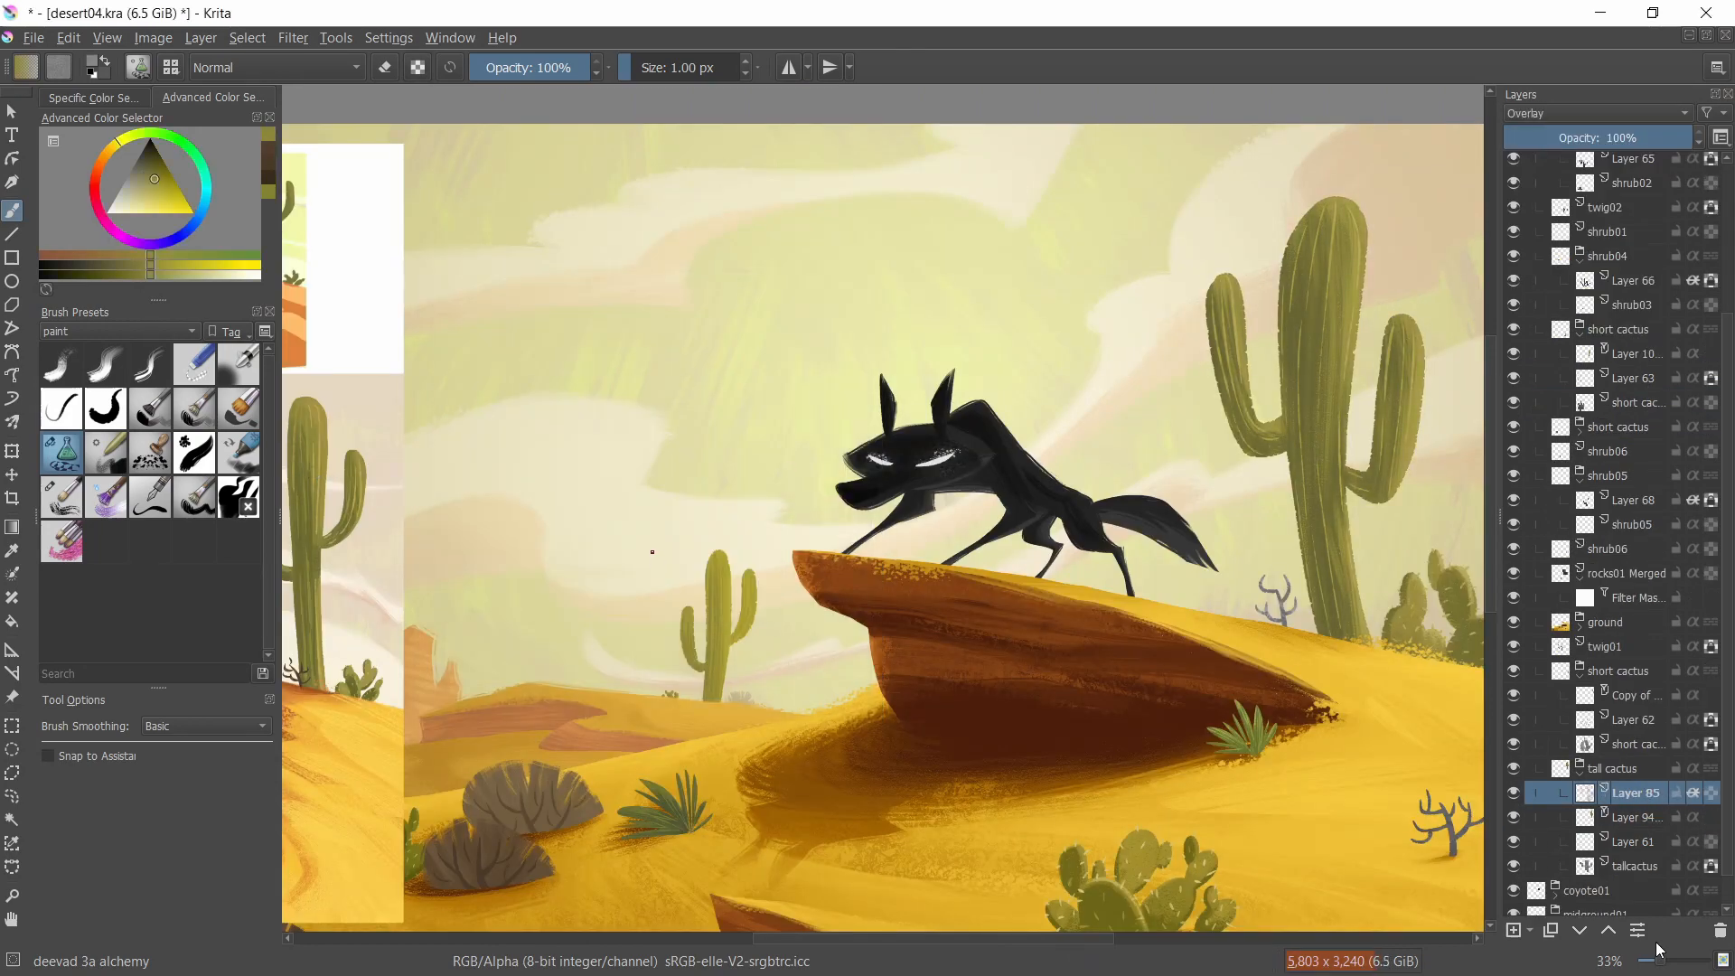
key(tab)
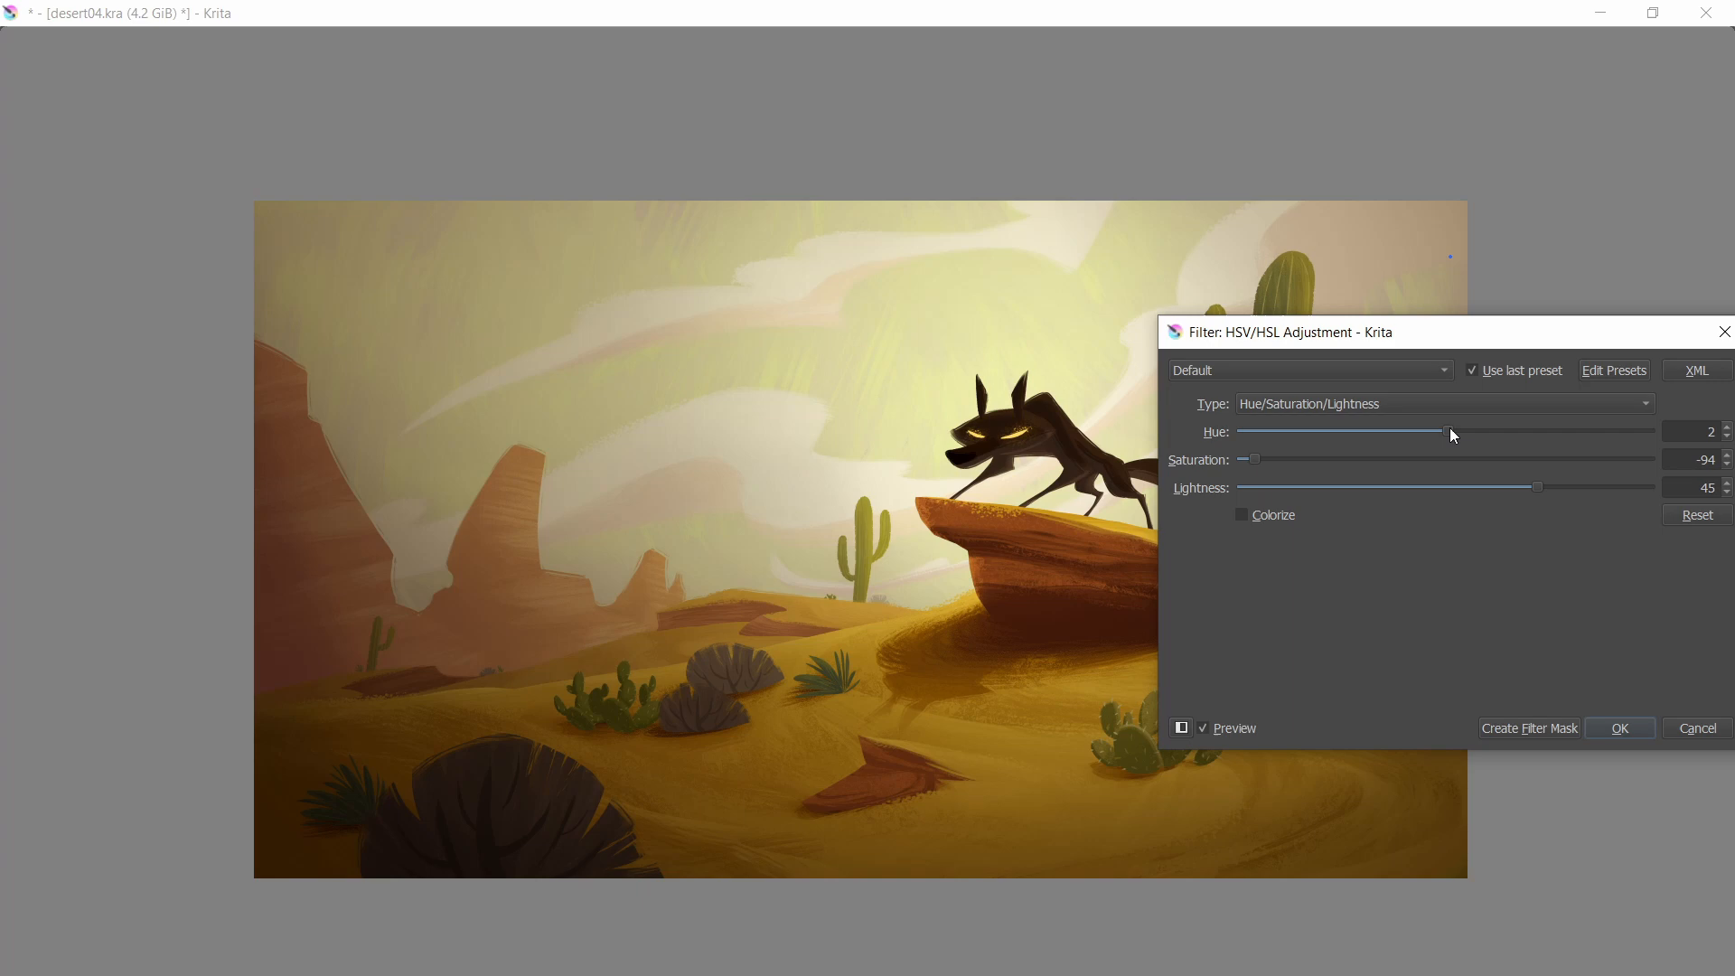
- Dismiss the desaturation adjustment, spray dust along the dune ridge, and shade the foreground bush
click(1618, 728)
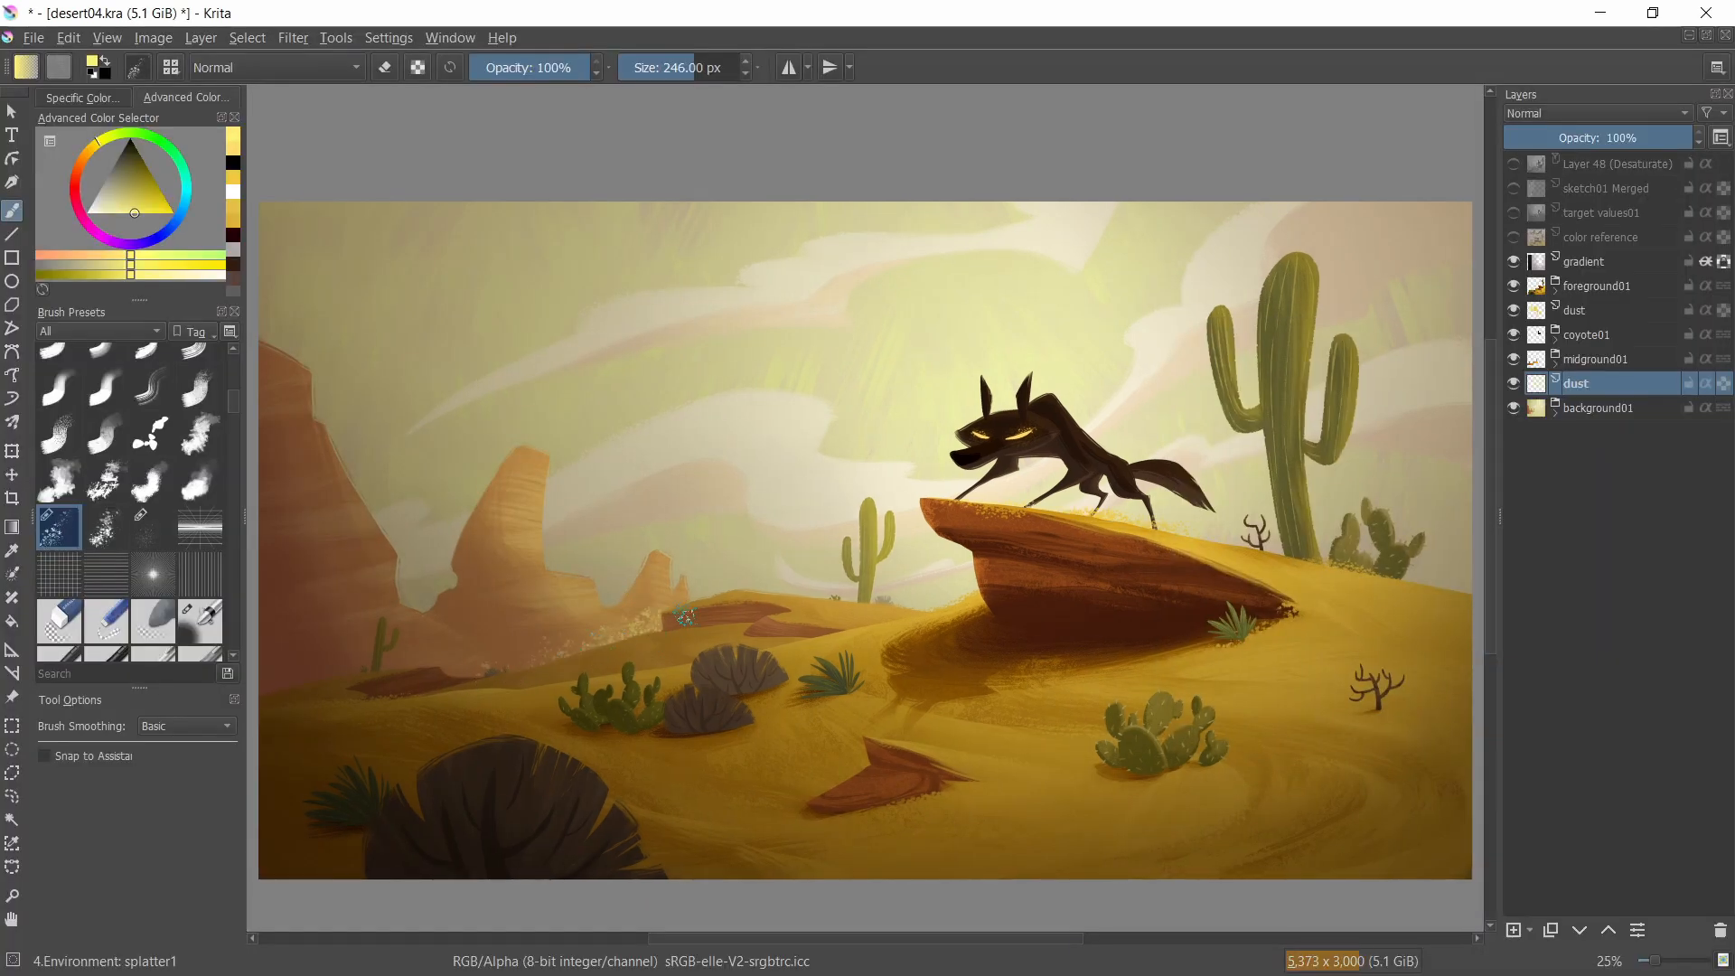
click(152, 527)
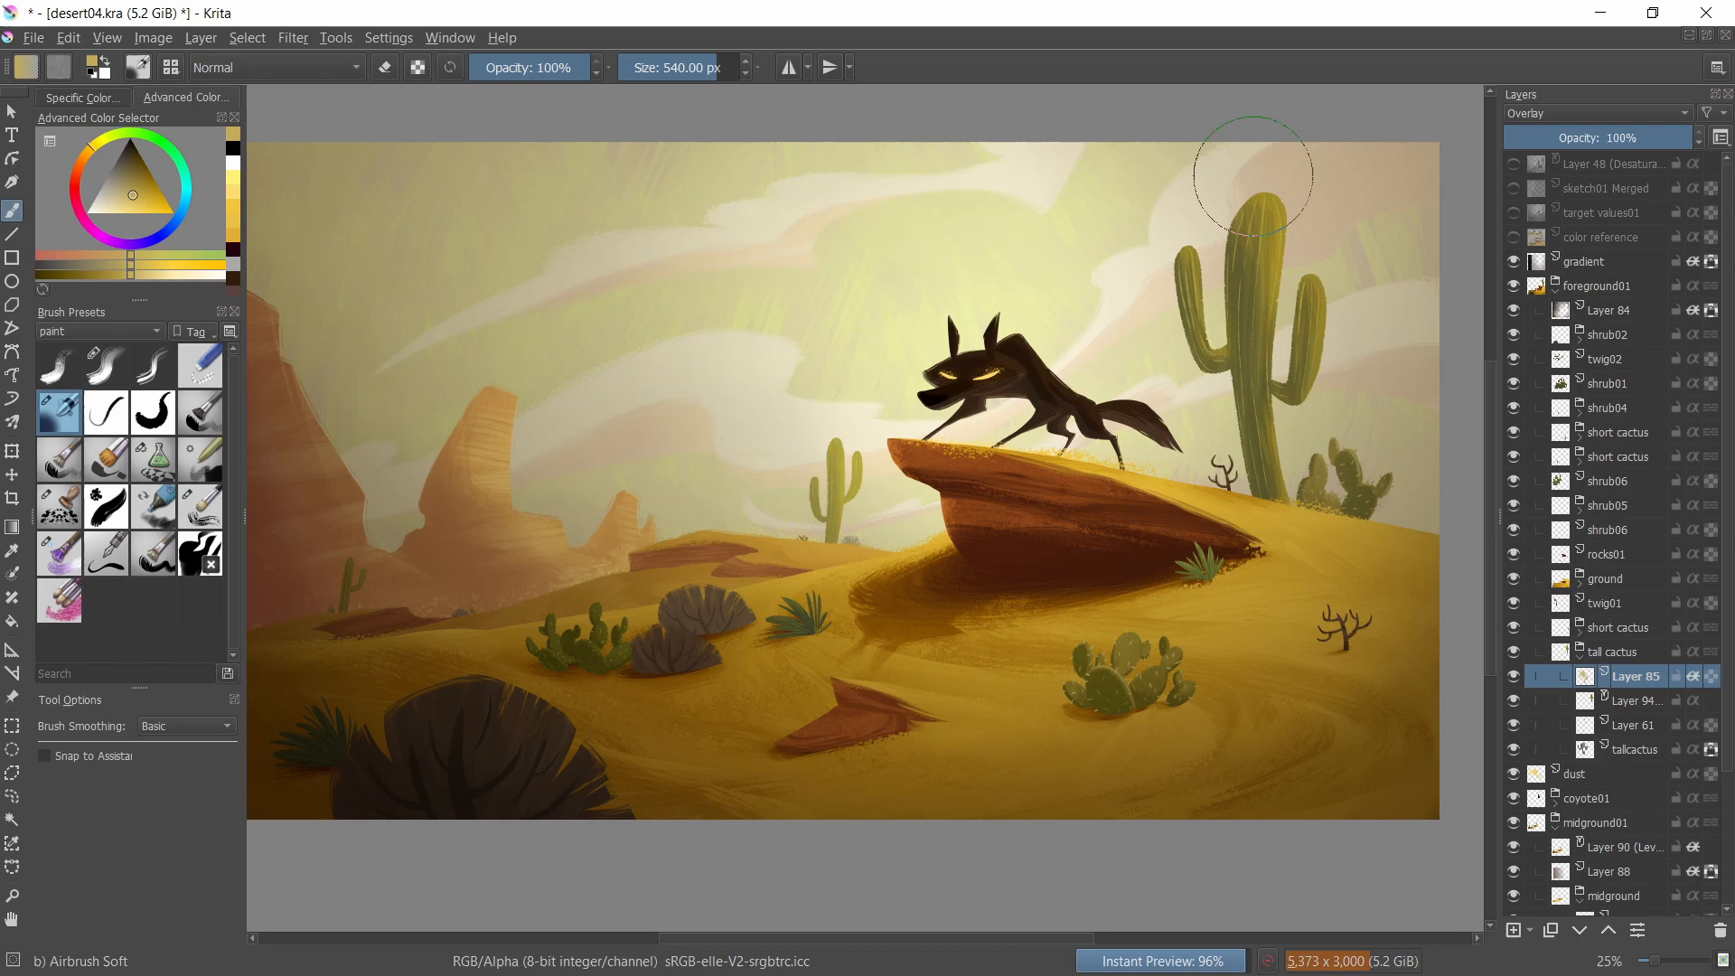
mouse_move(1252, 227)
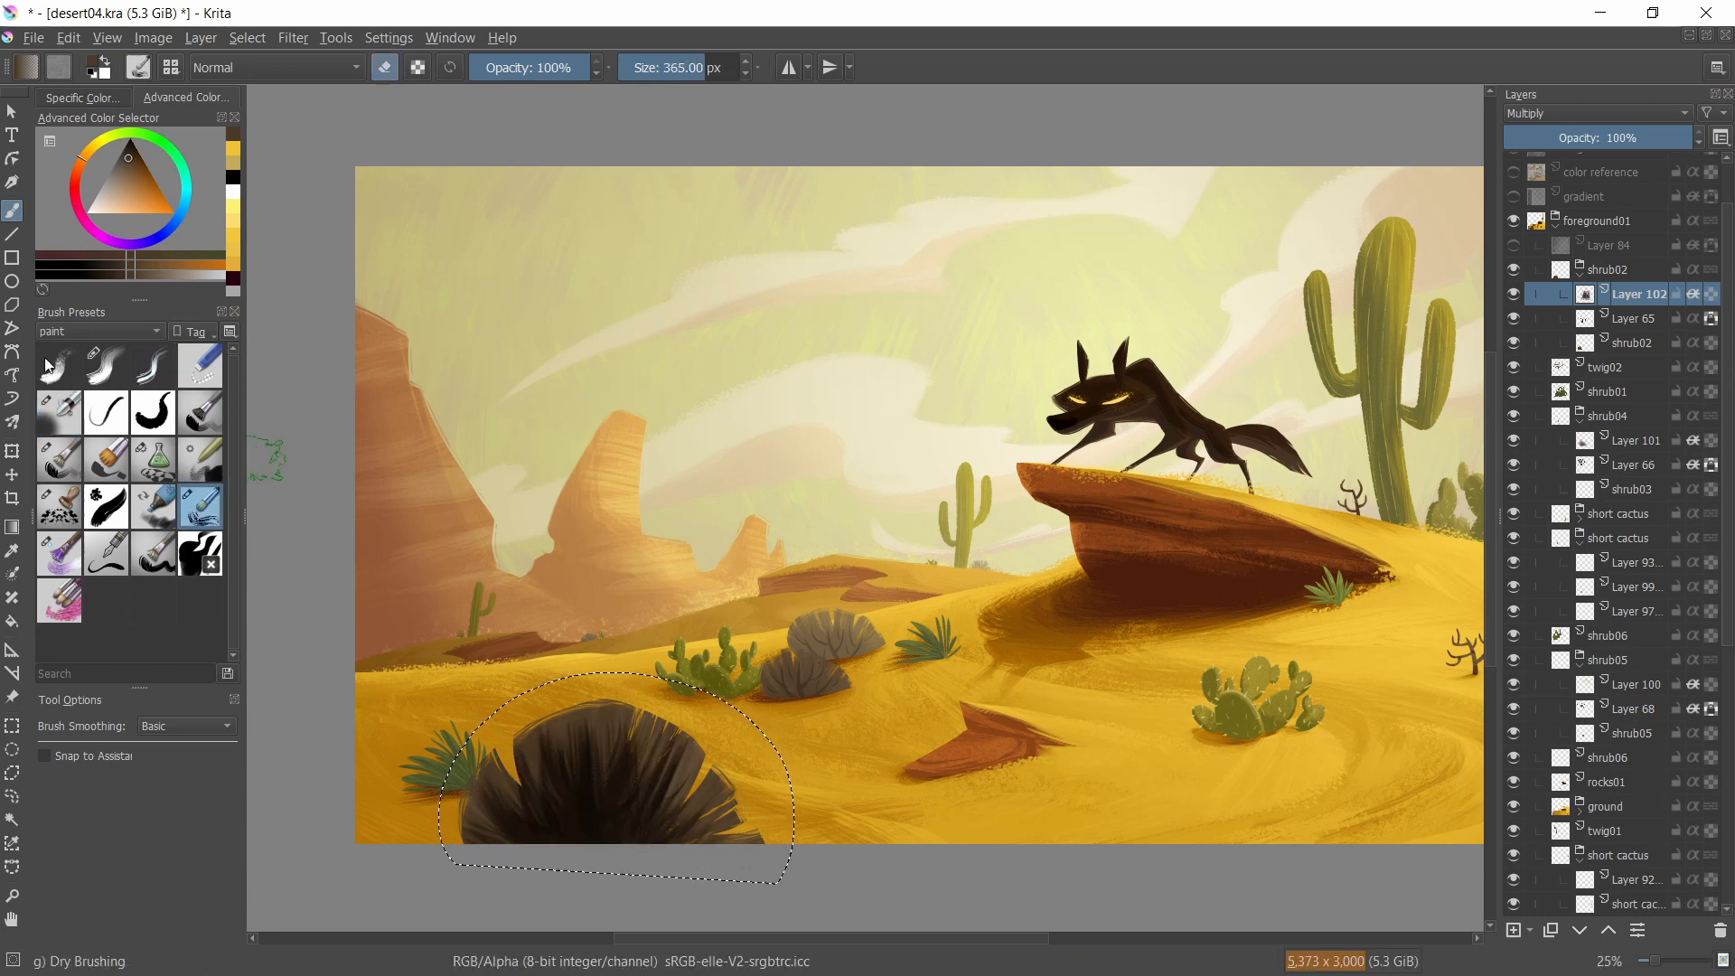
click(58, 412)
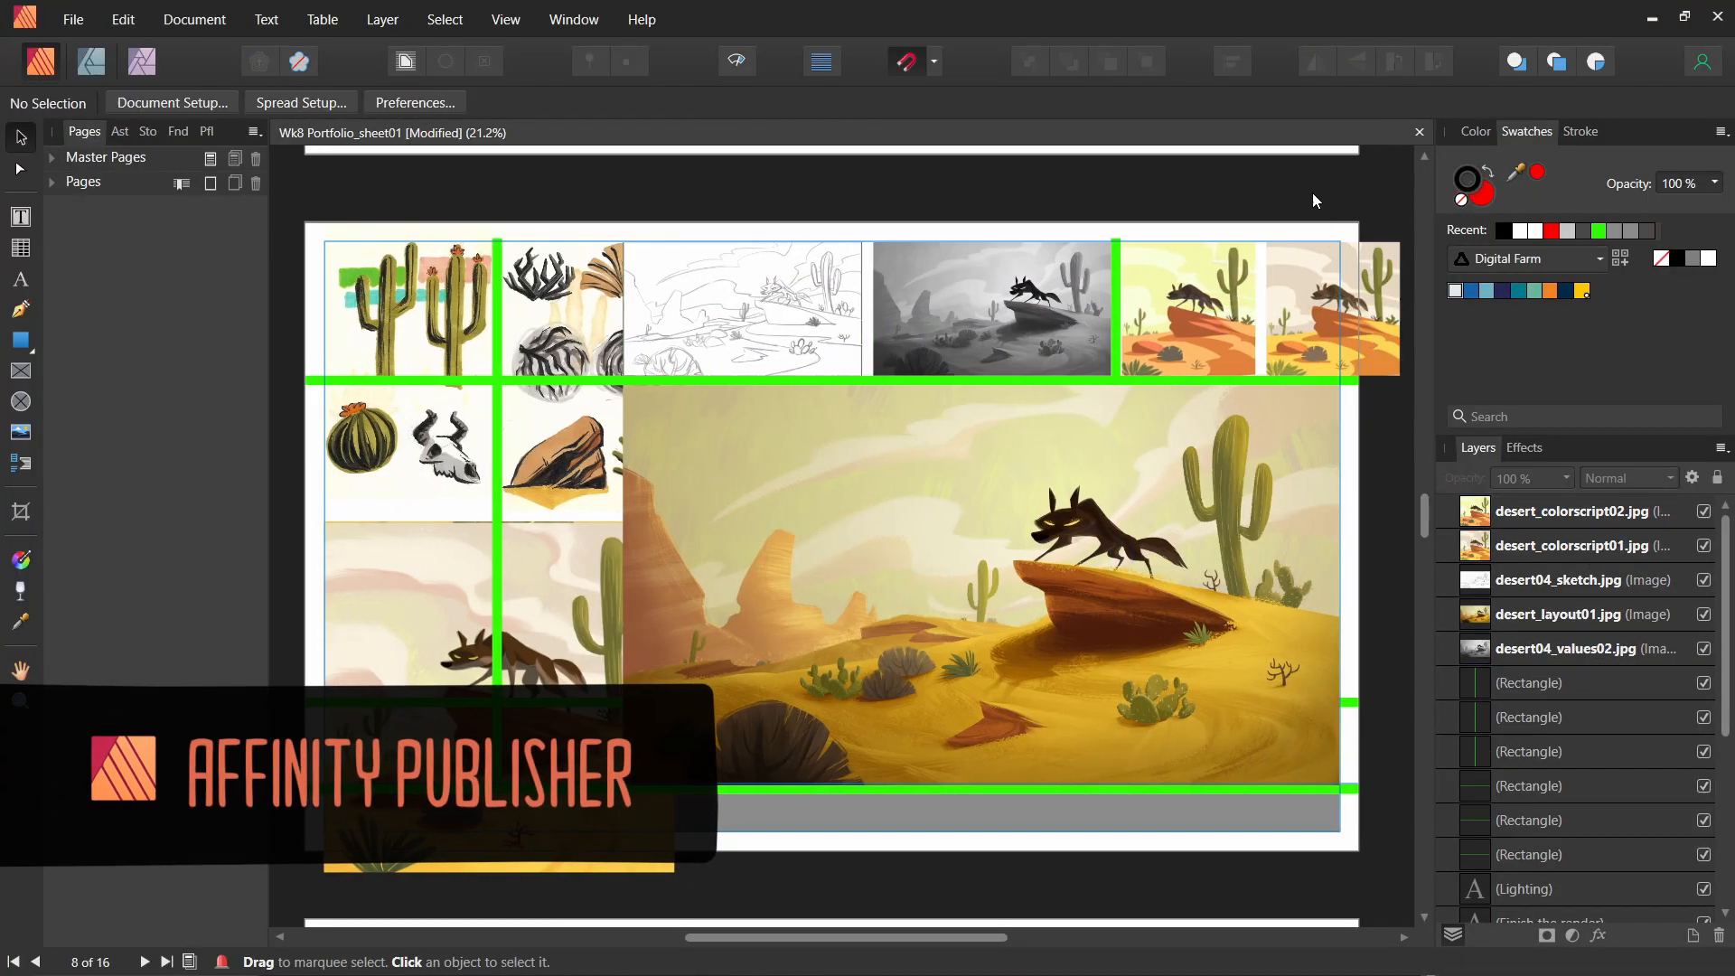
- Hide the six green divider rectangles and deselect them on empty canvas
click(974, 586)
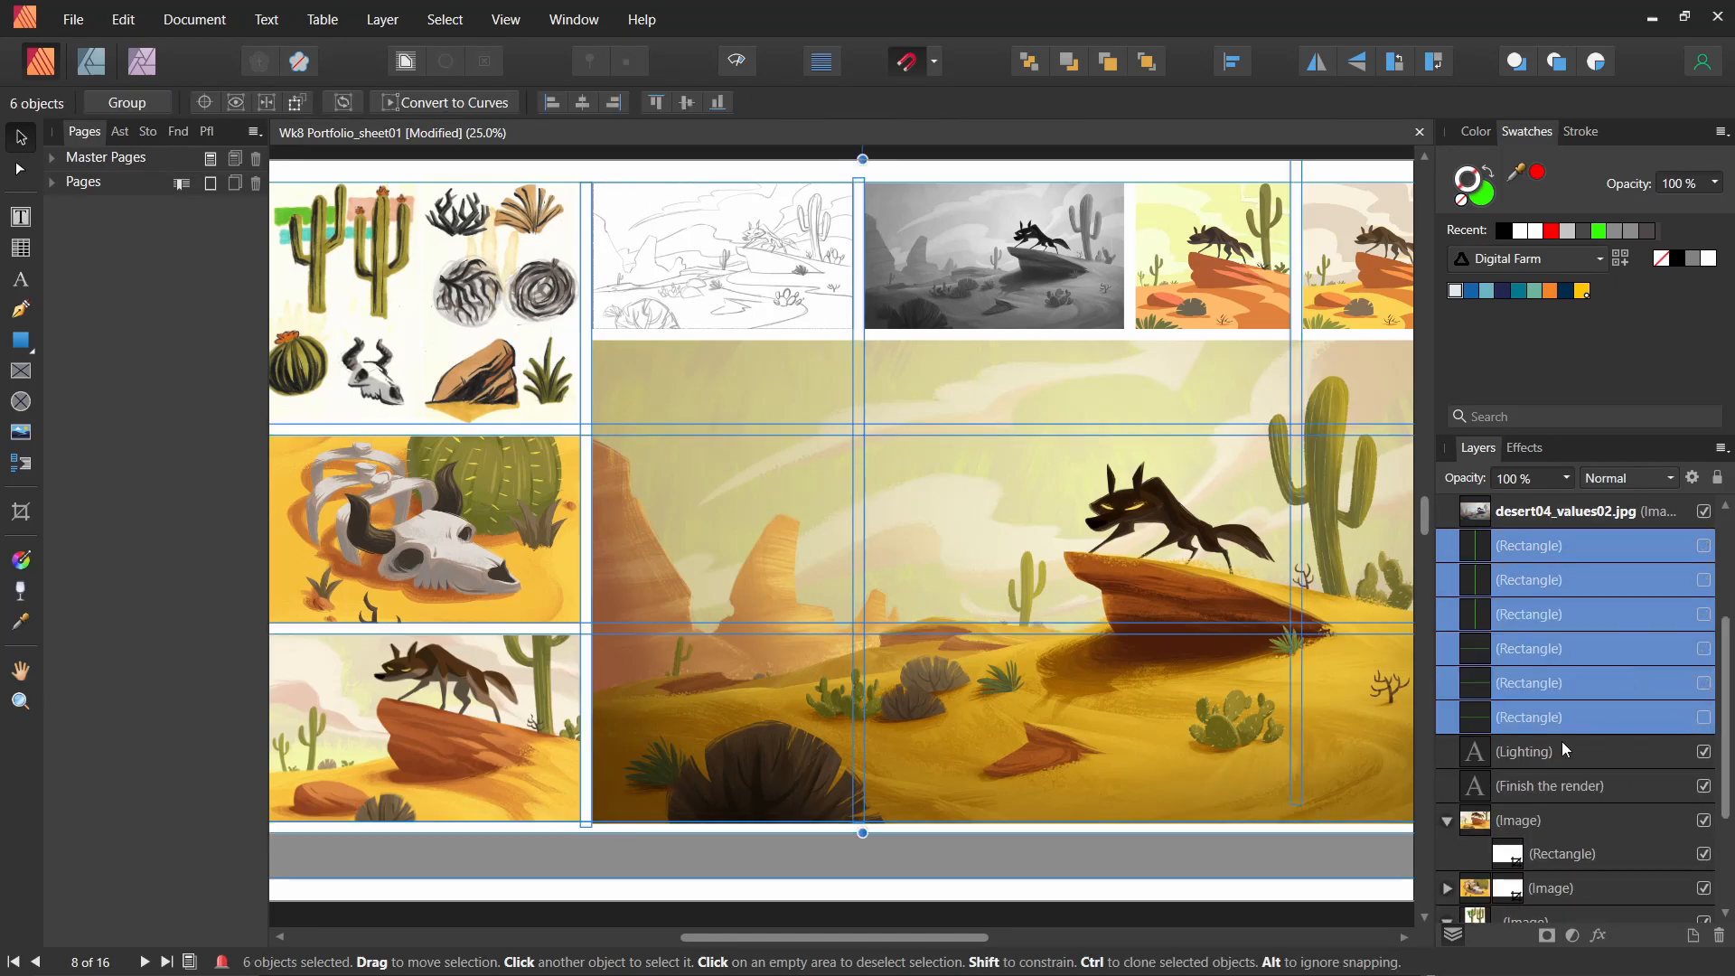
click(1198, 807)
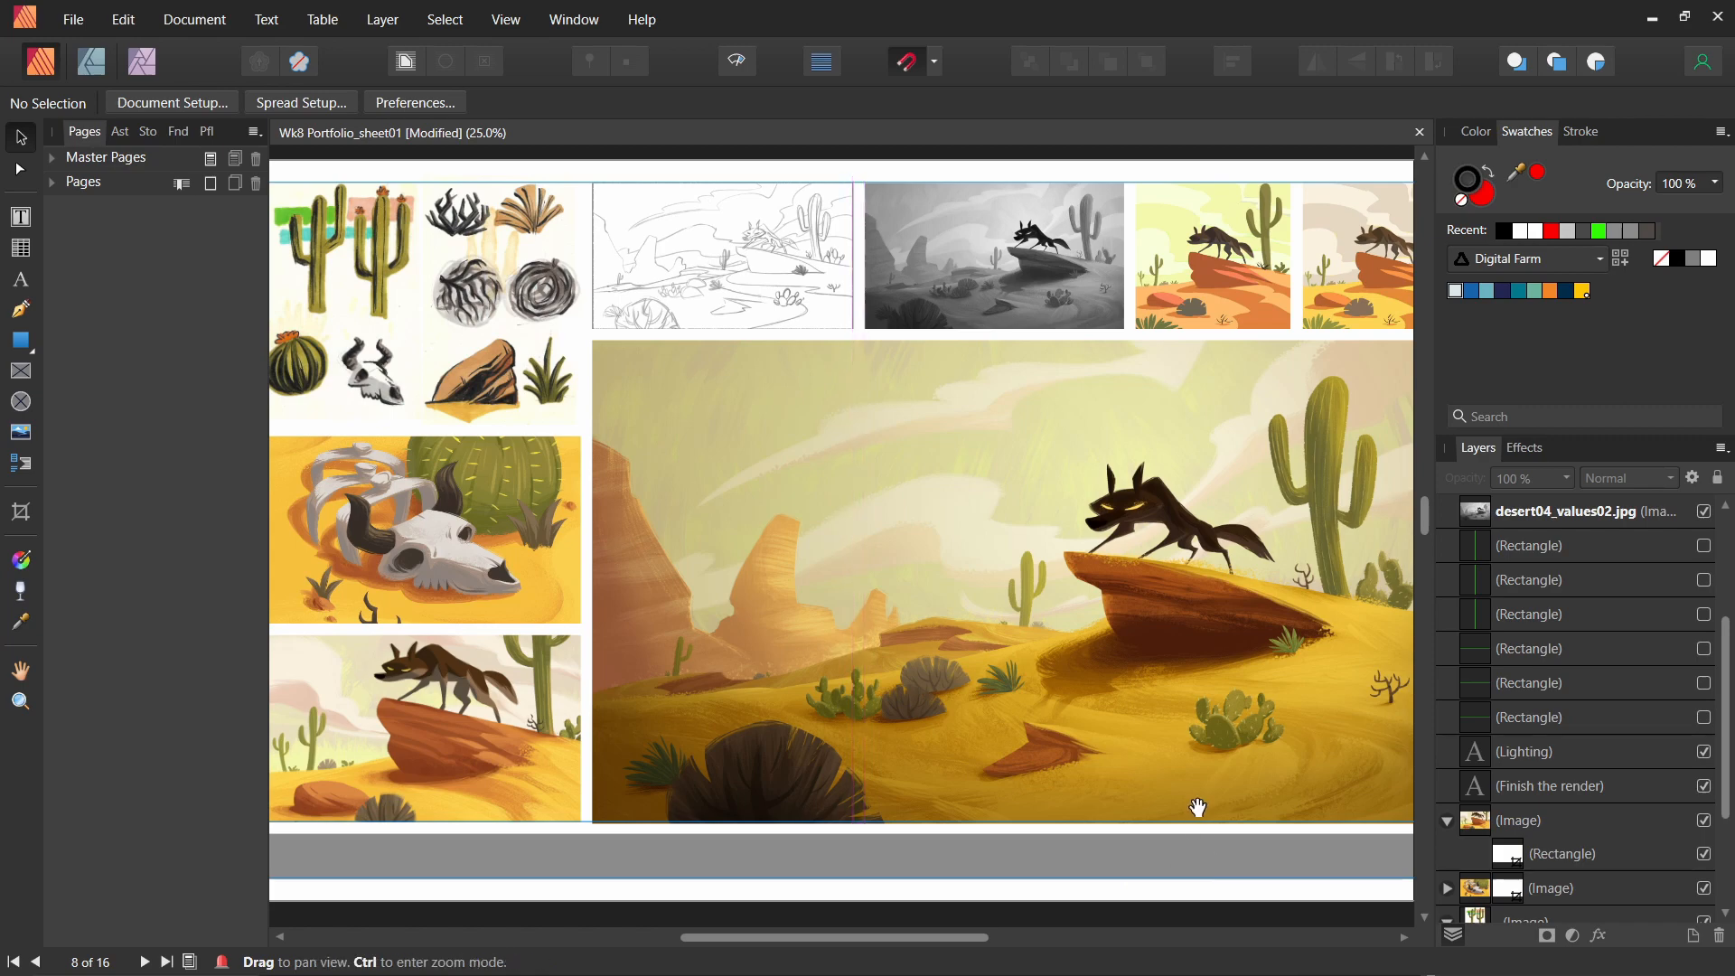